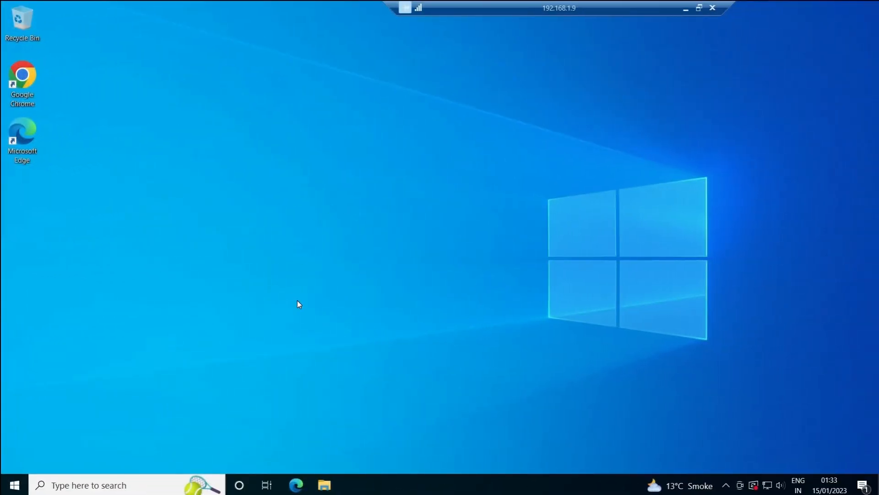
# - Show the Downloads folder with the SQL Server and SSMS installers, then launch the browser
pyautogui.click(324, 485)
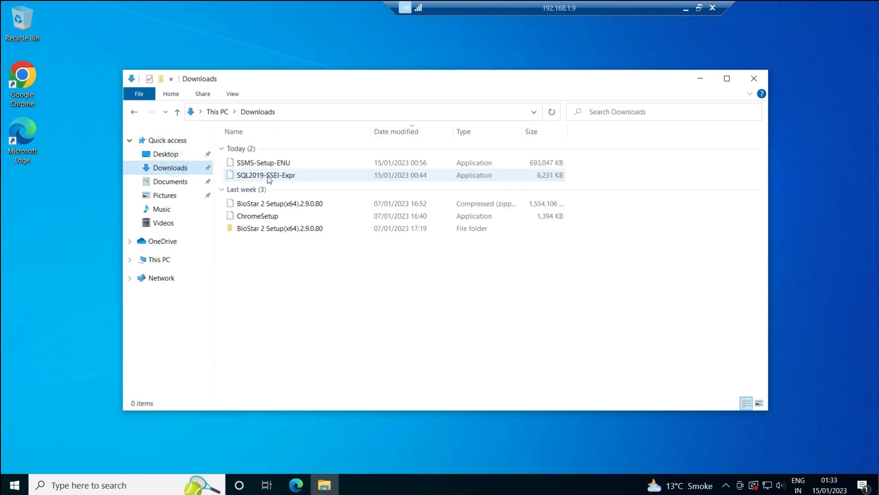
pyautogui.click(280, 203)
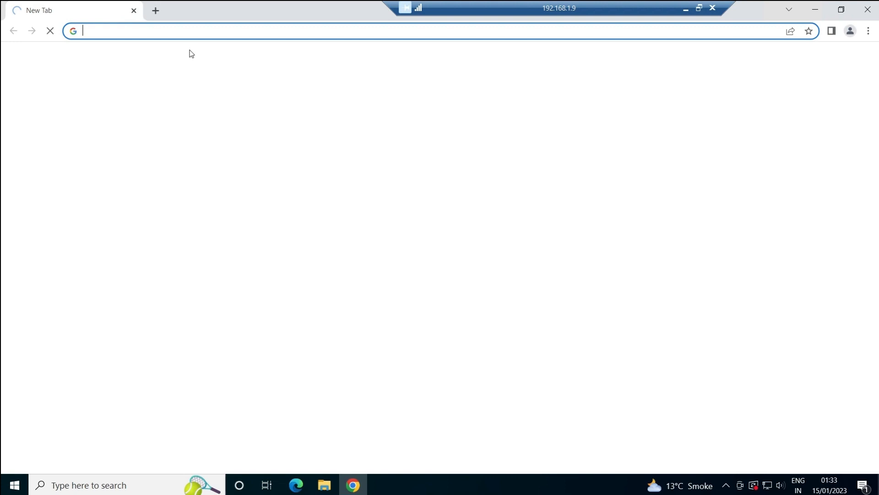
# - Search for supremainc and reach the BioStar 2 Overview page on the Suprema site
pyautogui.write('supr')
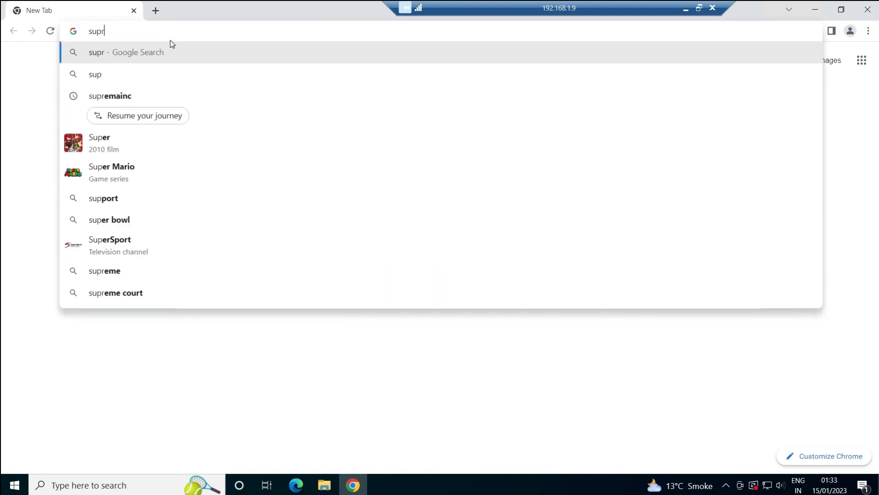
pyautogui.click(110, 96)
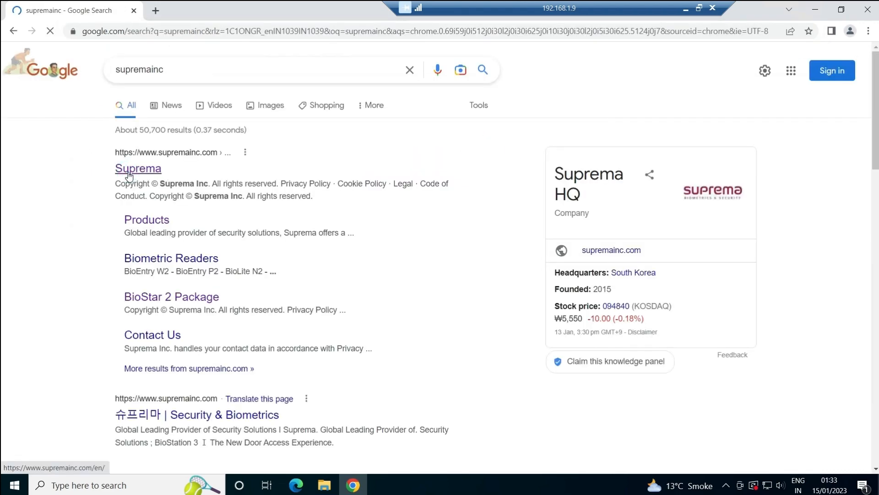
pyautogui.click(138, 169)
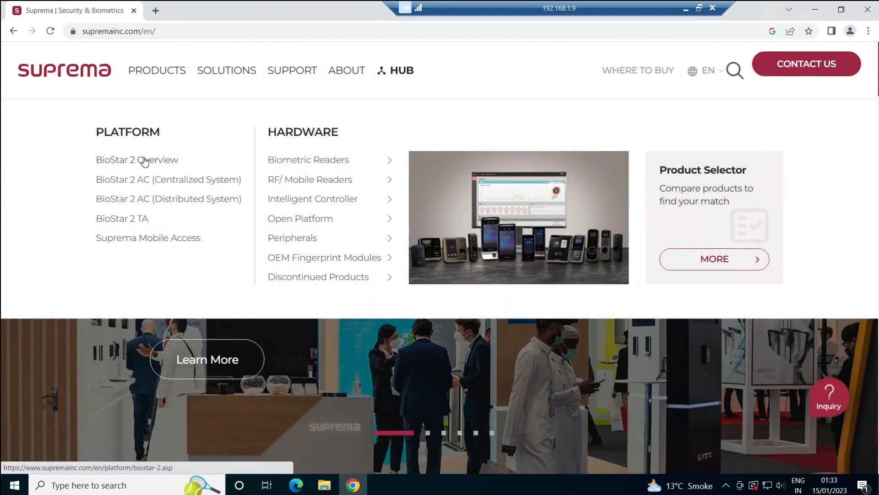
pyautogui.click(136, 160)
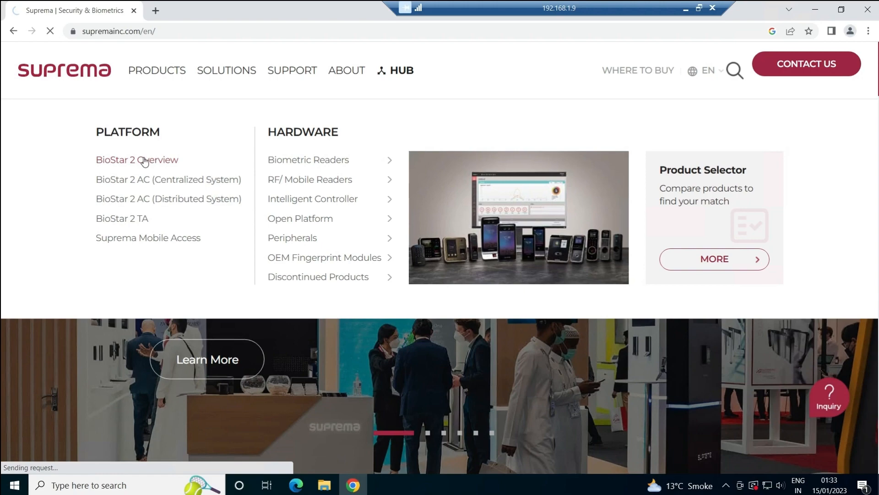
pyautogui.click(136, 159)
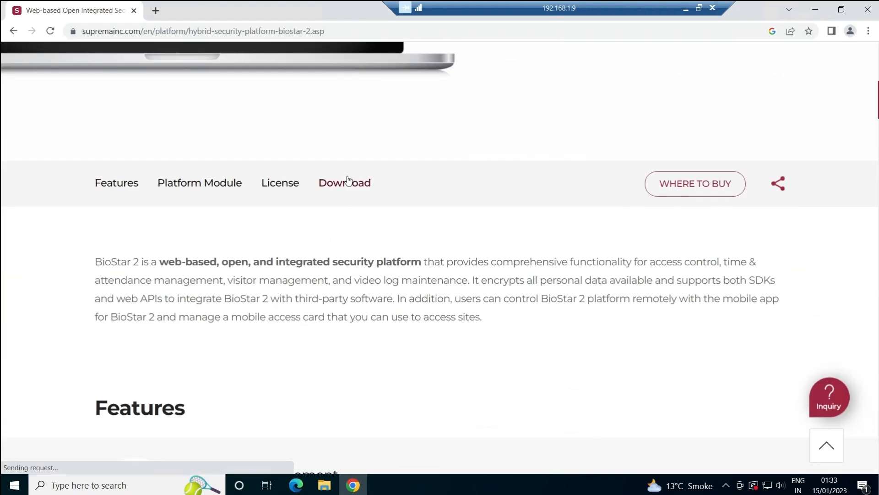
# - Download the BioStar 2.9.0 Setup (x64) package marked as New Installation
pyautogui.click(345, 182)
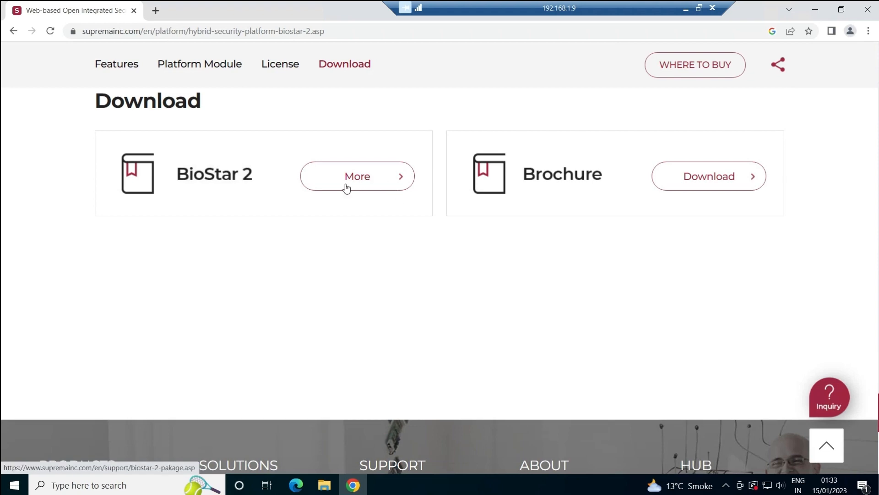
pyautogui.click(357, 176)
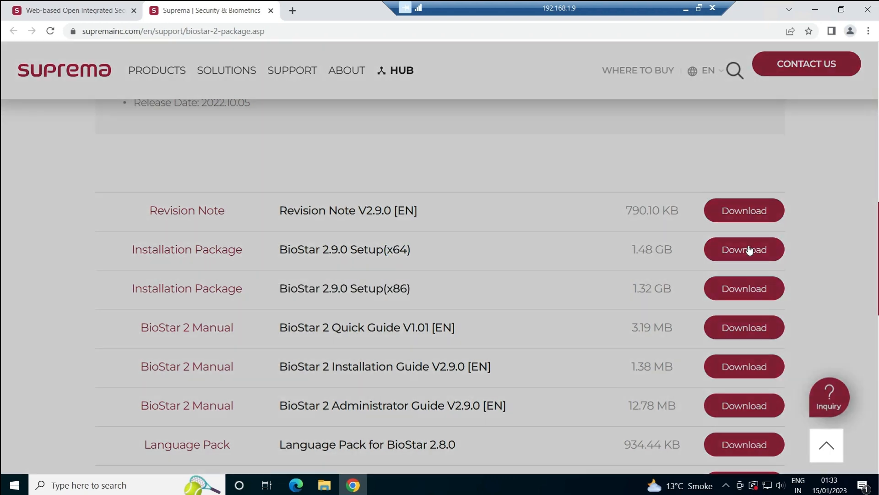
pyautogui.click(743, 249)
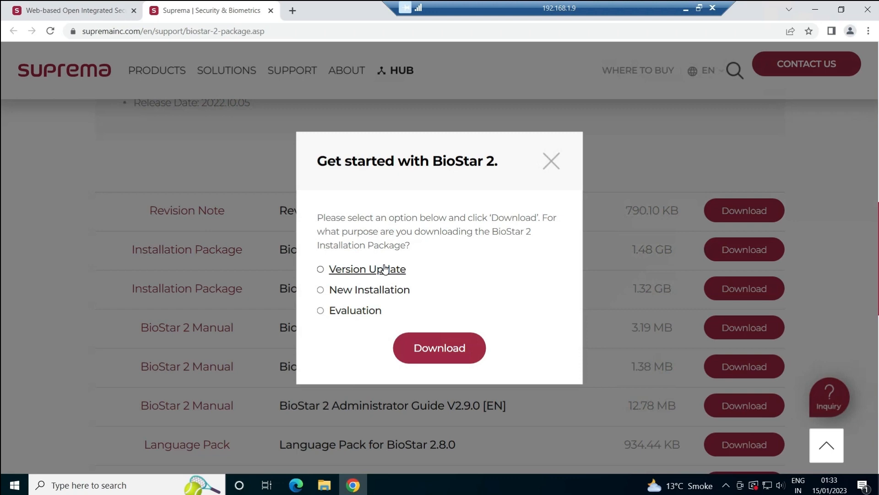
pyautogui.click(321, 290)
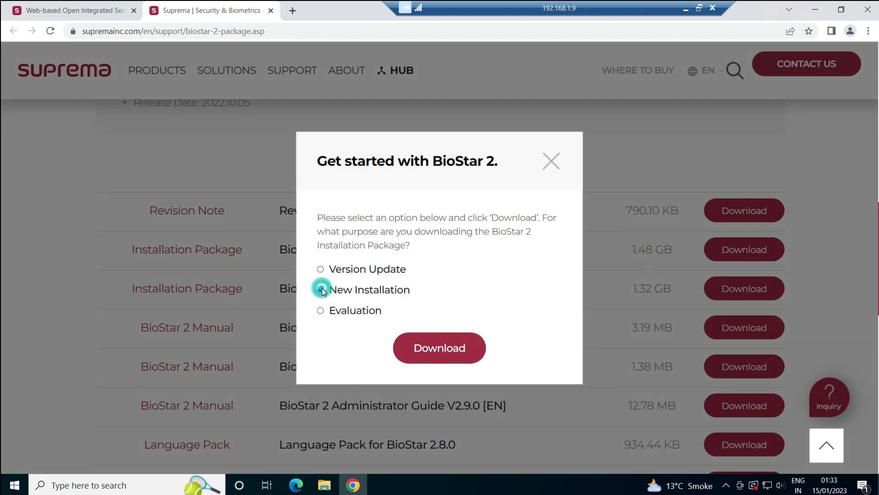
pyautogui.click(320, 290)
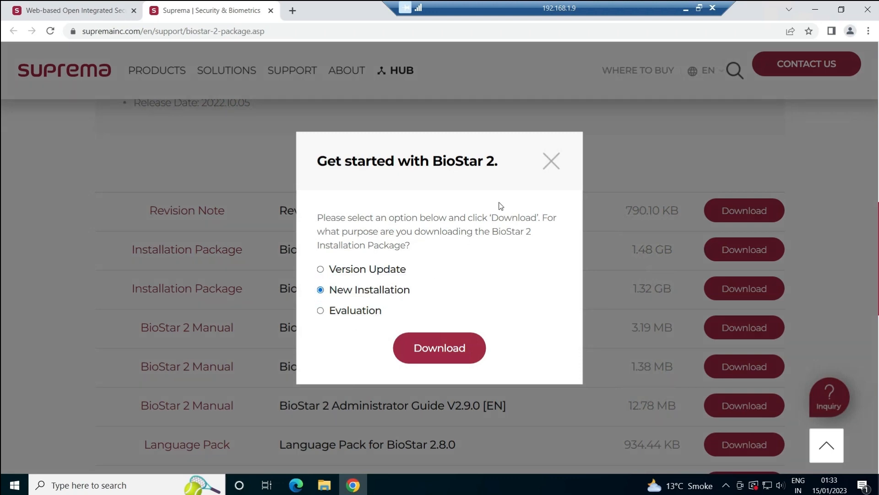
pyautogui.click(551, 161)
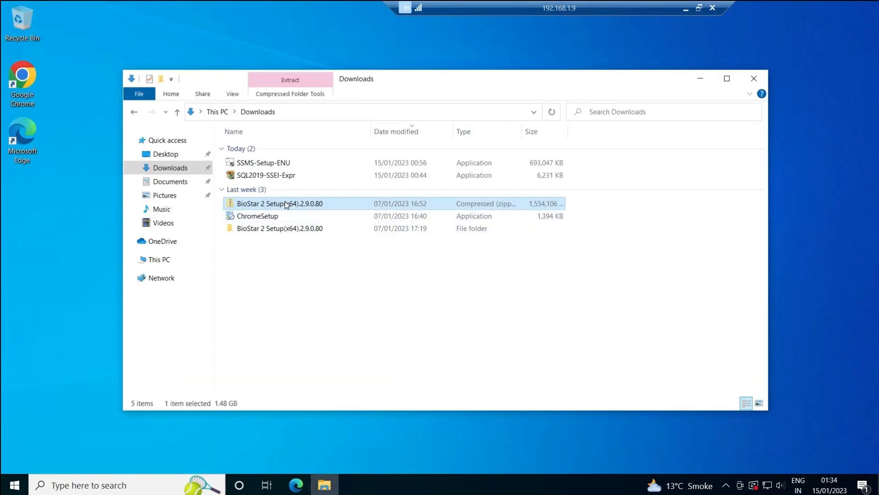
# - Extract the BioStar 2 zip and select the setup application inside the extracted folder
pyautogui.rightClick(284, 203)
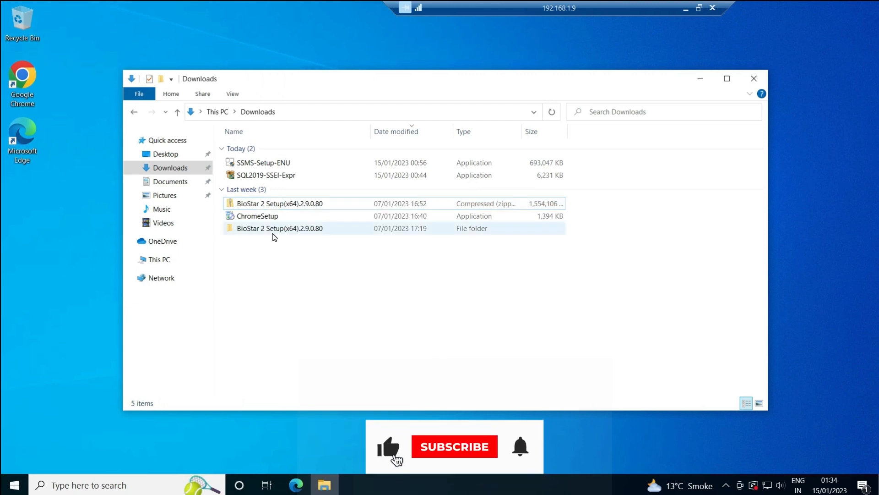
pyautogui.doubleClick(280, 228)
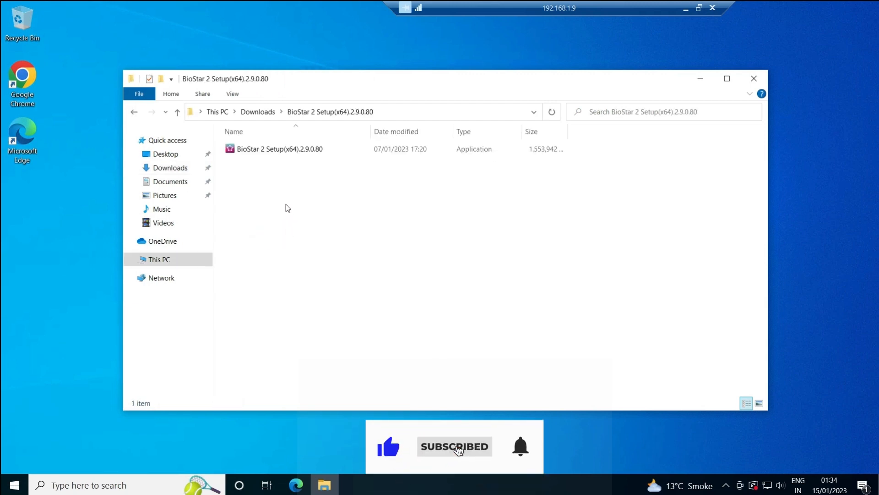
pyautogui.click(279, 148)
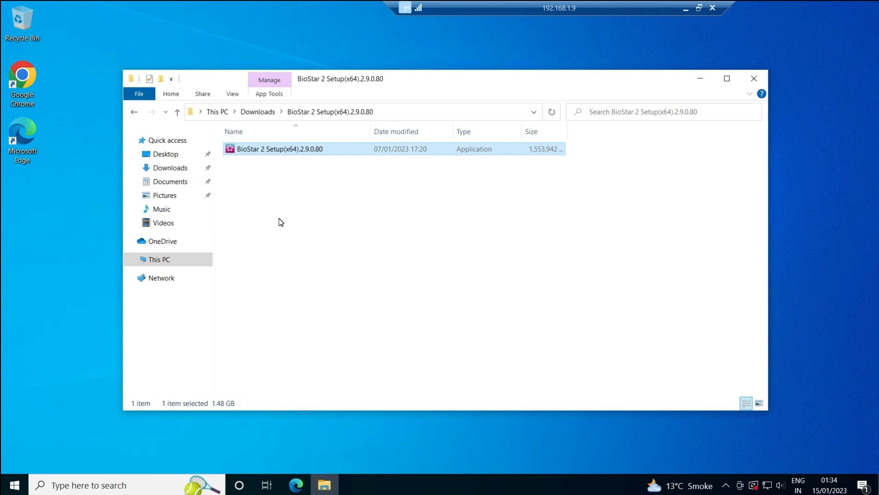
pyautogui.moveTo(277, 174)
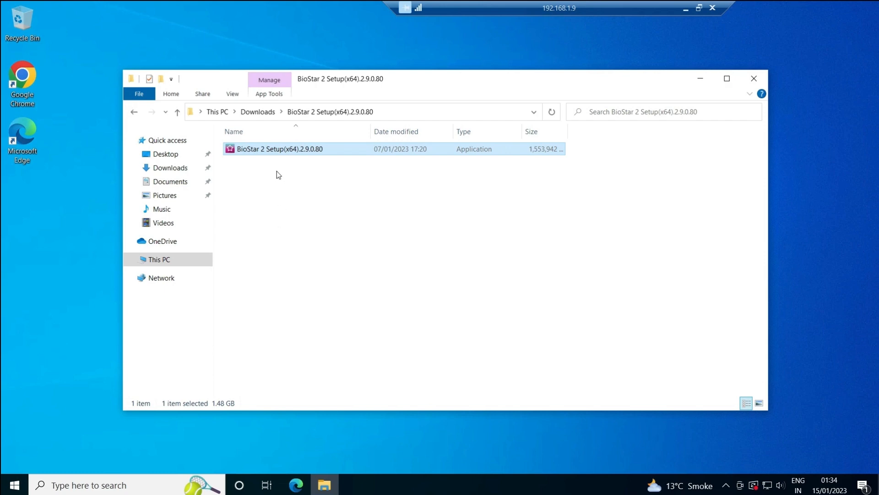
pyautogui.moveTo(268, 217)
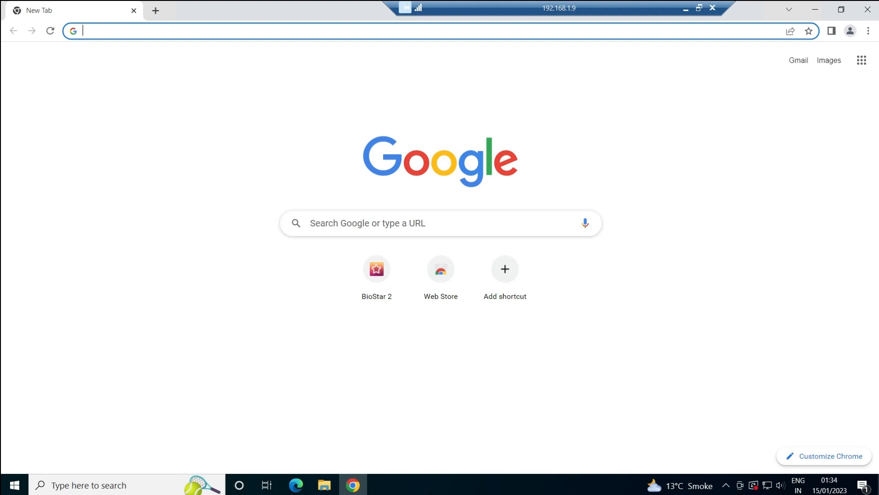
# - Find the BioStar 2 minimum system requirements image and open it in its own tab
pyautogui.write('biostar')
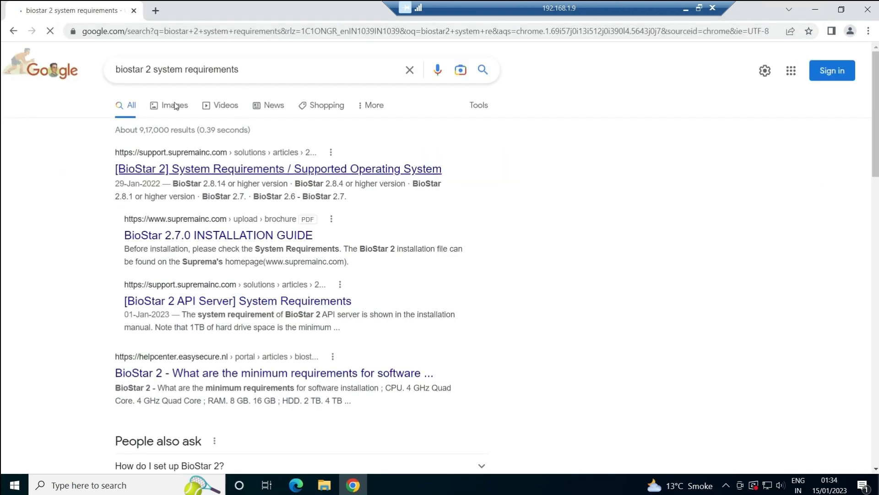
pyautogui.click(174, 105)
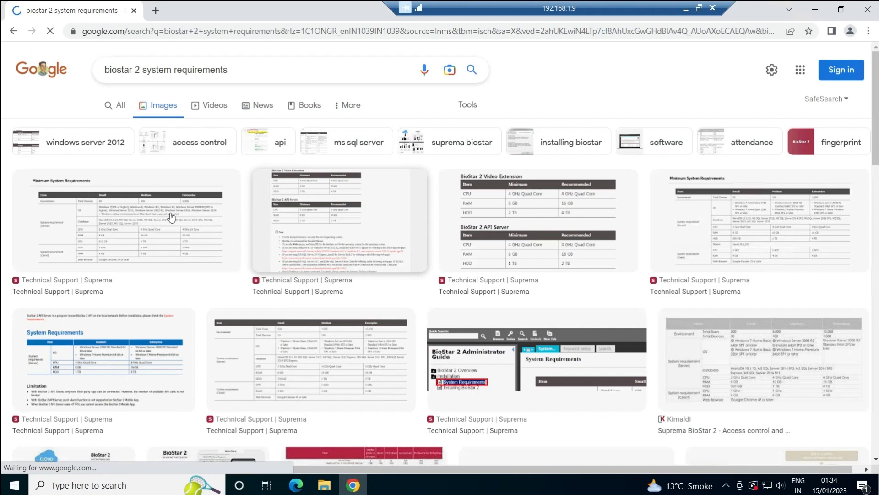
pyautogui.click(125, 218)
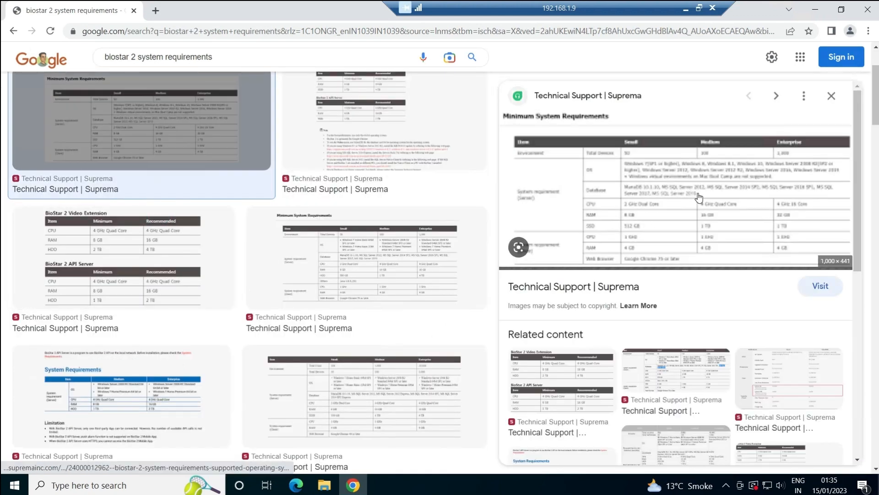
pyautogui.rightClick(698, 197)
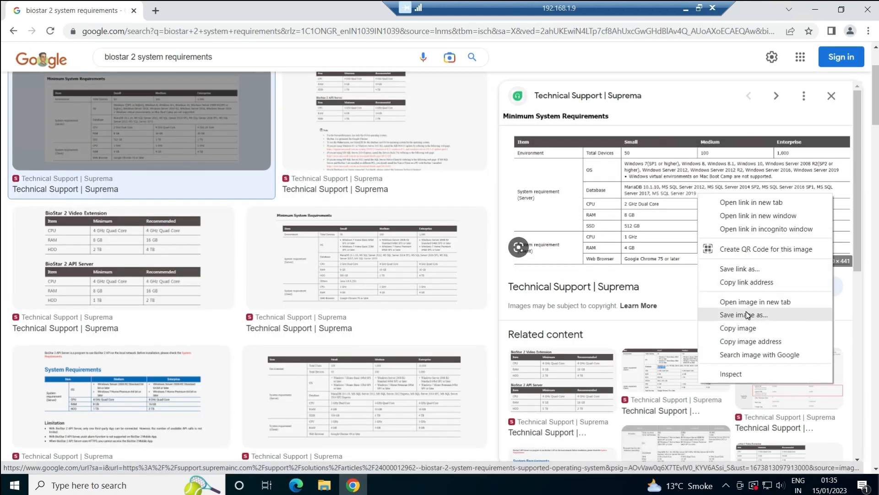
pyautogui.click(749, 302)
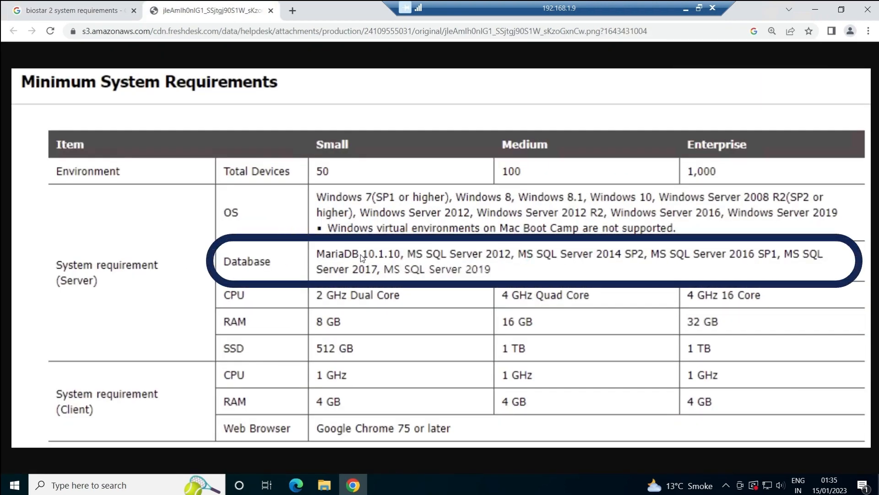
pyautogui.moveTo(714, 259)
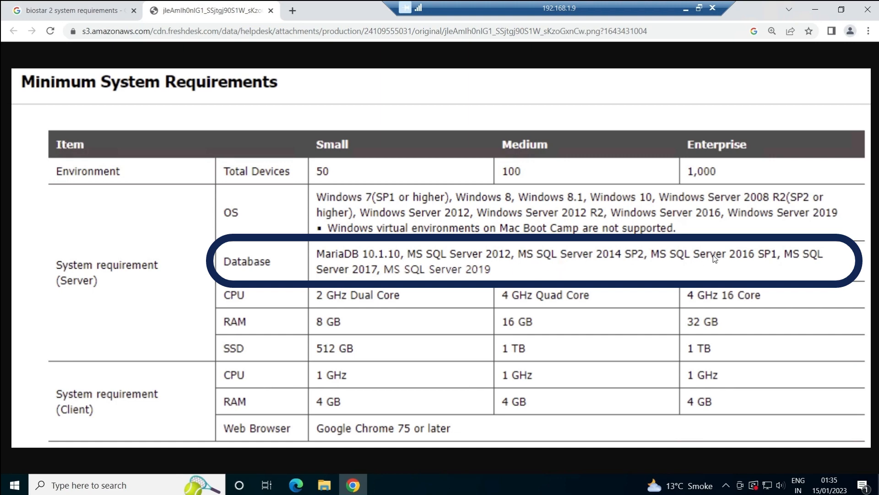
pyautogui.moveTo(482, 273)
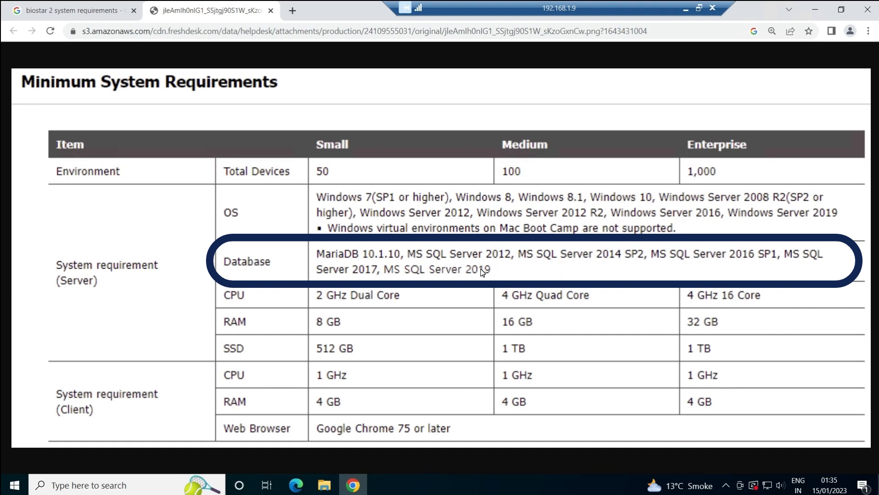
pyautogui.moveTo(581, 259)
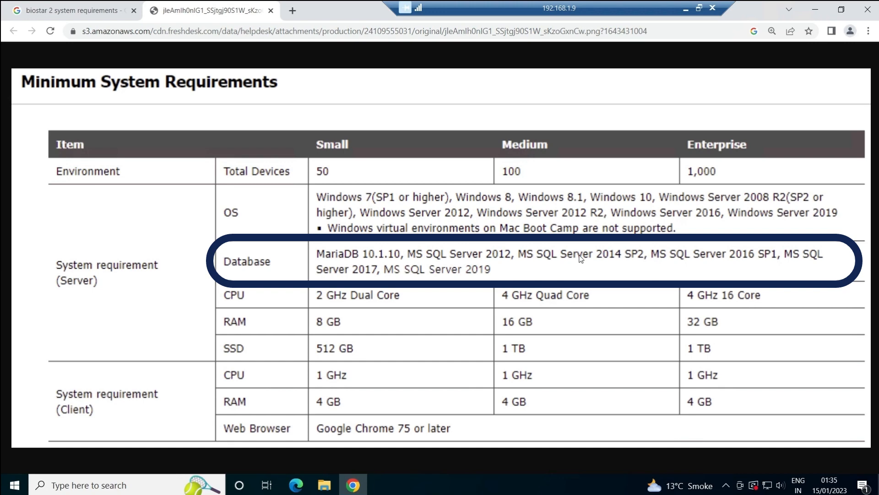
pyautogui.moveTo(641, 257)
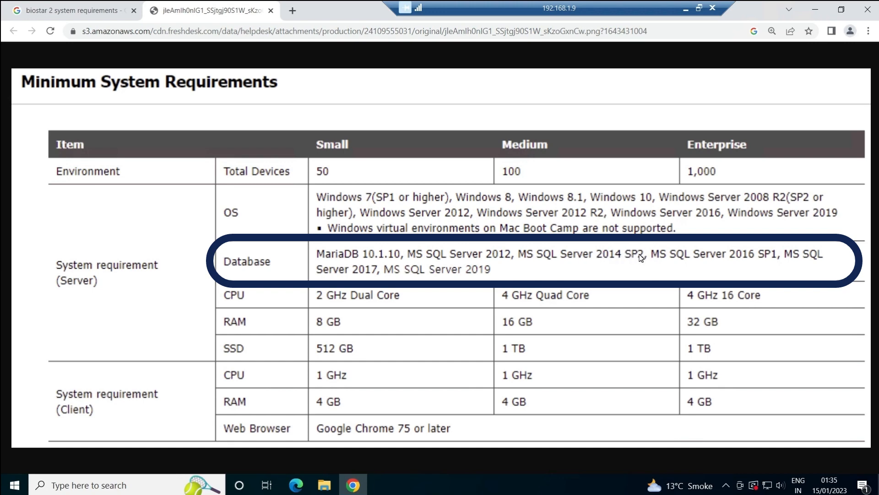
pyautogui.moveTo(774, 275)
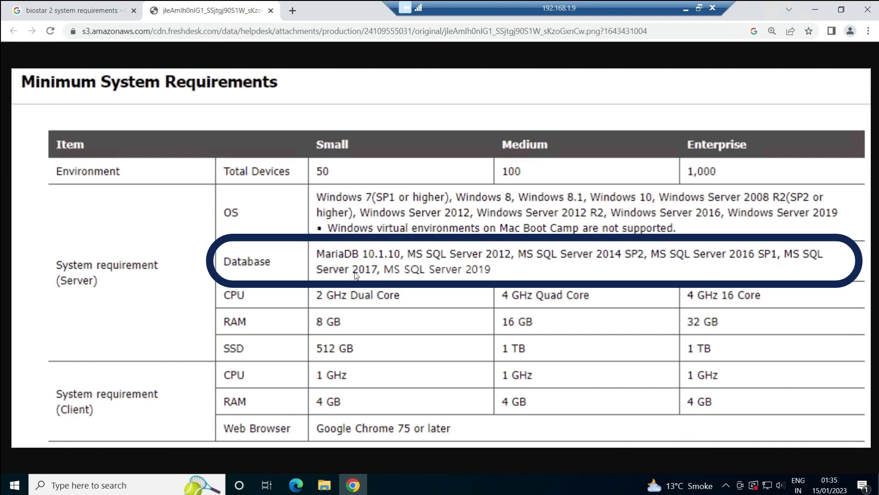
pyautogui.moveTo(466, 268)
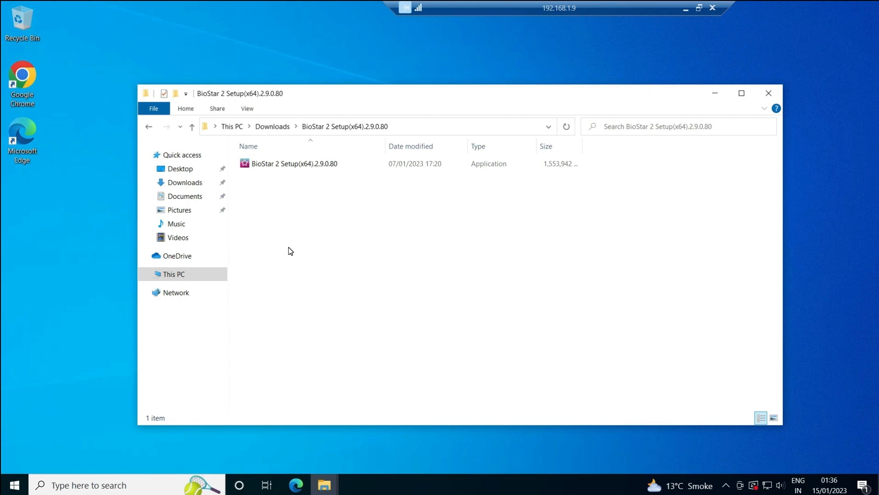
# - Run the BioStar 2 installer with admin rights and choose English as the setup language
pyautogui.click(277, 163)
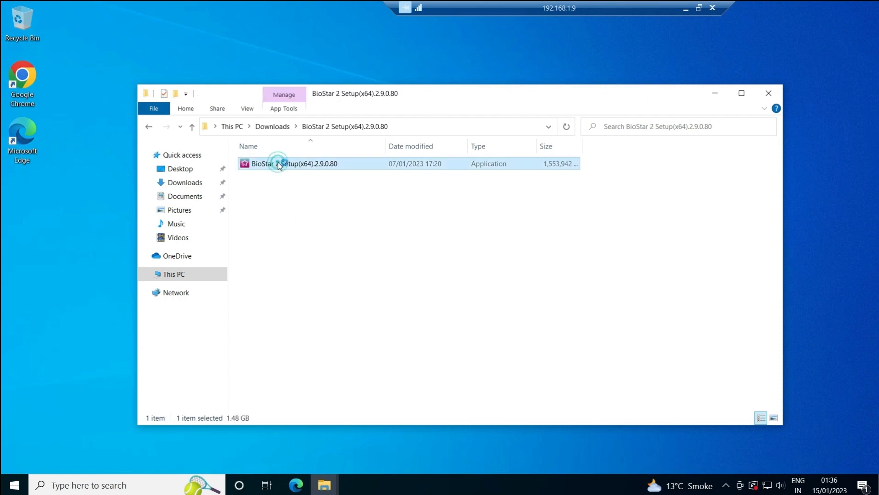
pyautogui.doubleClick(280, 164)
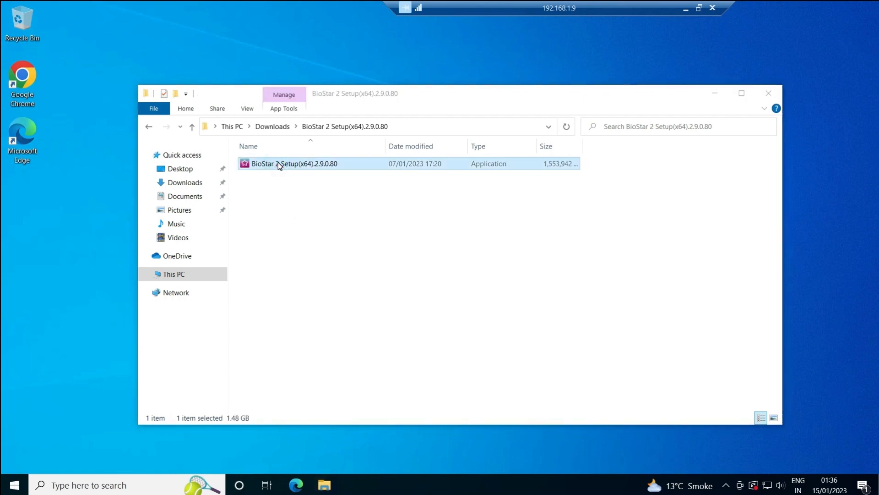
pyautogui.doubleClick(281, 163)
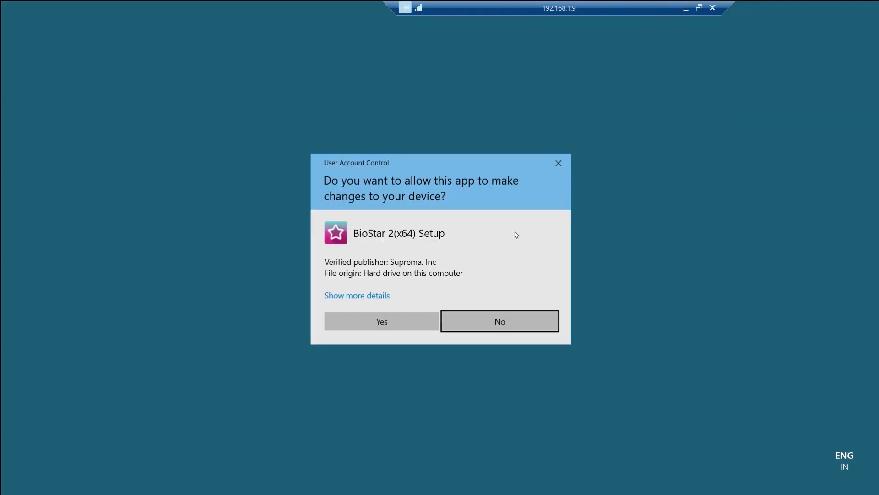
pyautogui.click(382, 321)
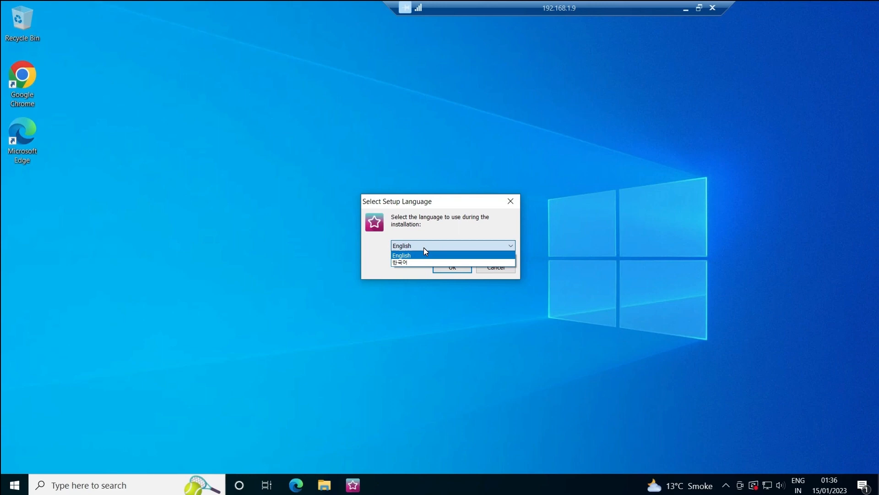
pyautogui.click(402, 255)
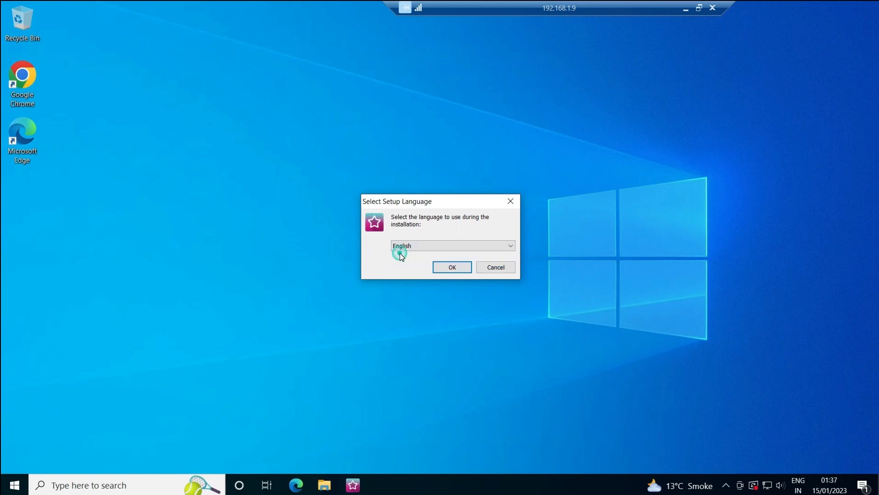
pyautogui.click(452, 267)
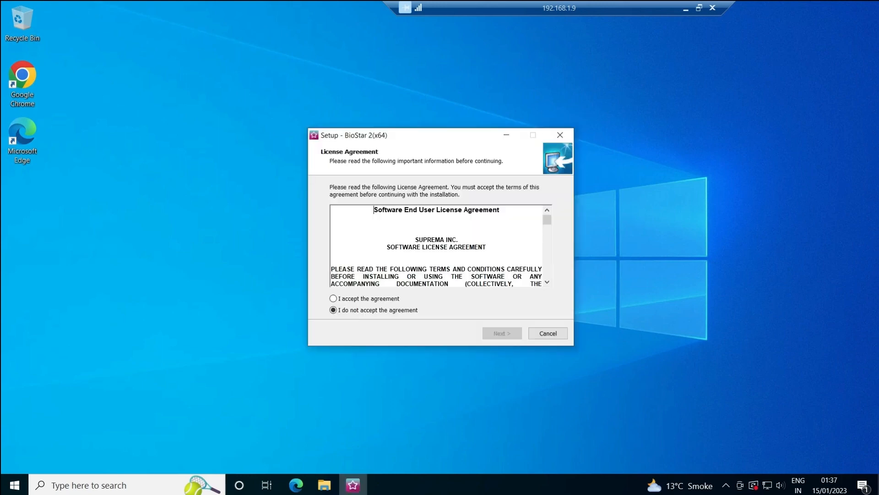
# - Accept the license agreement and continue to the admin user step
pyautogui.click(333, 298)
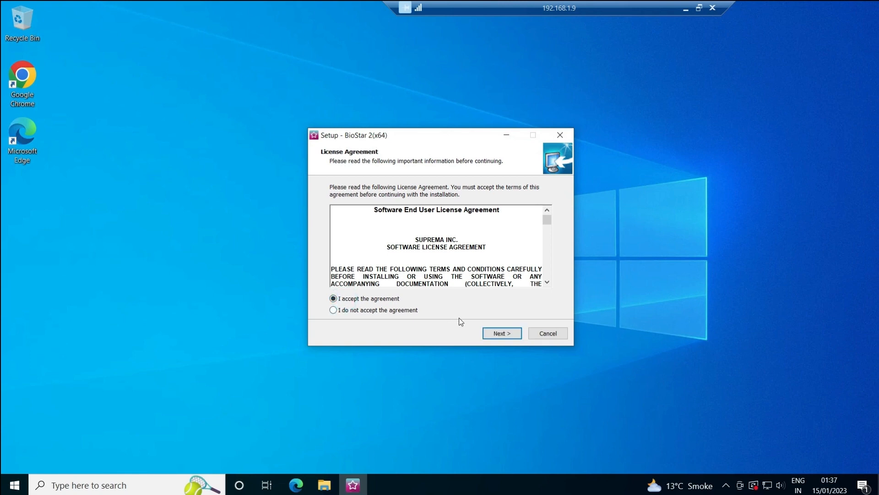
pyautogui.click(502, 333)
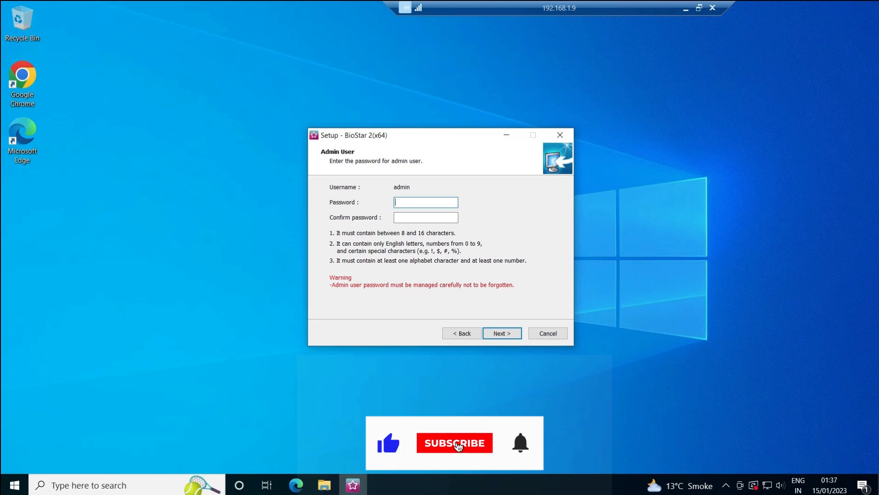
# - Enter and confirm the password for the BioStar 2 admin user
pyautogui.click(455, 444)
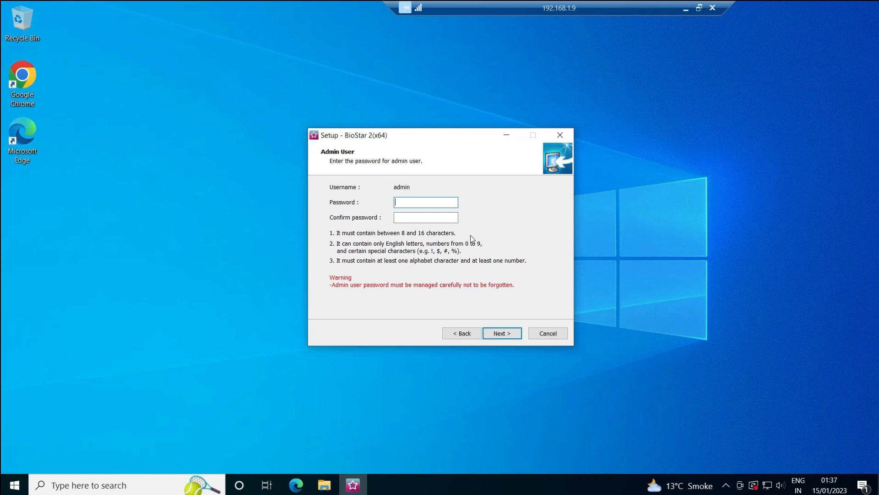
pyautogui.moveTo(449, 251)
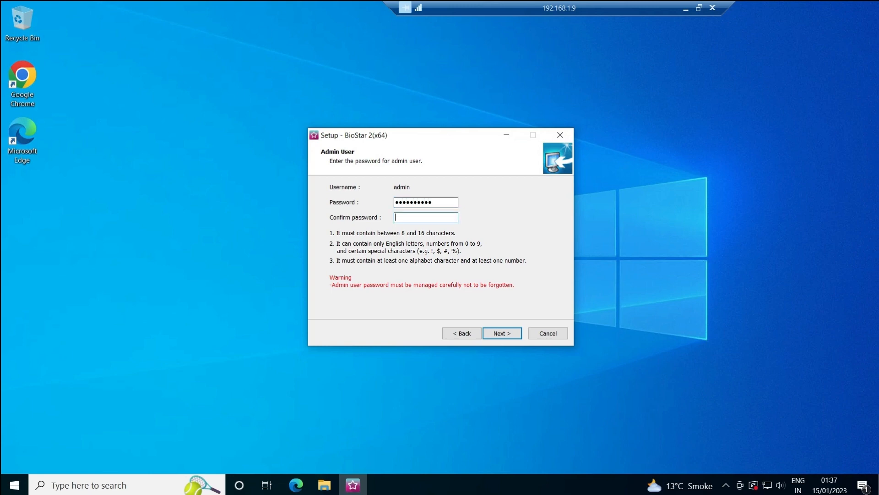
pyautogui.write('••')
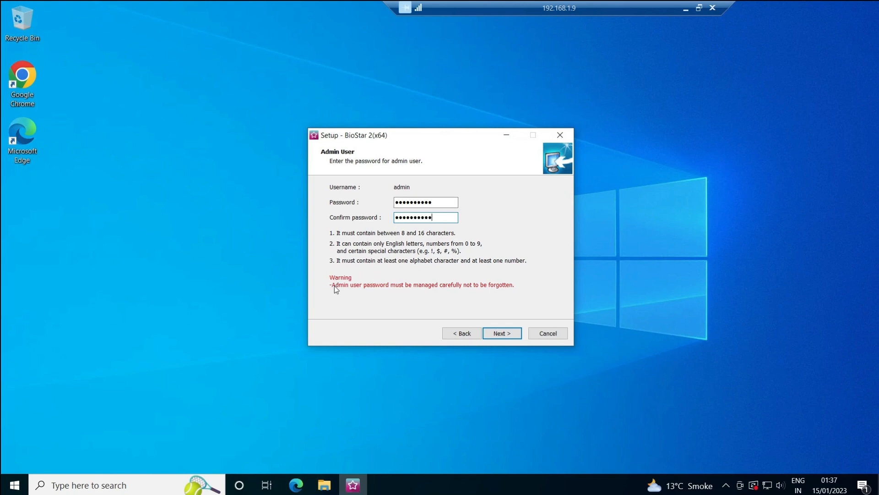
pyautogui.moveTo(398, 288)
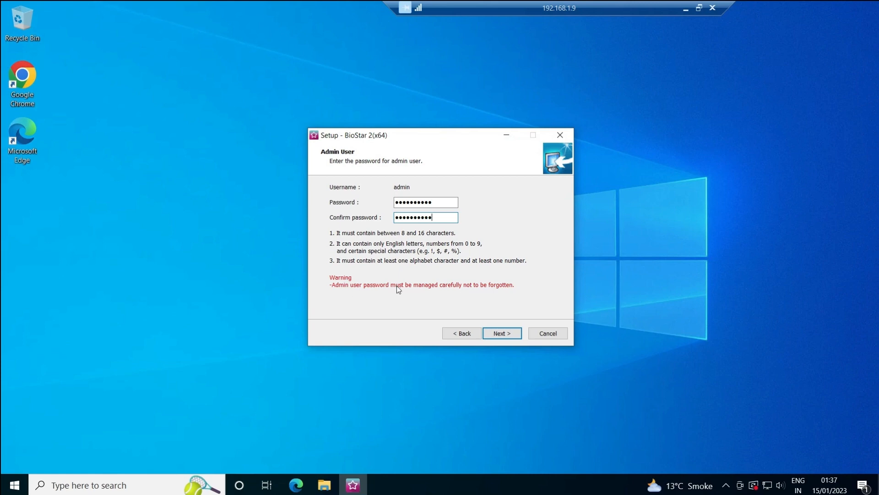
pyautogui.moveTo(507, 290)
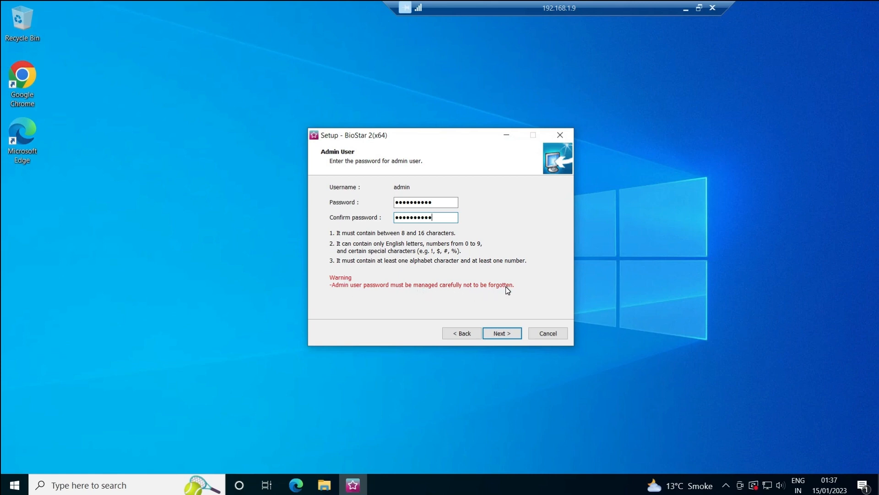
pyautogui.moveTo(339, 297)
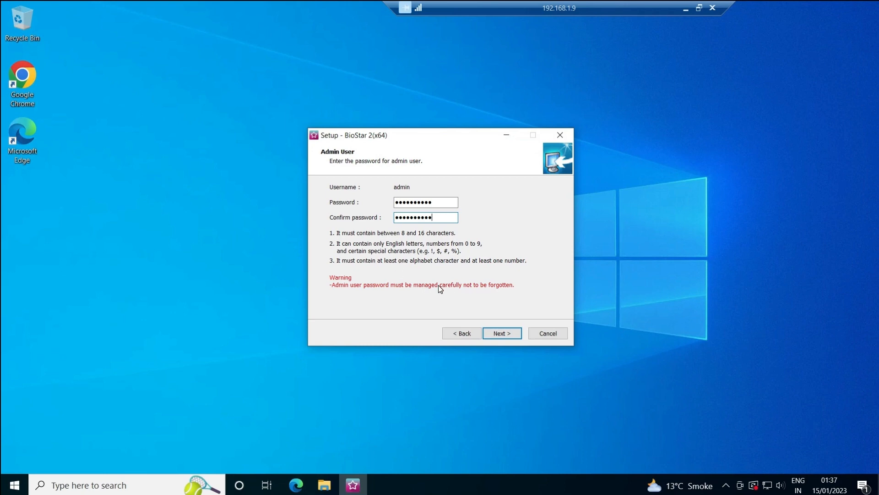
pyautogui.moveTo(369, 220)
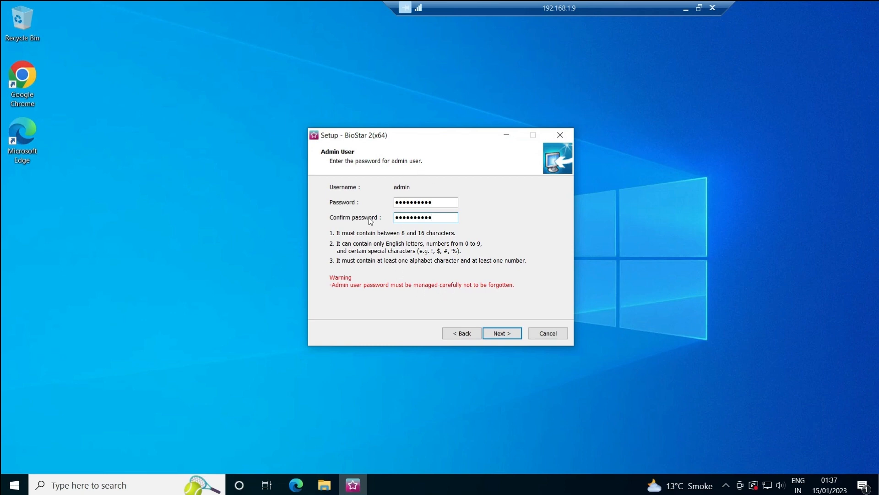
pyautogui.moveTo(480, 294)
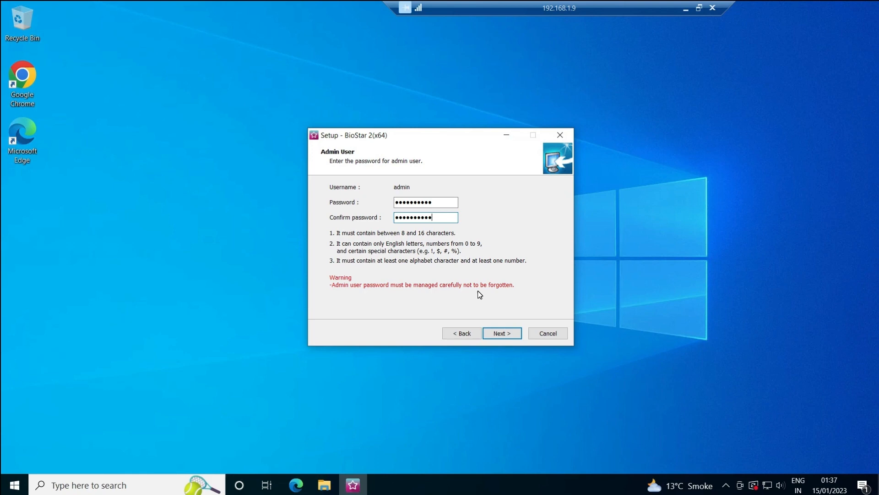
pyautogui.moveTo(501, 333)
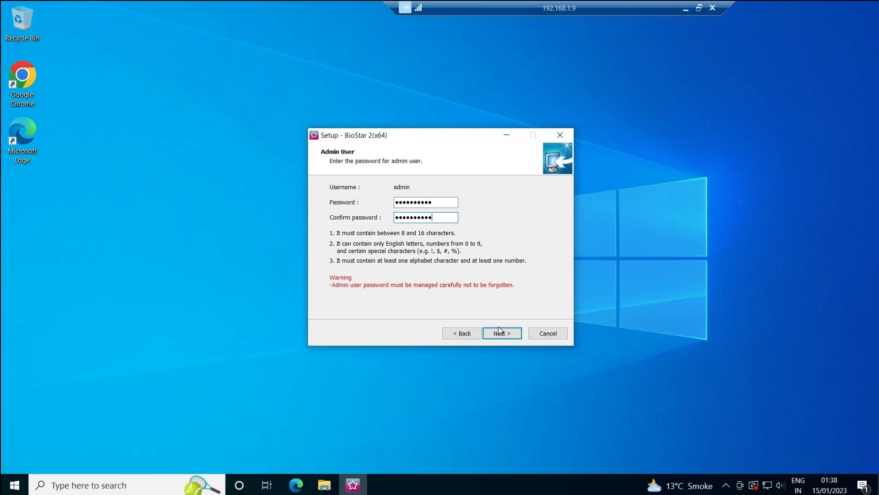
# - Choose Custom installation instead of Express as the database installation type
pyautogui.click(502, 333)
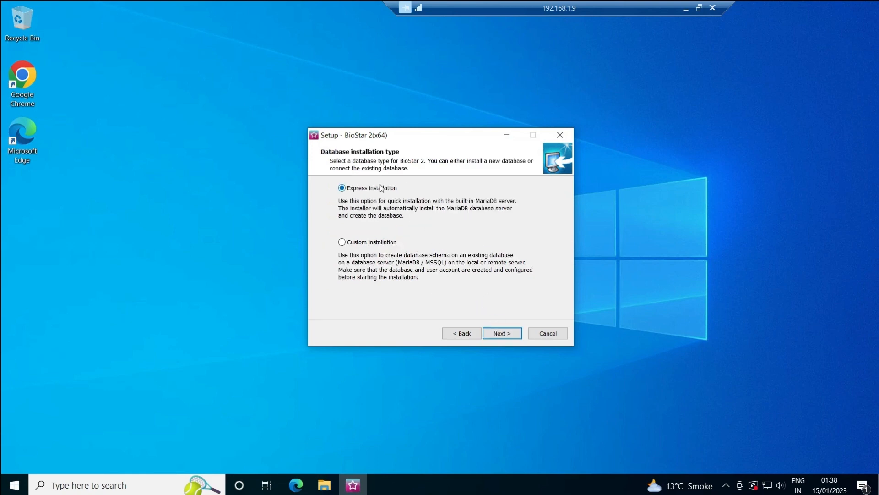
pyautogui.moveTo(419, 284)
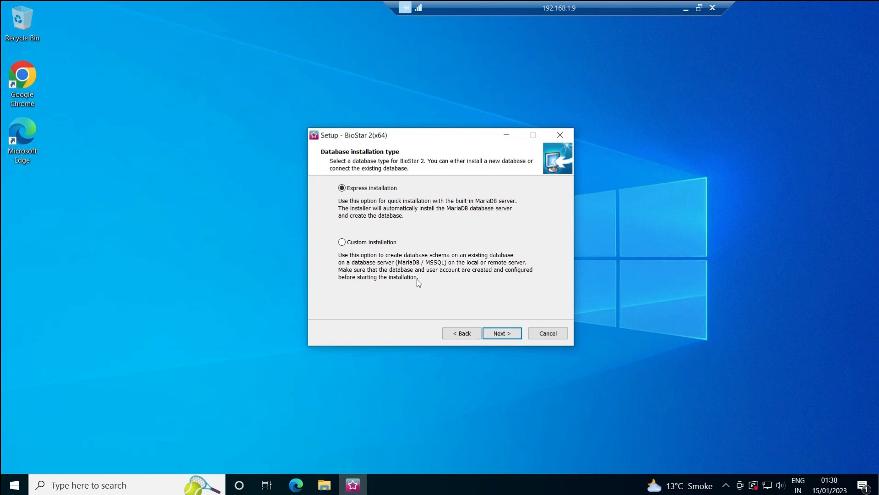
pyautogui.moveTo(318, 218)
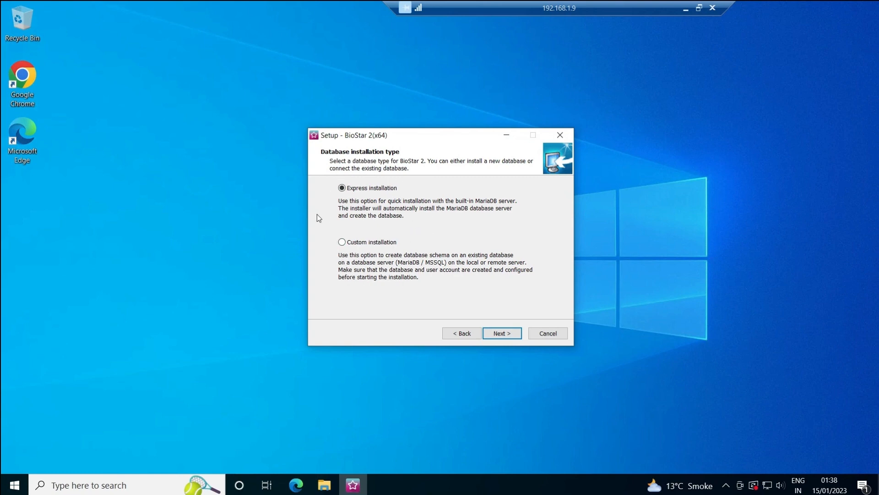
pyautogui.moveTo(446, 238)
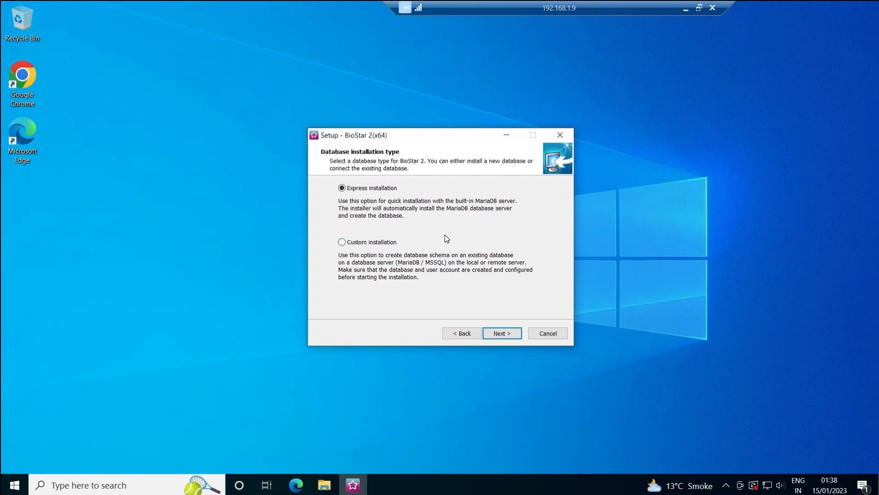
pyautogui.moveTo(392, 226)
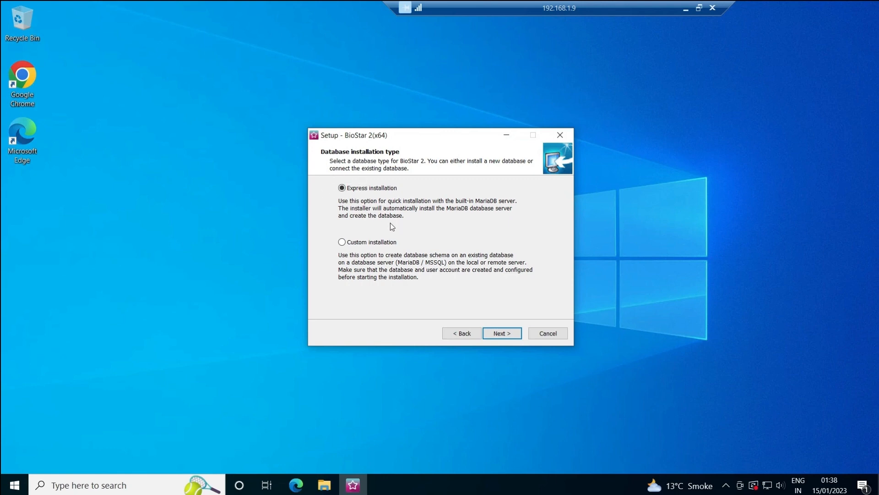
pyautogui.moveTo(414, 223)
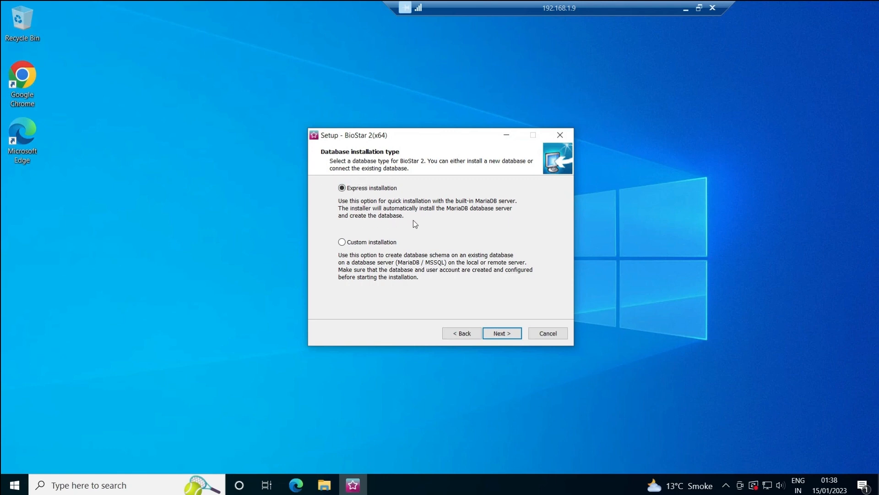
pyautogui.moveTo(390, 227)
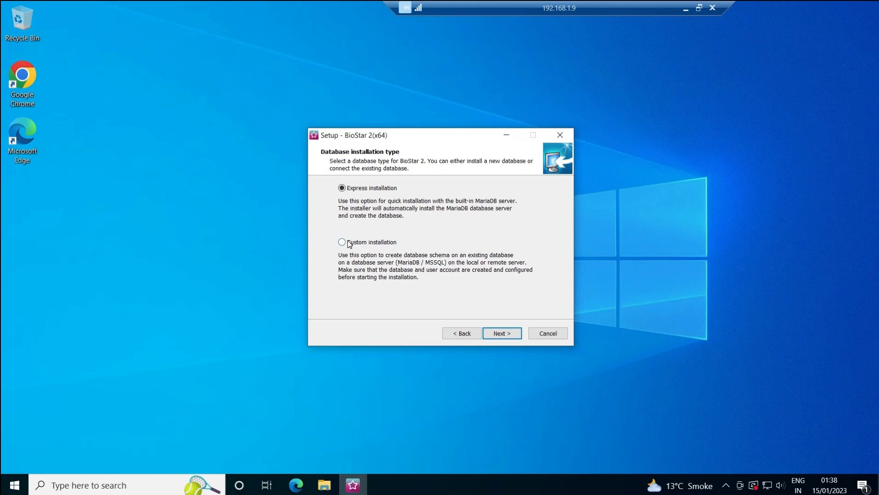
pyautogui.click(341, 241)
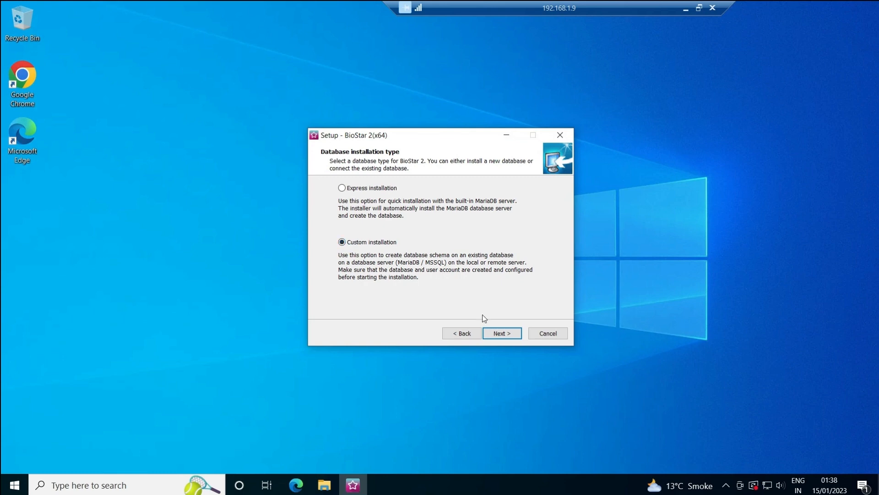
# - Set the custom installation's DB Type to MS-SQL and move to the server address field
pyautogui.click(502, 333)
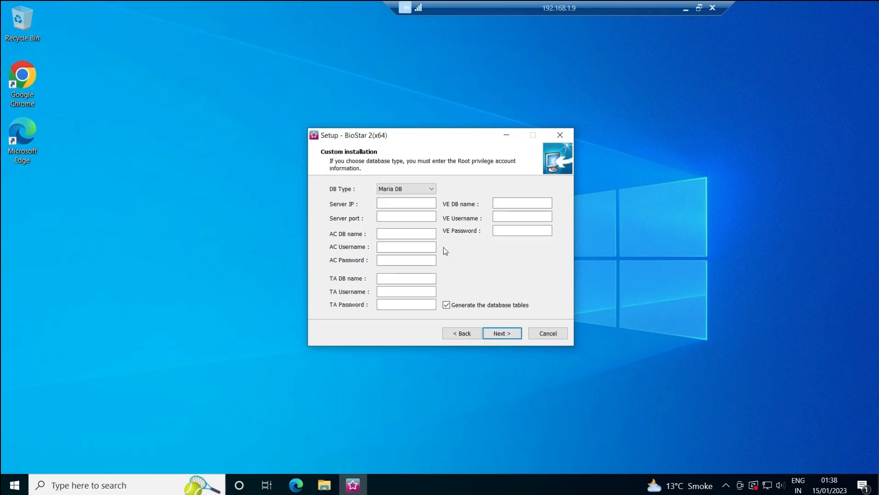
pyautogui.moveTo(449, 198)
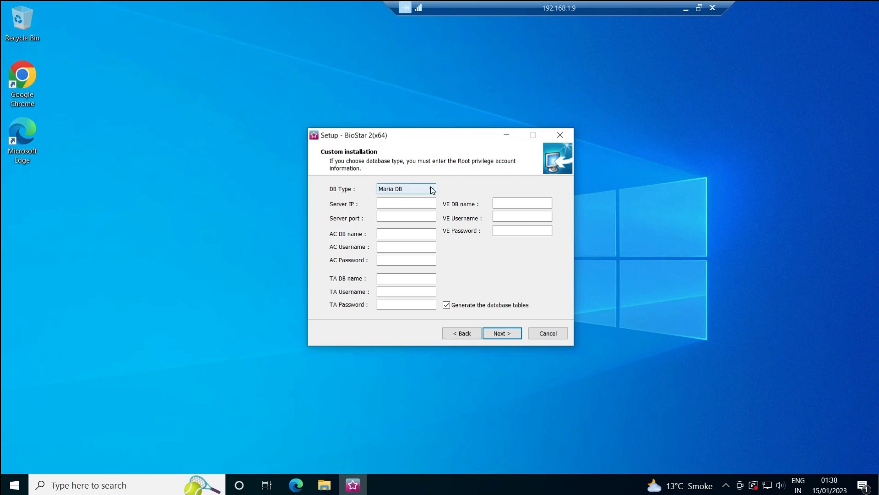
pyautogui.click(432, 188)
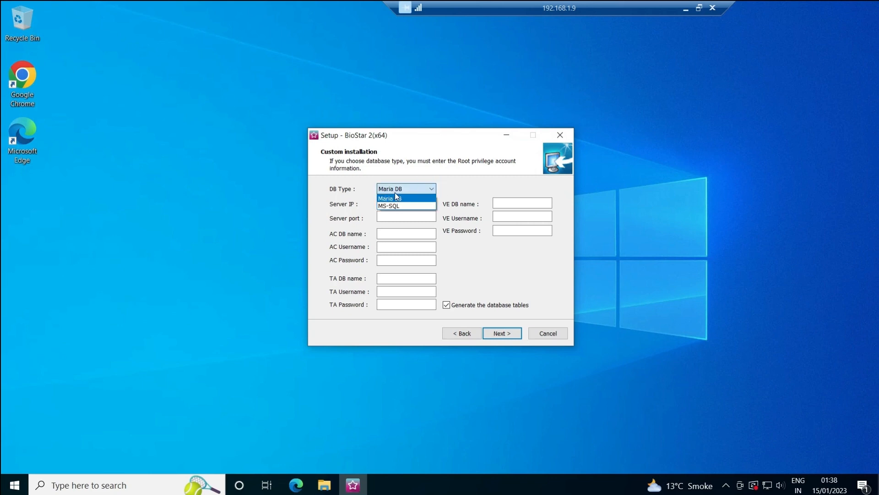
pyautogui.moveTo(392, 210)
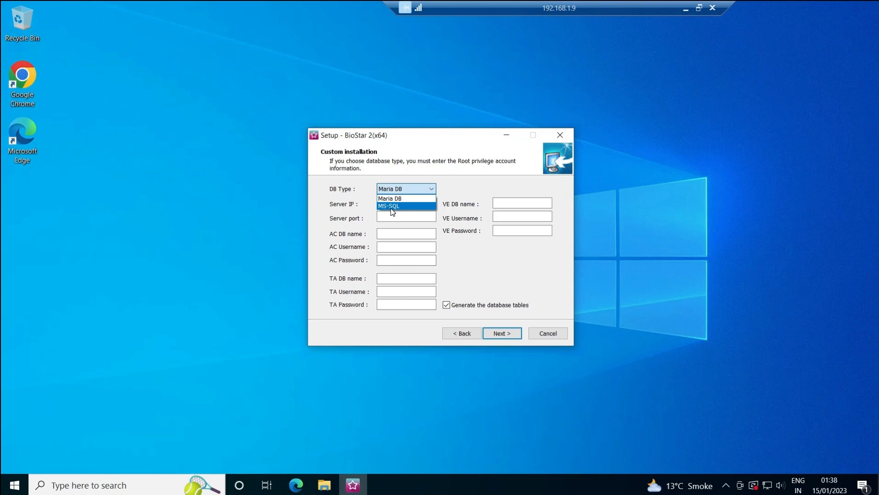
pyautogui.click(389, 206)
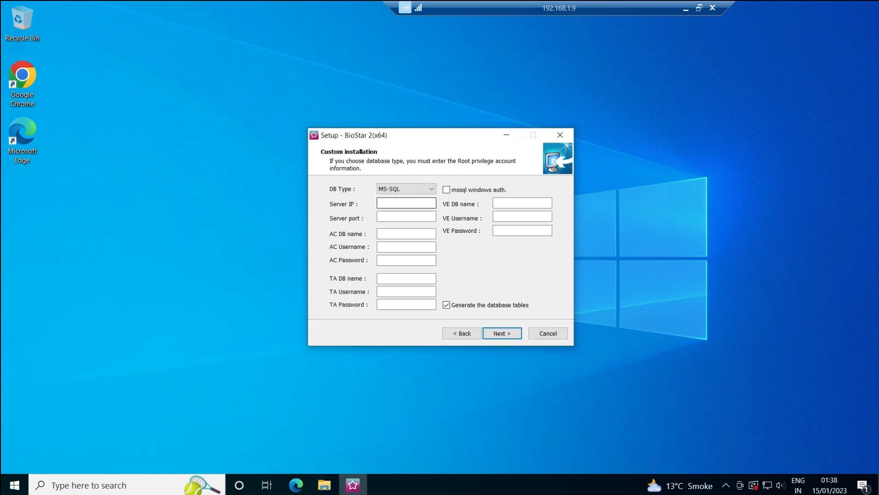
pyautogui.click(407, 202)
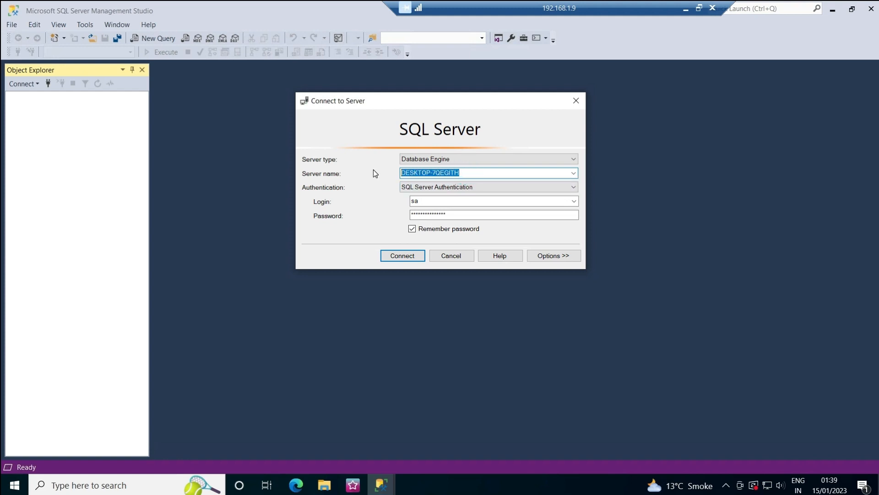
pyautogui.moveTo(396, 451)
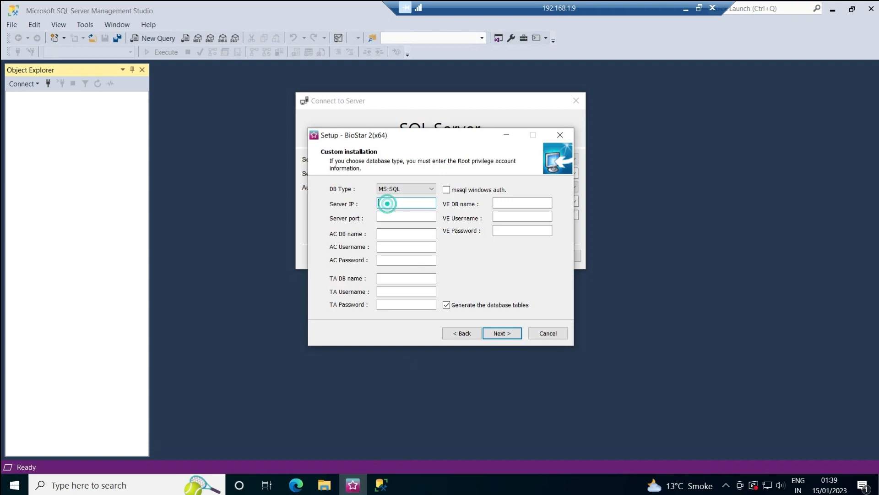
# - Leave SSMS open with no server connected by cancelling its default Connect to Server prompt
pyautogui.click(387, 203)
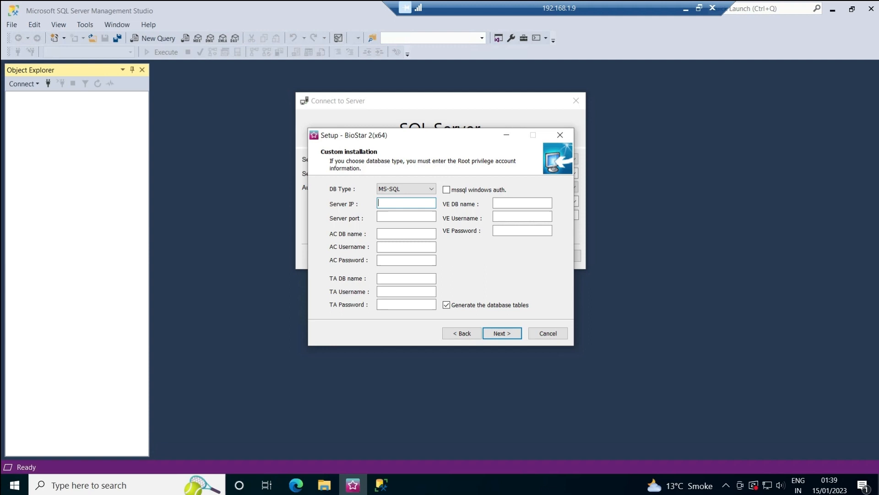
pyautogui.moveTo(405, 134)
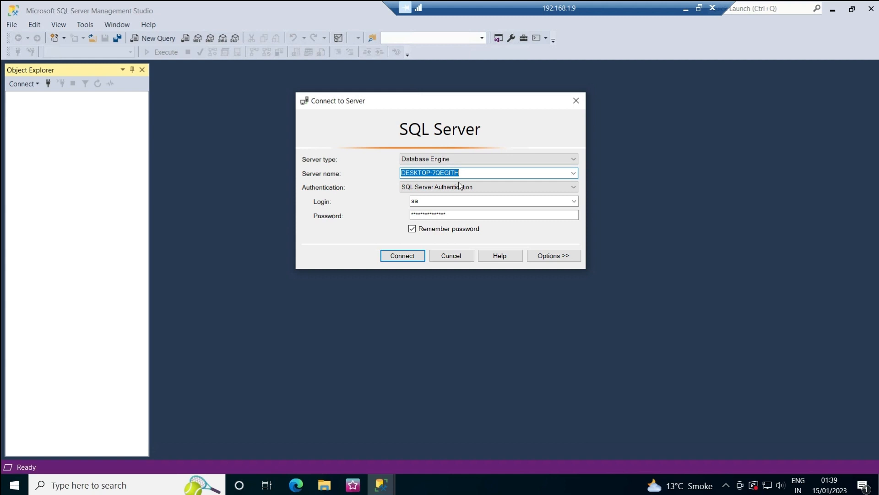
pyautogui.moveTo(454, 258)
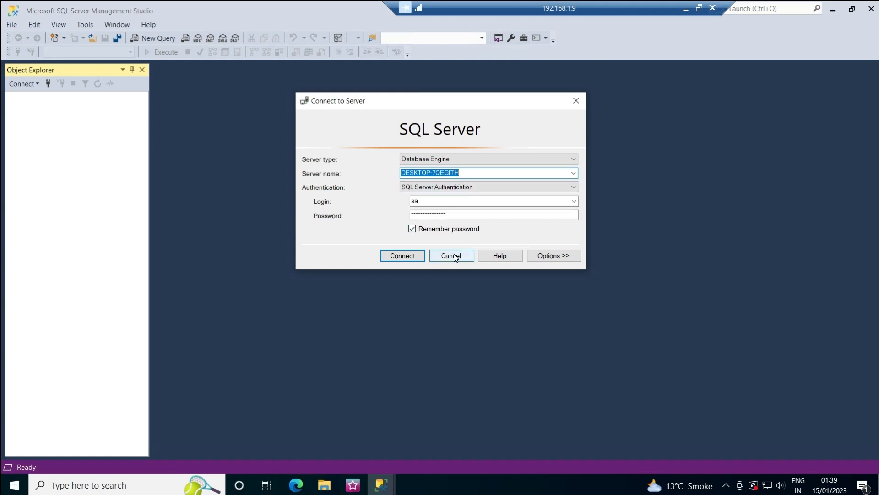
pyautogui.click(452, 256)
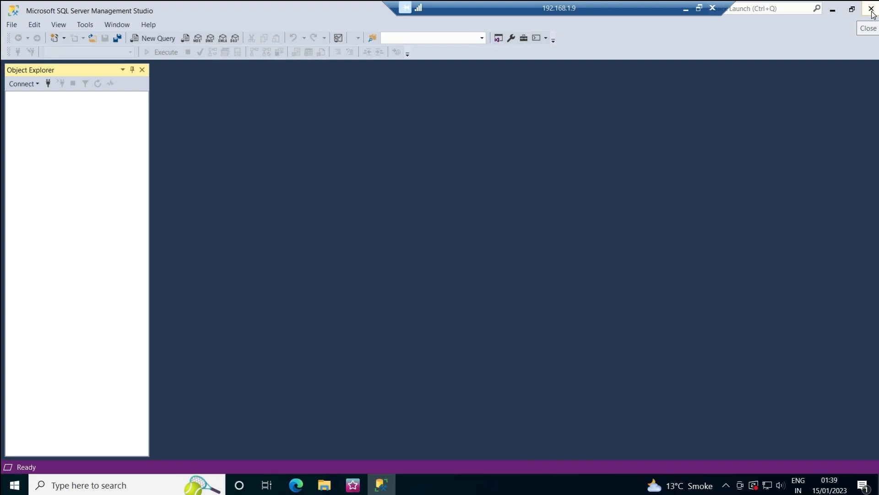
pyautogui.moveTo(871, 13)
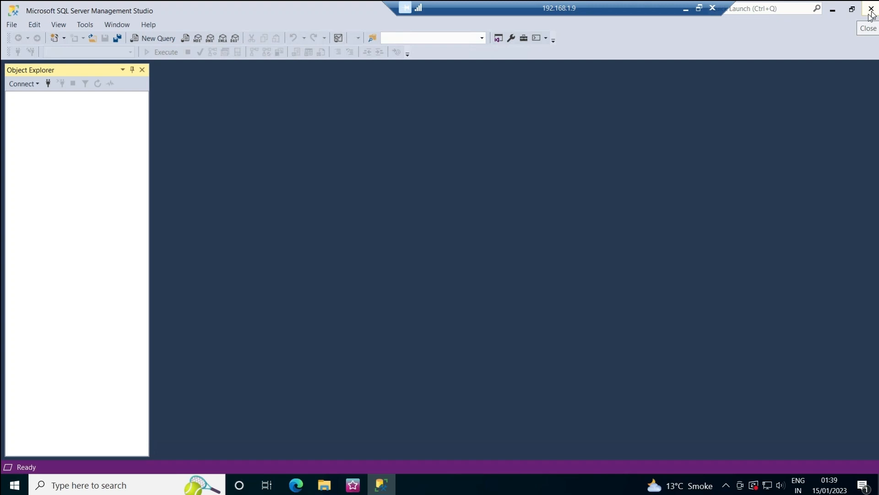
# - Attempt a Database Engine connection to 192.168.1.9 as sa, then abandon the stalled attempt
pyautogui.click(23, 84)
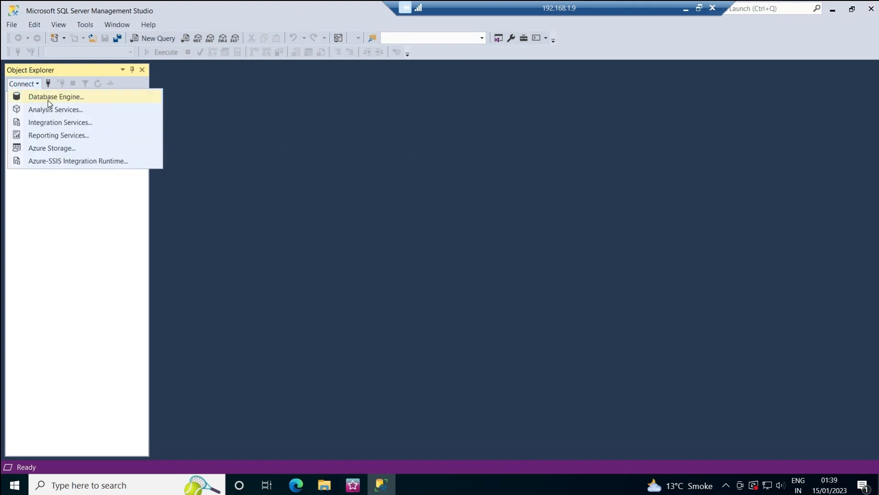
pyautogui.click(58, 96)
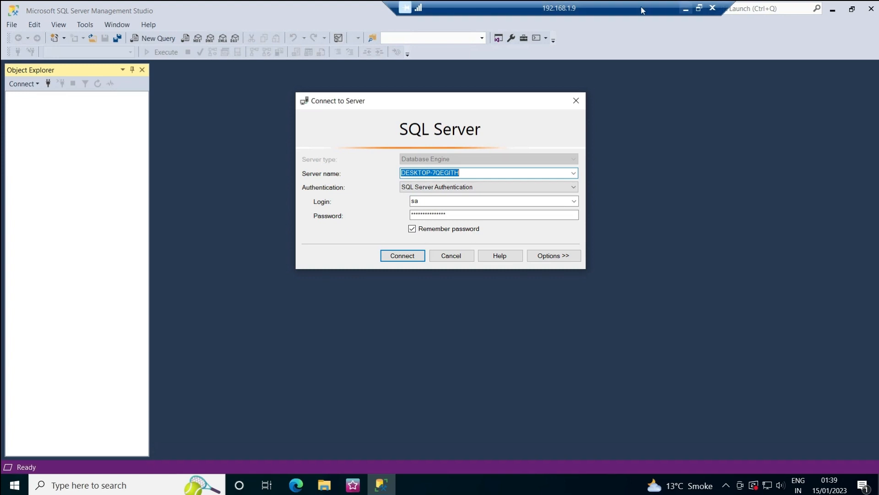
pyautogui.write('192.168.1.9')
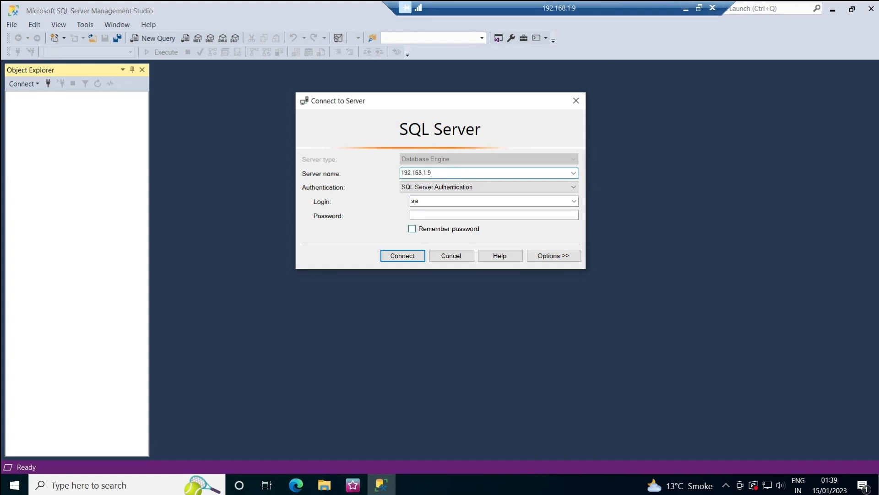
pyautogui.click(493, 215)
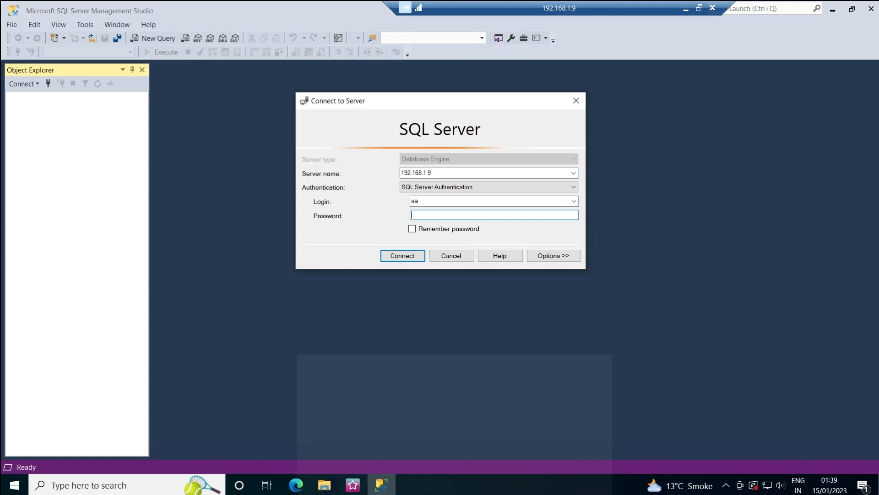
pyautogui.write('***')
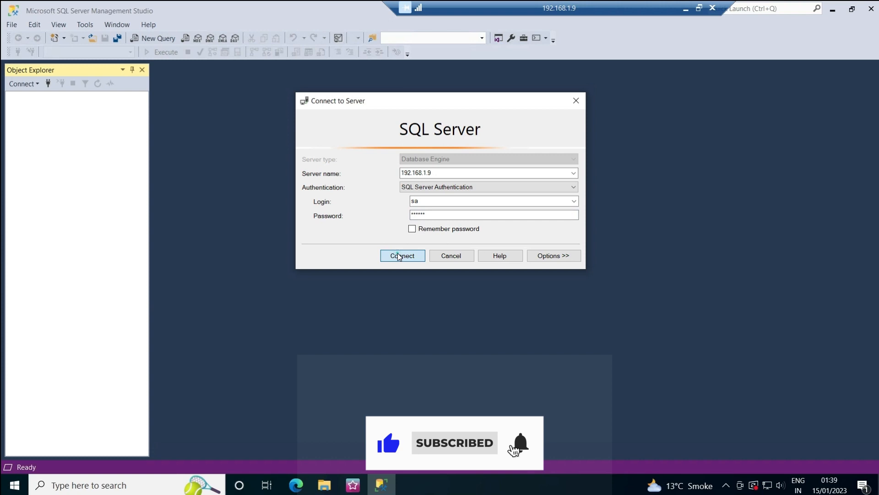
pyautogui.click(403, 255)
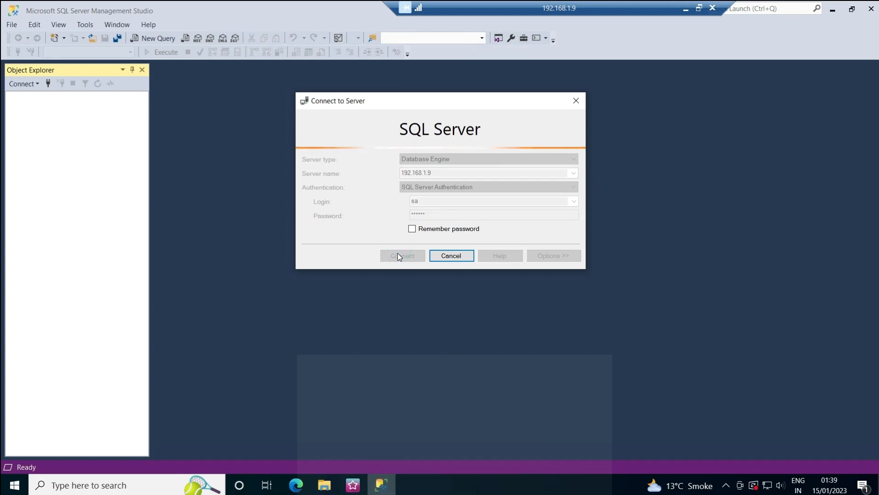
pyautogui.moveTo(441, 196)
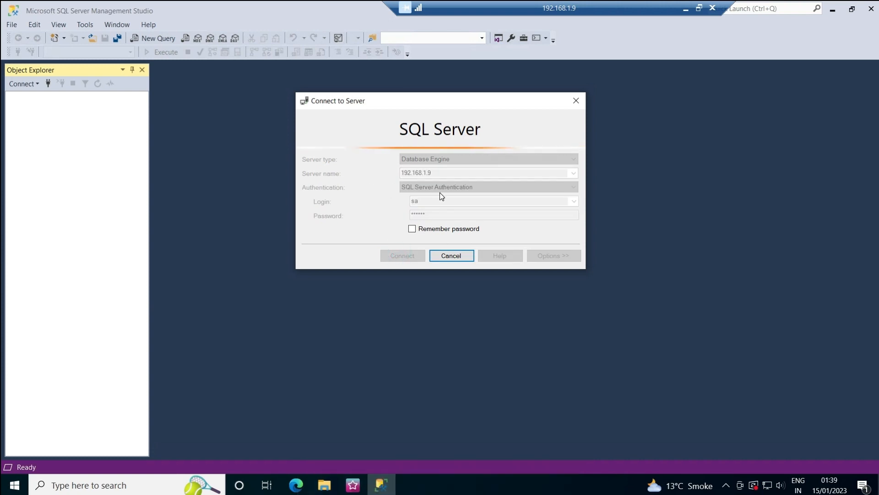
pyautogui.moveTo(368, 151)
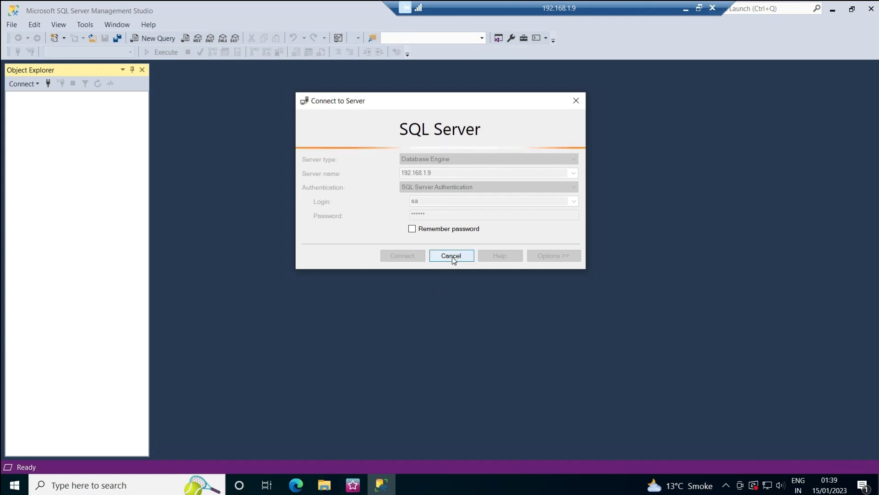
pyautogui.click(451, 255)
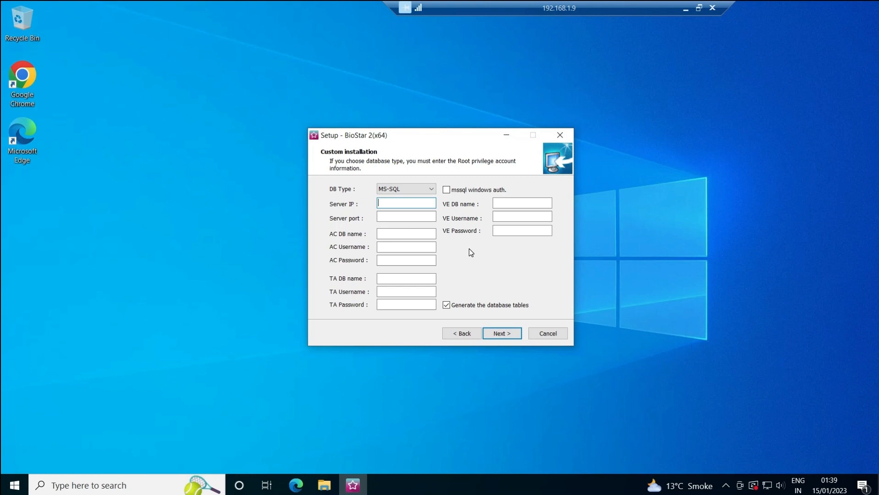
# - Launch SQL Server 2019 Configuration Manager from Start search 'sql con' and approve the UAC prompt
pyautogui.click(16, 485)
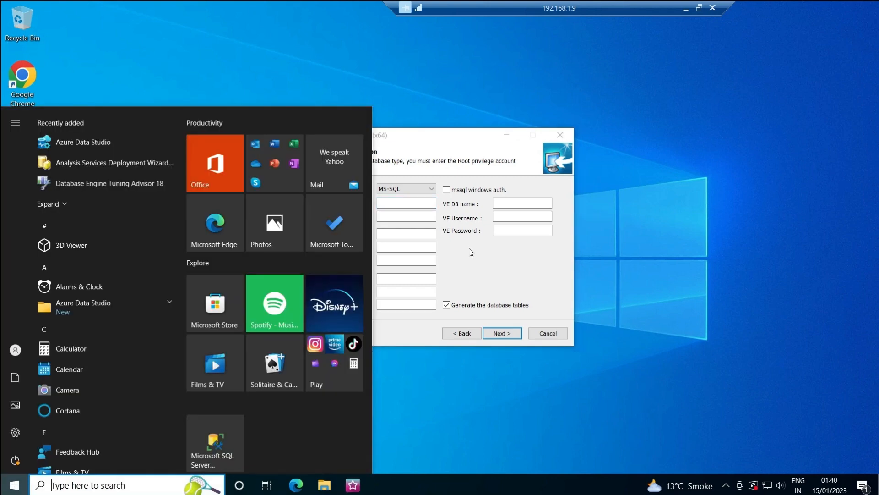
pyautogui.write('sql con')
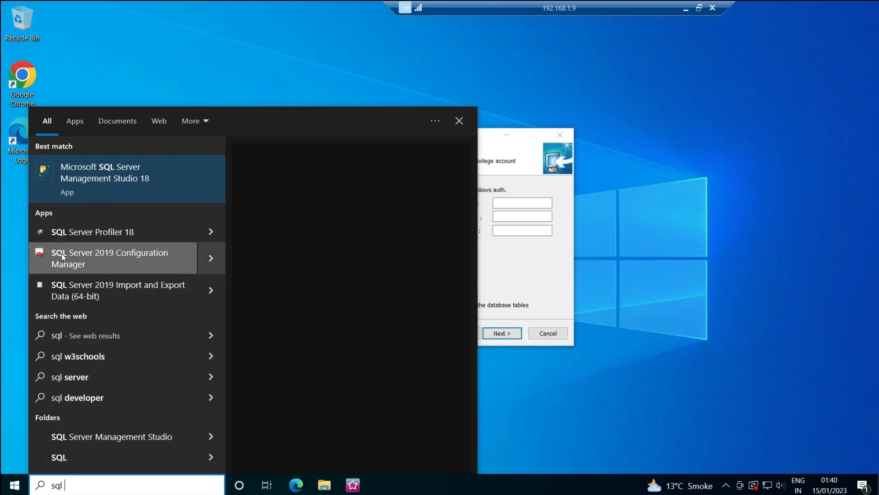
pyautogui.click(110, 258)
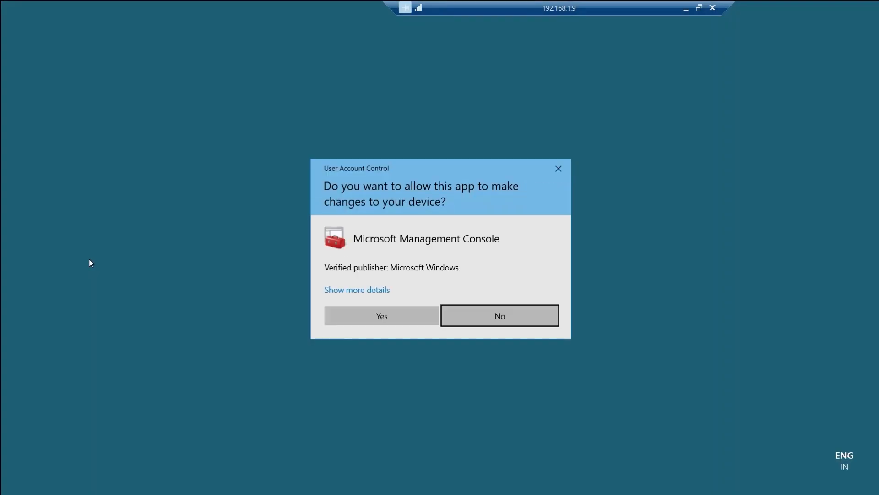
pyautogui.click(381, 316)
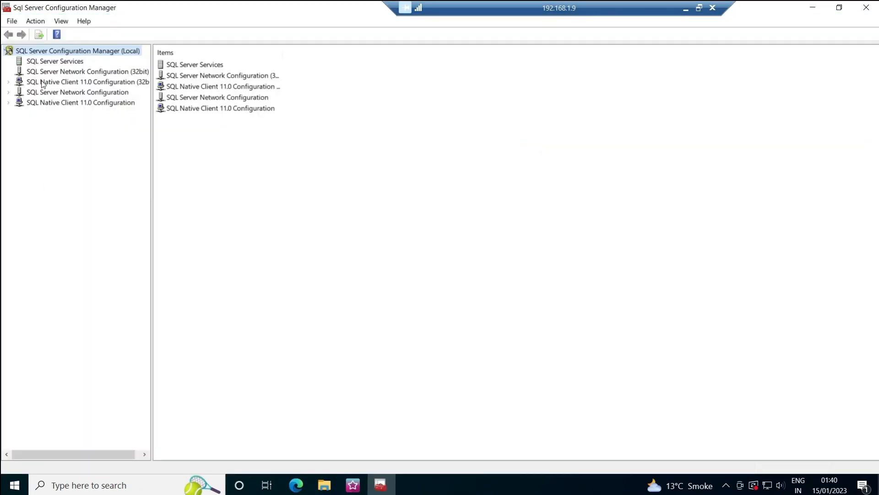
# - Enable the TCP/IP protocol for MSSQLSERVER and acknowledge the restart-required warning
pyautogui.click(7, 92)
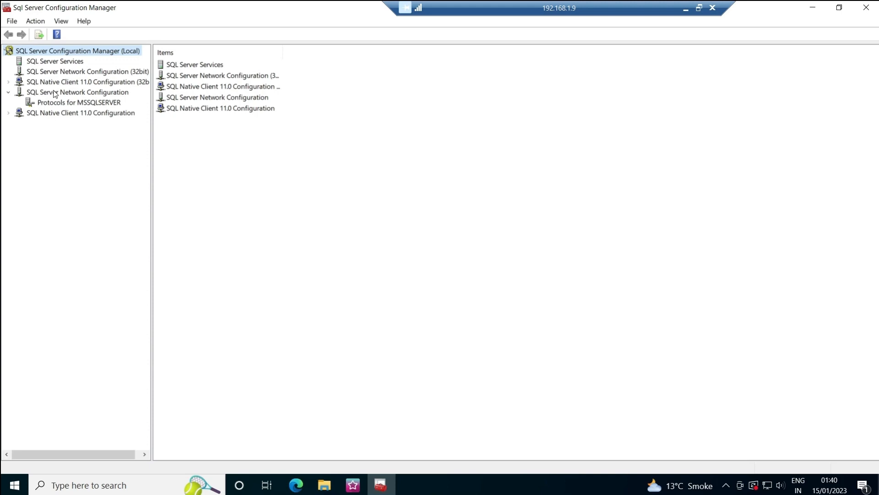
pyautogui.click(64, 102)
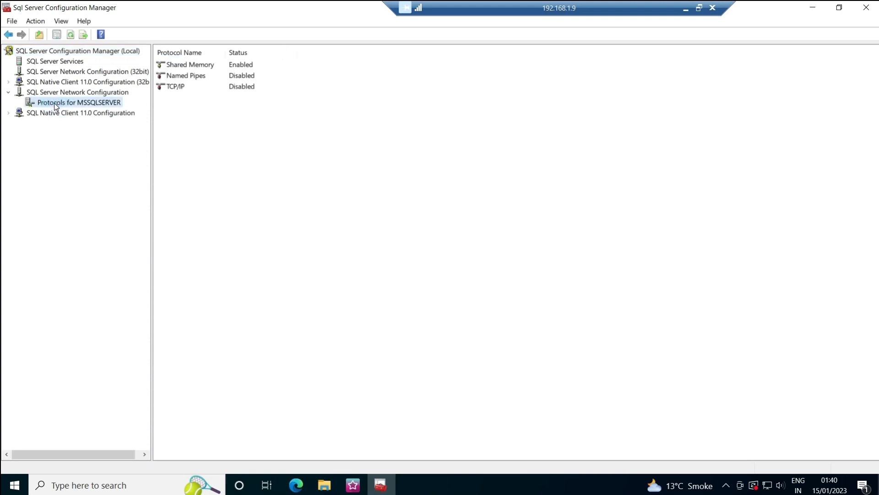
pyautogui.moveTo(110, 105)
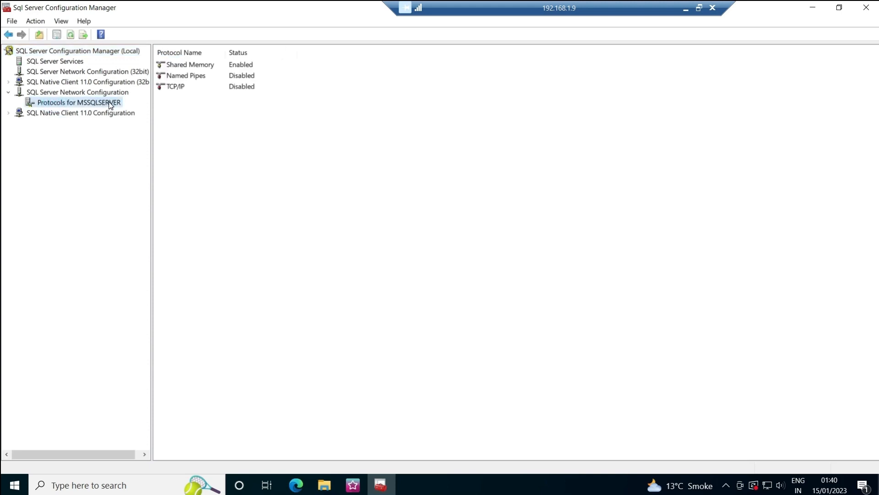
pyautogui.doubleClick(175, 86)
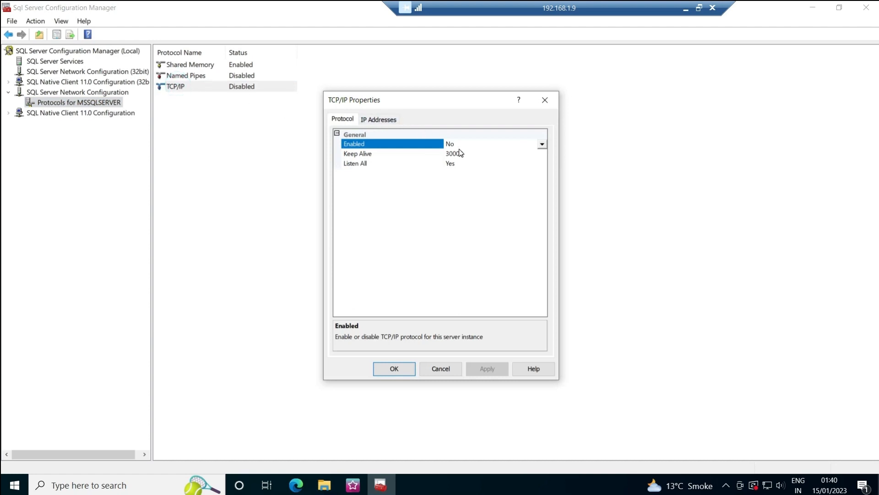
pyautogui.click(441, 369)
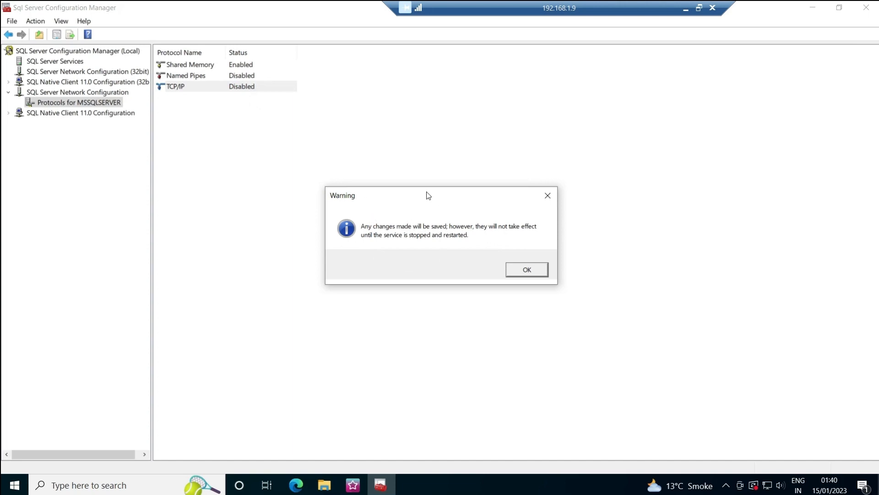
pyautogui.moveTo(415, 244)
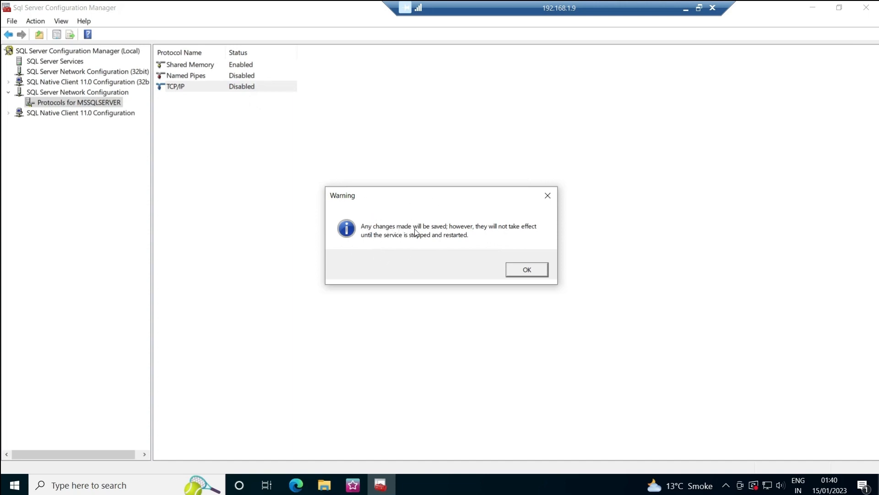
pyautogui.moveTo(509, 235)
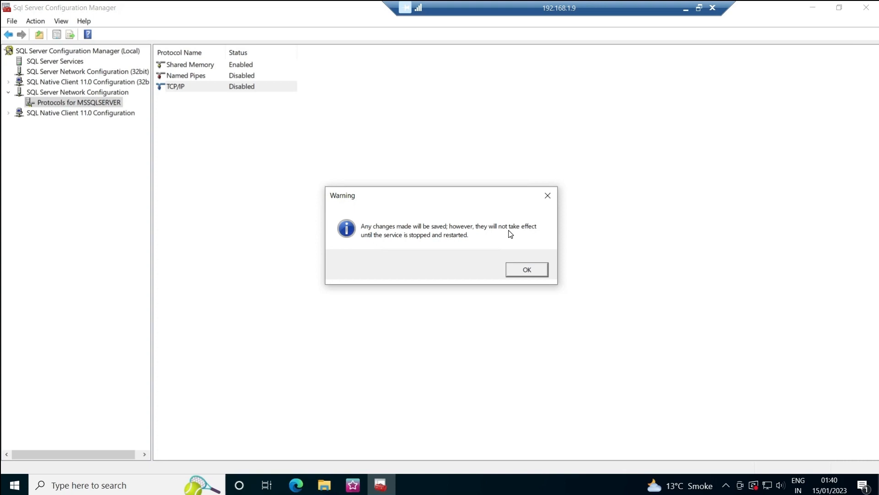
pyautogui.moveTo(461, 243)
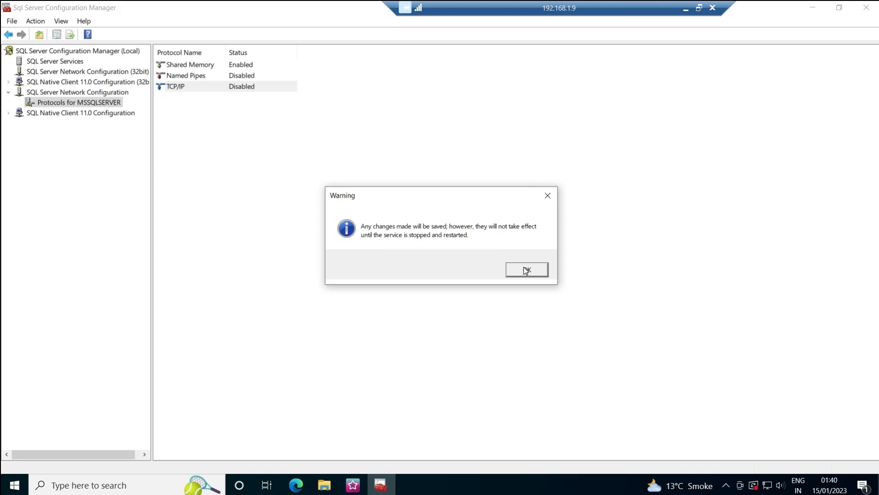
pyautogui.click(527, 270)
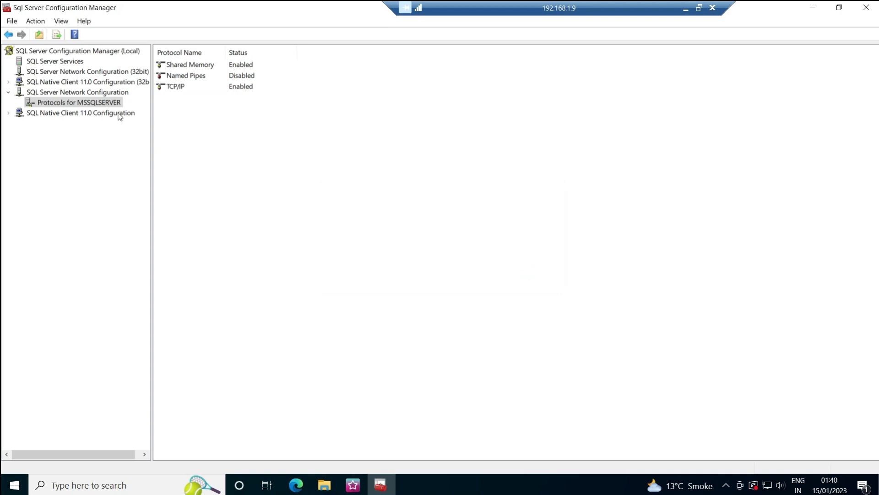
# - Restart the SQL Server (MSSQLSERVER) engine service and the SQL Server Browser service
pyautogui.click(55, 61)
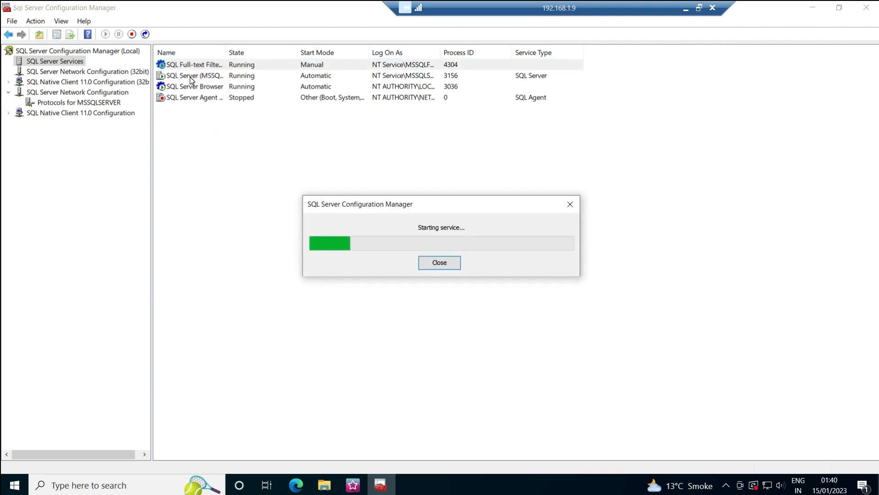
pyautogui.rightClick(191, 75)
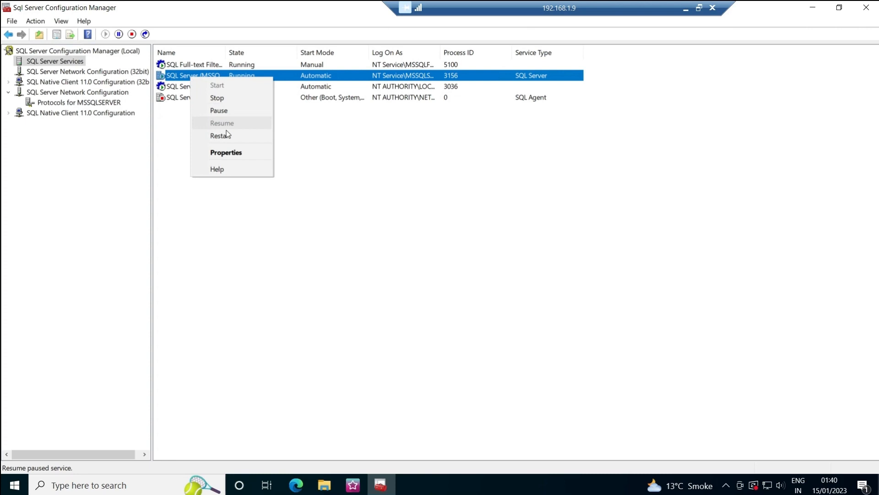
pyautogui.click(216, 97)
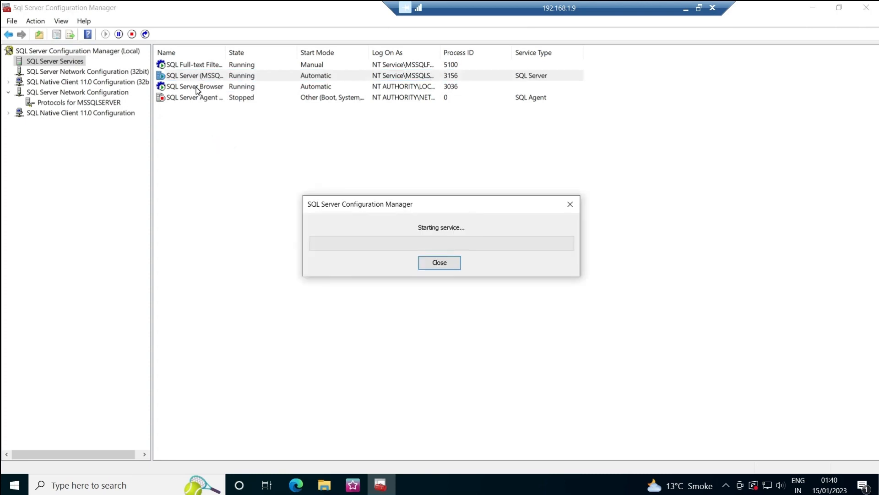
pyautogui.click(439, 262)
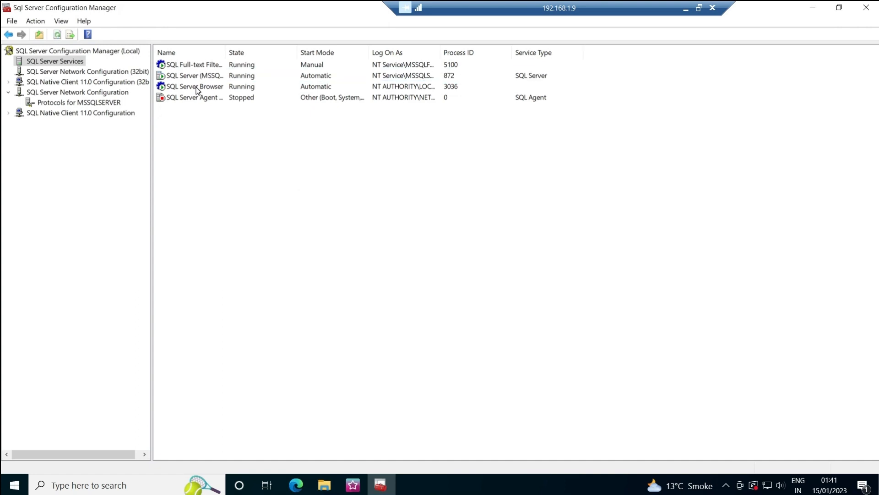
pyautogui.click(130, 34)
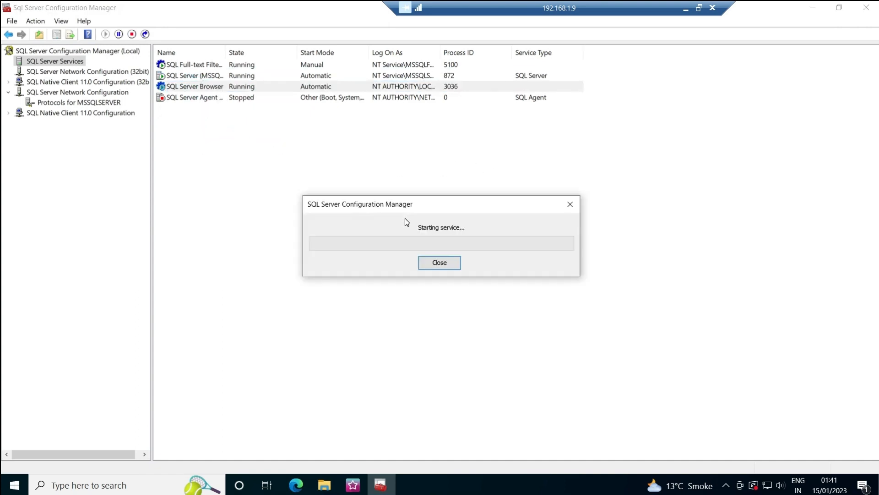
pyautogui.click(440, 263)
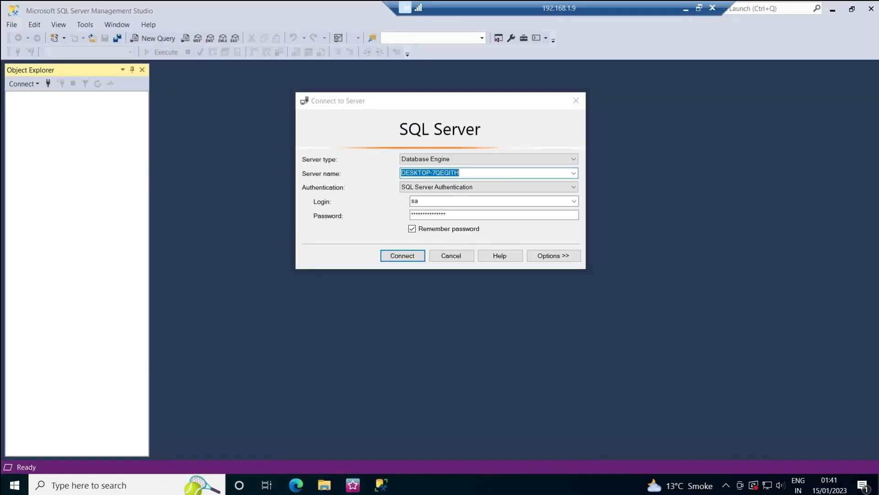
pyautogui.moveTo(464, 196)
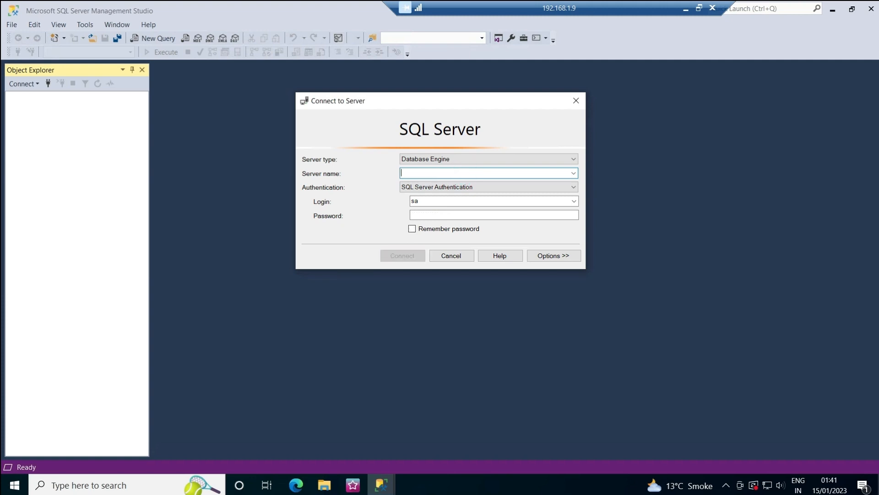
# - Connect Management Studio to server 192.168.1.9 using SQL Server Authentication as sa
pyautogui.write('127.0.0.1')
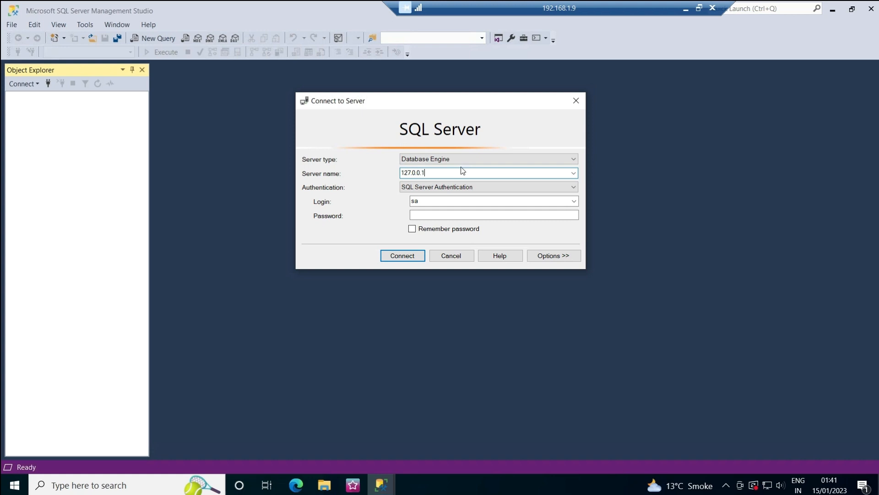
pyautogui.tripleClick(428, 172)
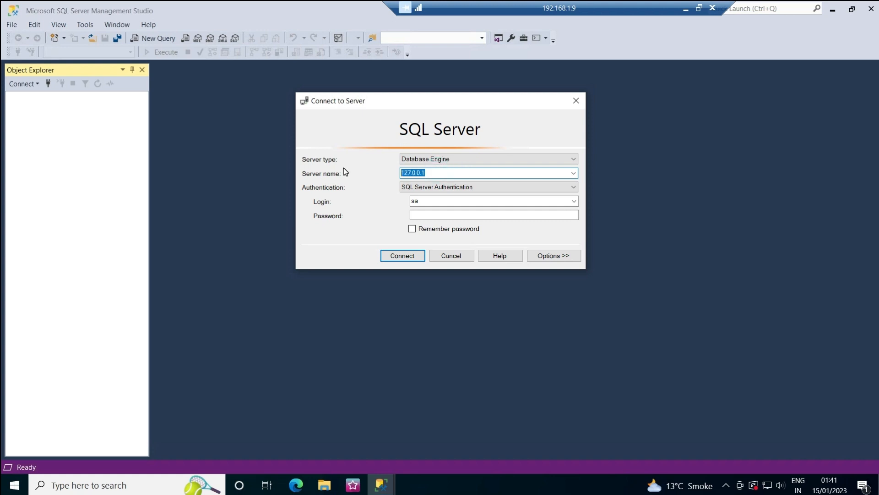
pyautogui.write('192.168.1.9')
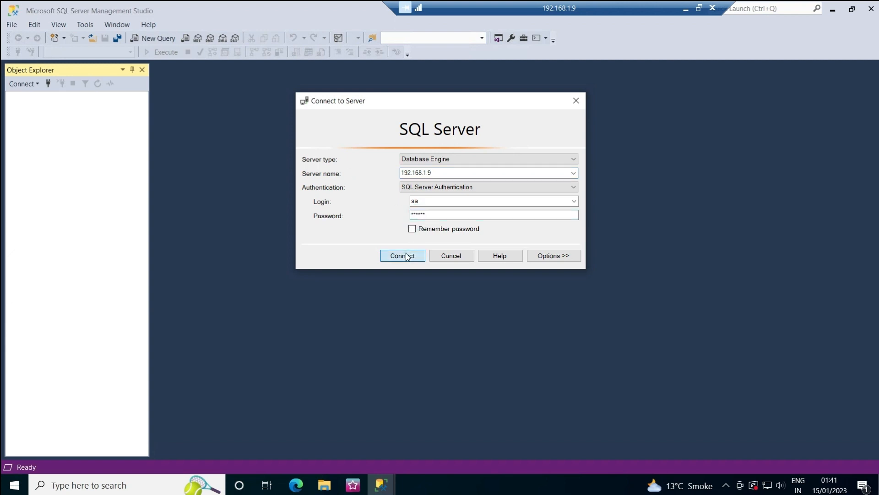
pyautogui.click(402, 256)
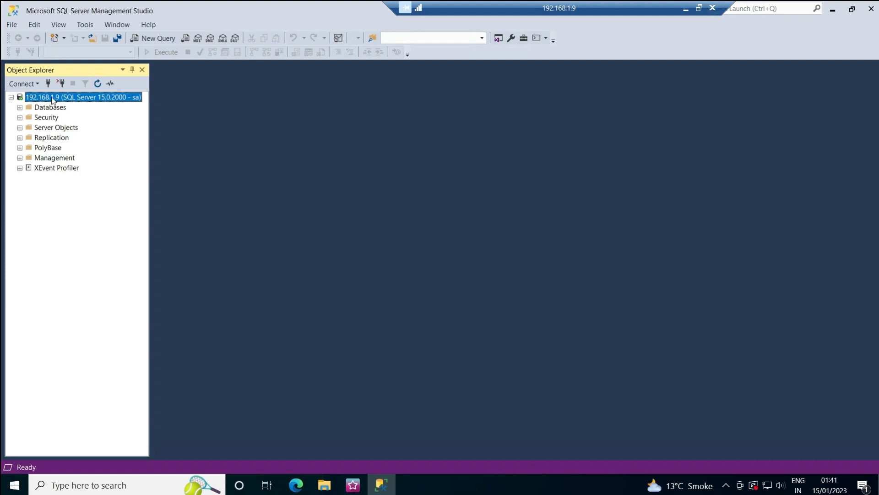
pyautogui.moveTo(343, 460)
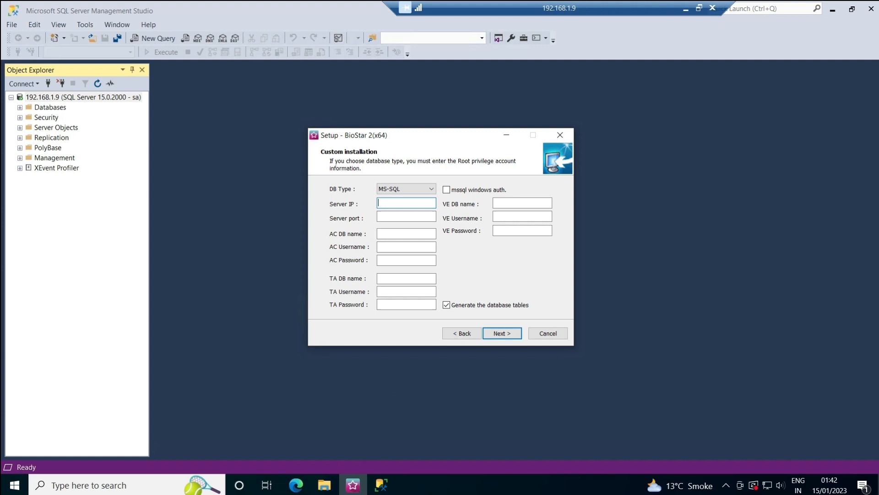
# - Fill Server IP 192.168.1.9 and Server port 1433 in the MS-SQL custom installation form
pyautogui.write('192.168.1')
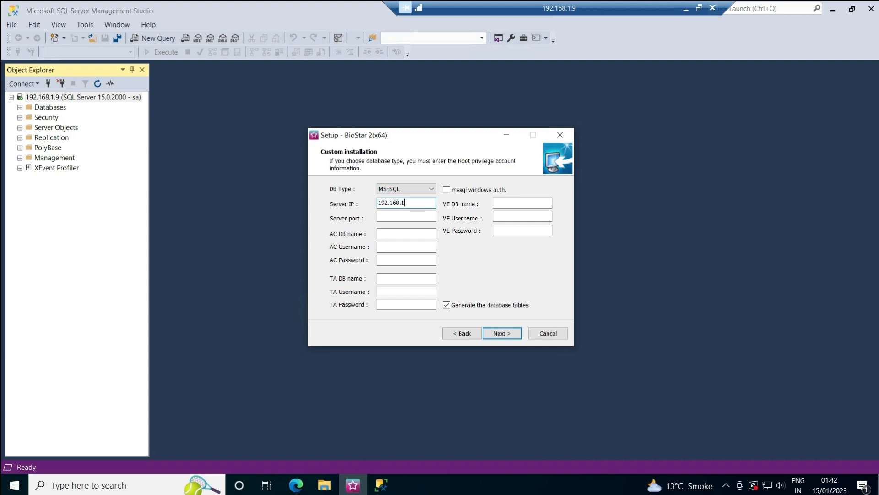
pyautogui.click(380, 216)
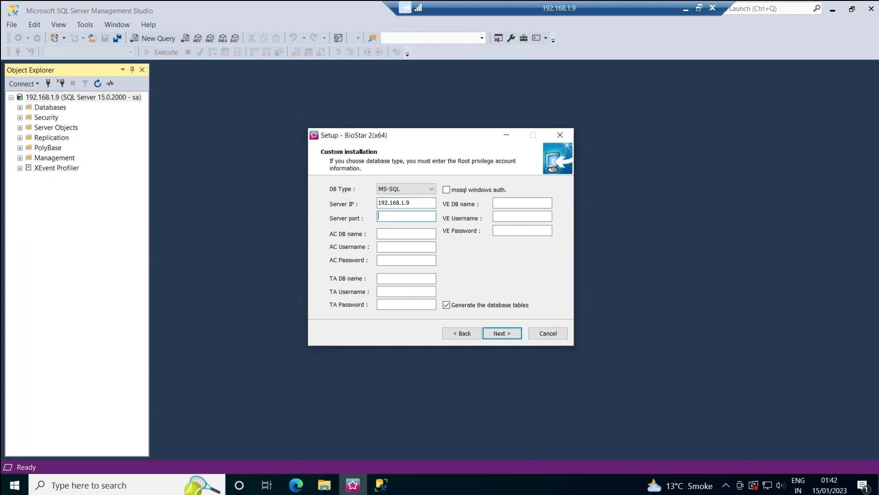
pyautogui.write('1')
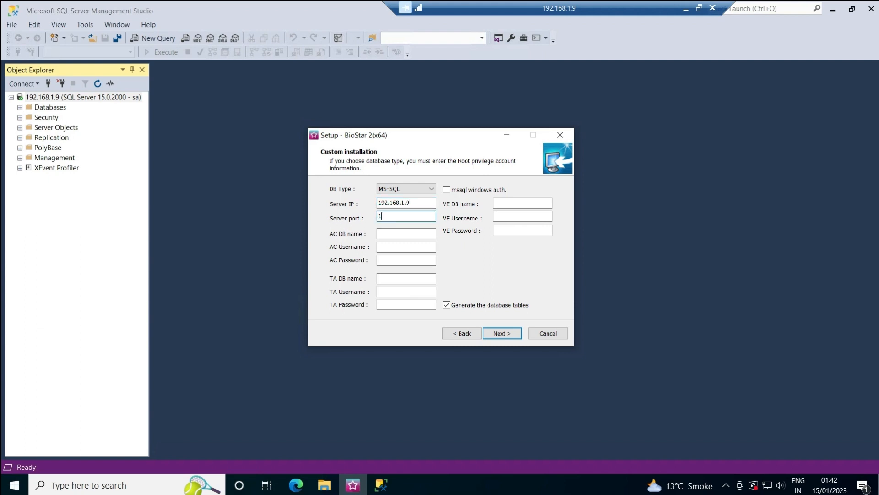
pyautogui.write('433')
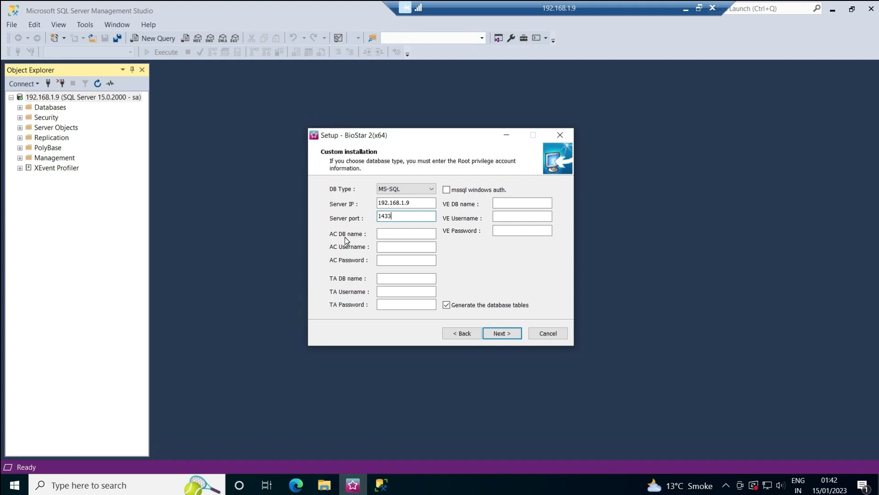
pyautogui.moveTo(340, 237)
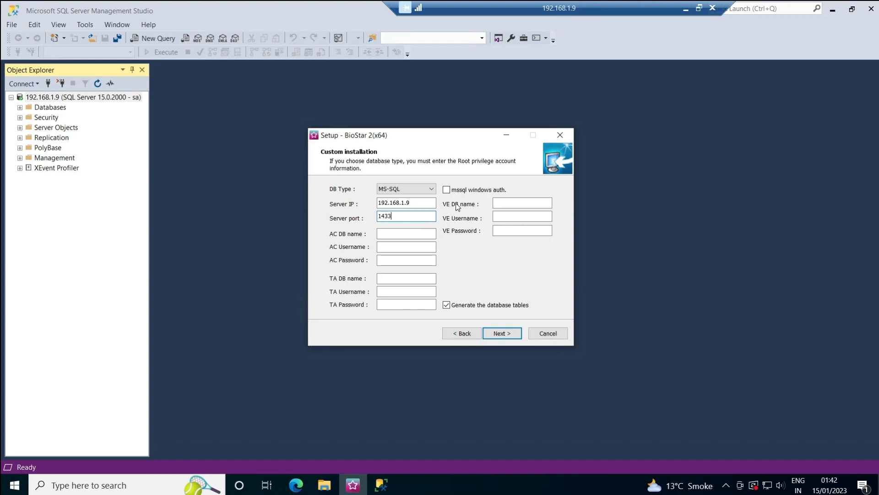
pyautogui.moveTo(105, 238)
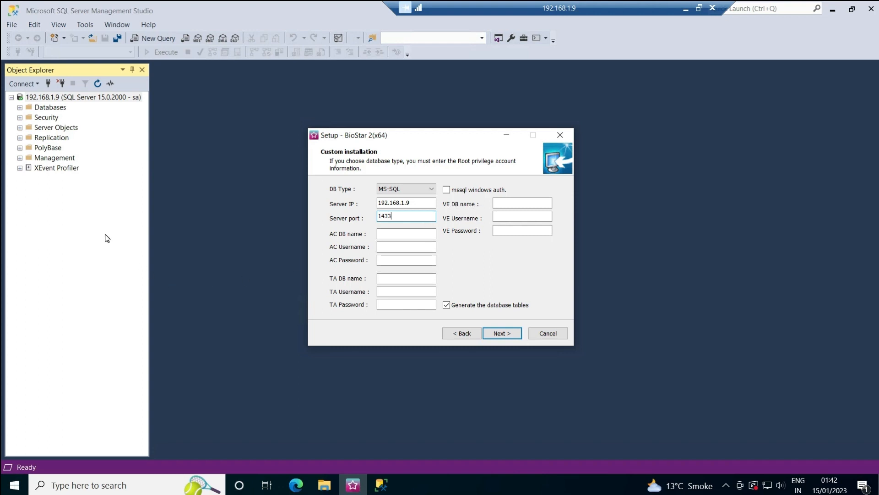
pyautogui.click(158, 38)
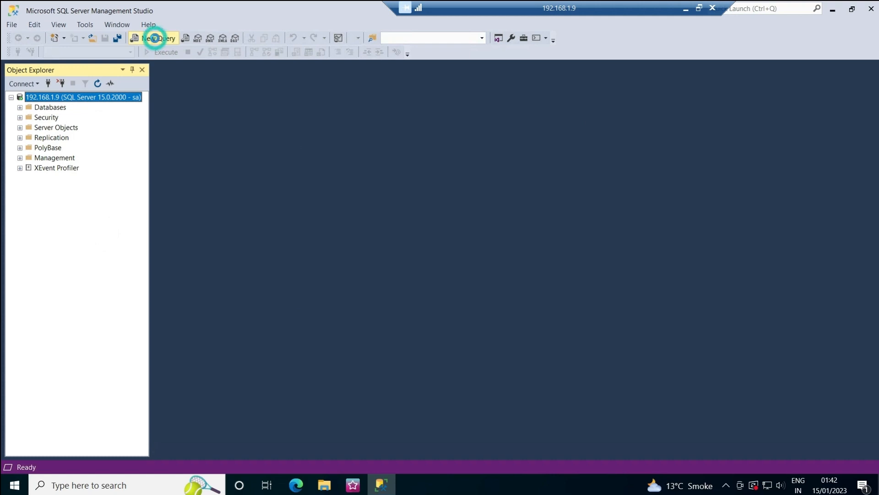
# - Run 'create database Biostar2_AC' in a new query window
pyautogui.click(158, 38)
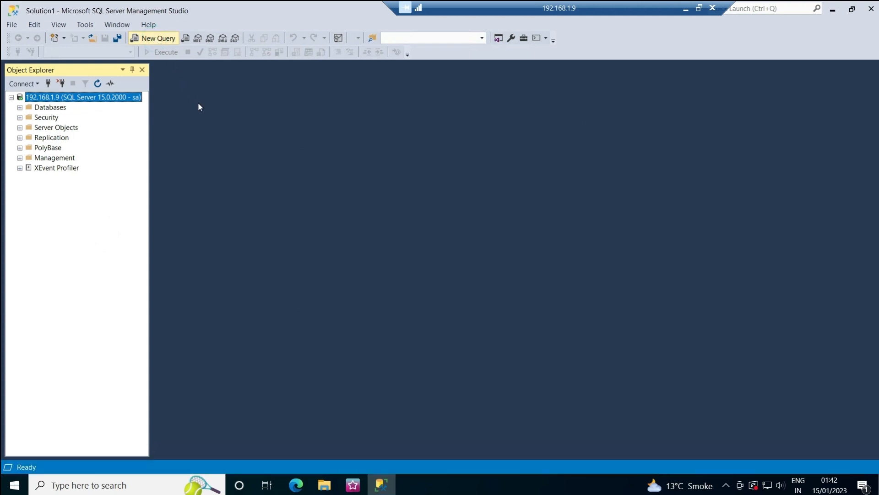
pyautogui.click(158, 38)
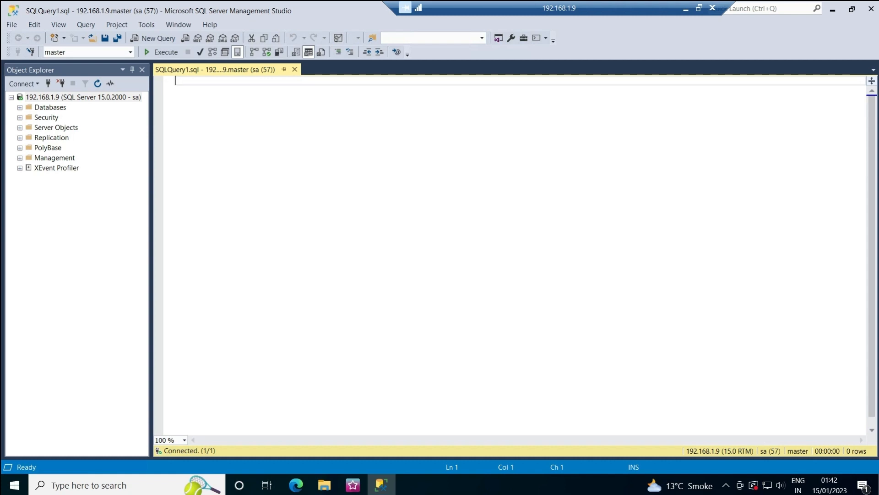
pyautogui.write('create')
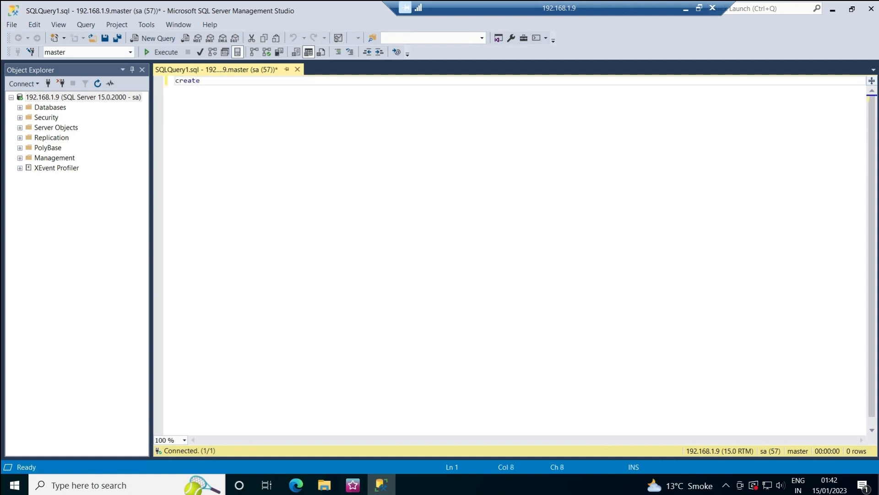
pyautogui.write('database')
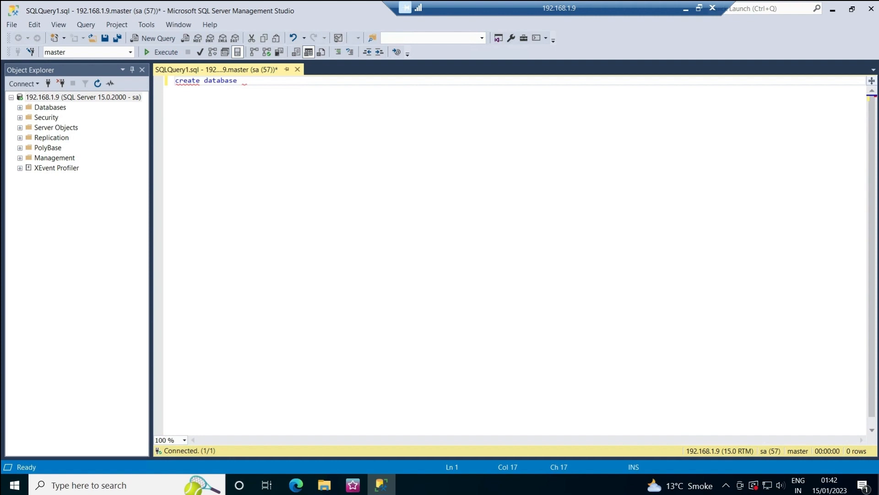
pyautogui.write('Biostar')
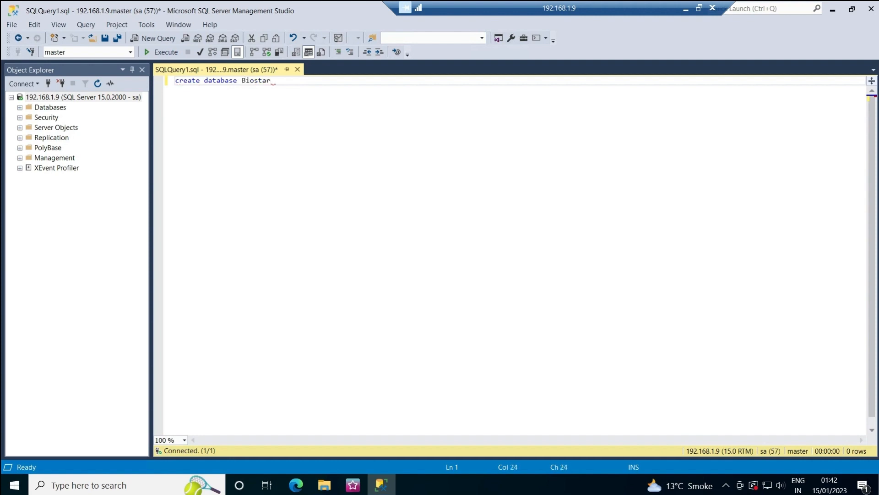
pyautogui.write('2_AC')
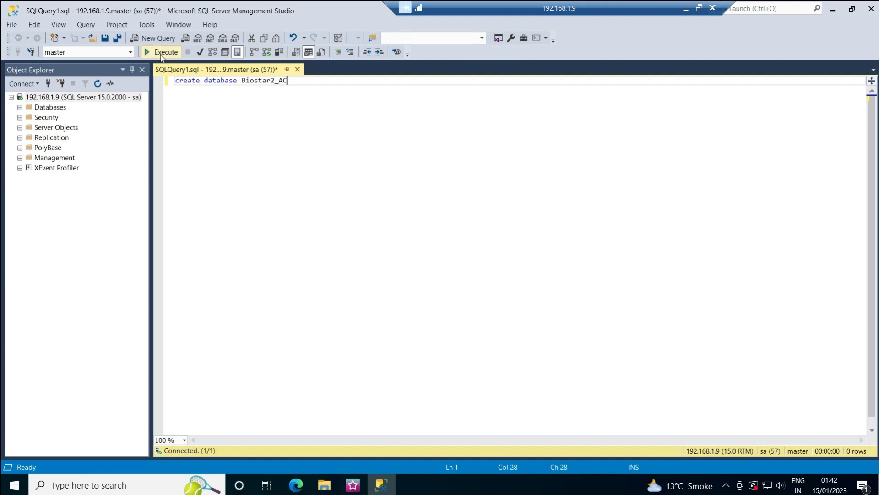
pyautogui.click(159, 52)
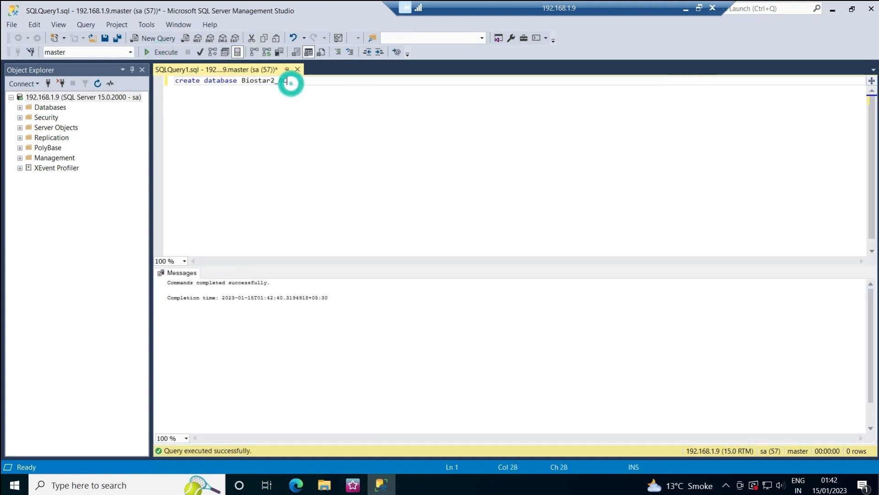
# - Edit the statement to create the TA and Biostar2_VE databases and execute it
pyautogui.write('TA')
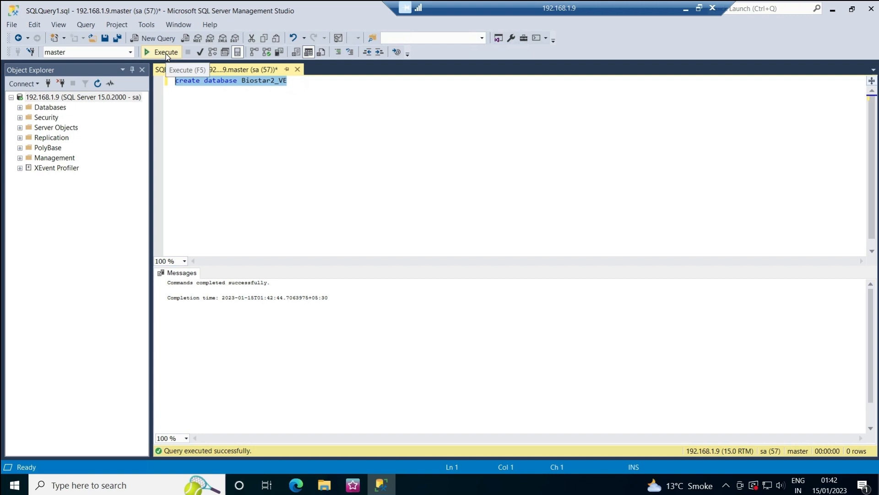
pyautogui.click(163, 52)
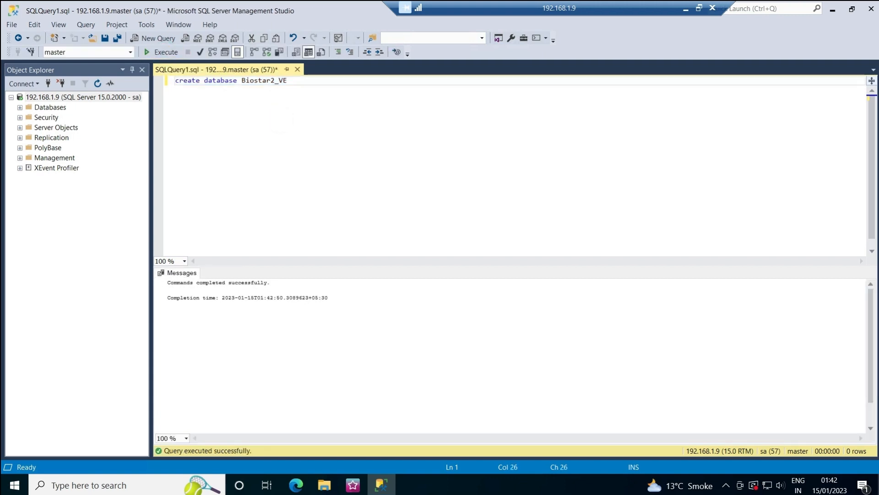
pyautogui.doubleClick(263, 80)
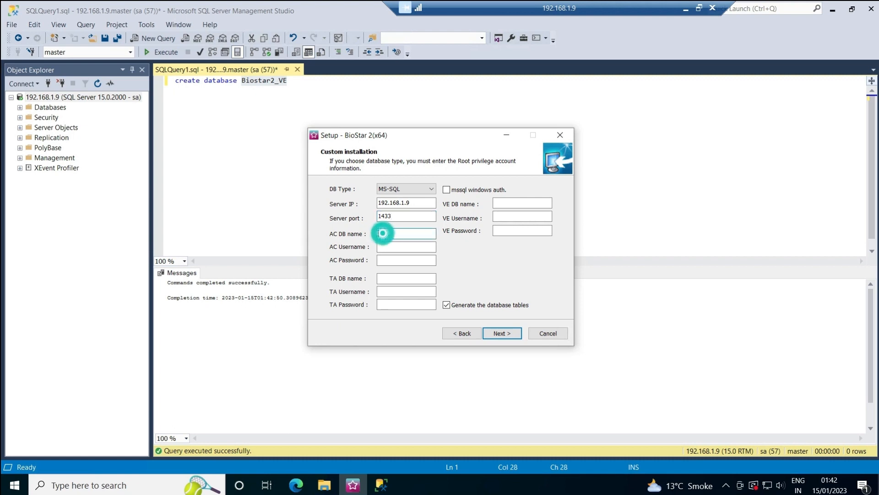
# - Enter database names Biostar2_AC, Biostar2_TA and Biostar2_VE in the DB name fields
pyautogui.write('Biostar2_AC')
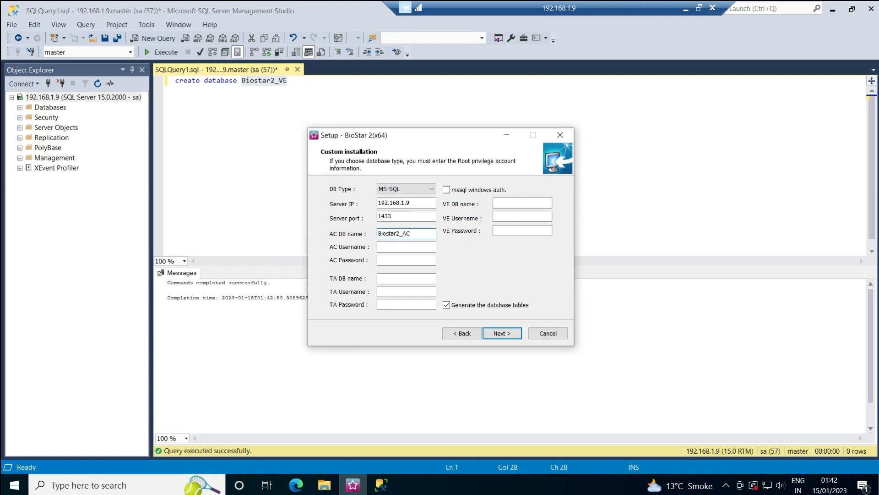
pyautogui.write('Biostar2_VE')
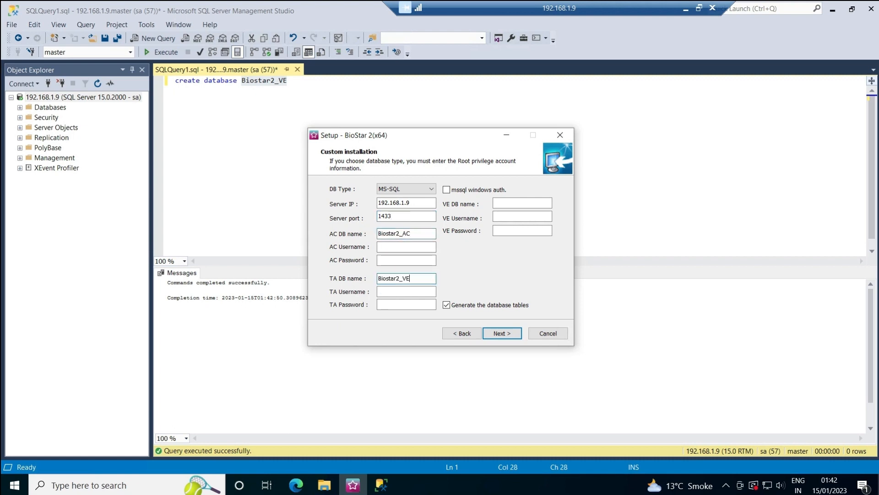
pyautogui.write('Biostar2_TA')
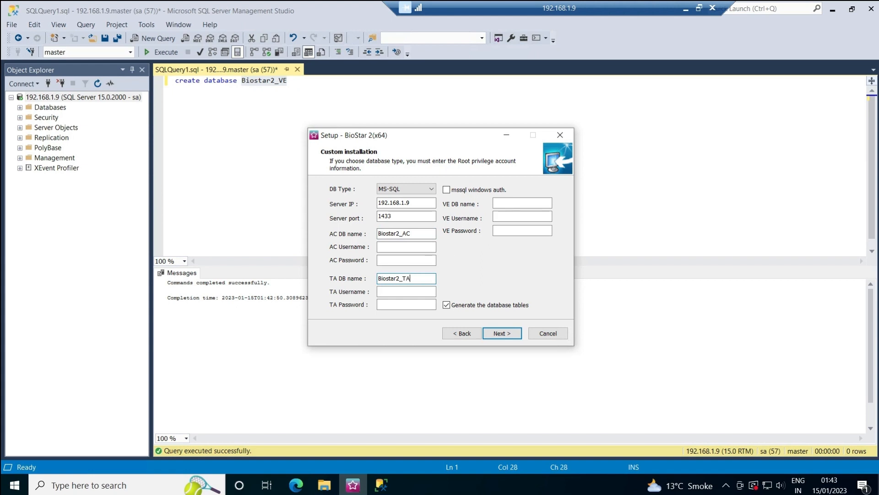
pyautogui.write('Biostar2_VE')
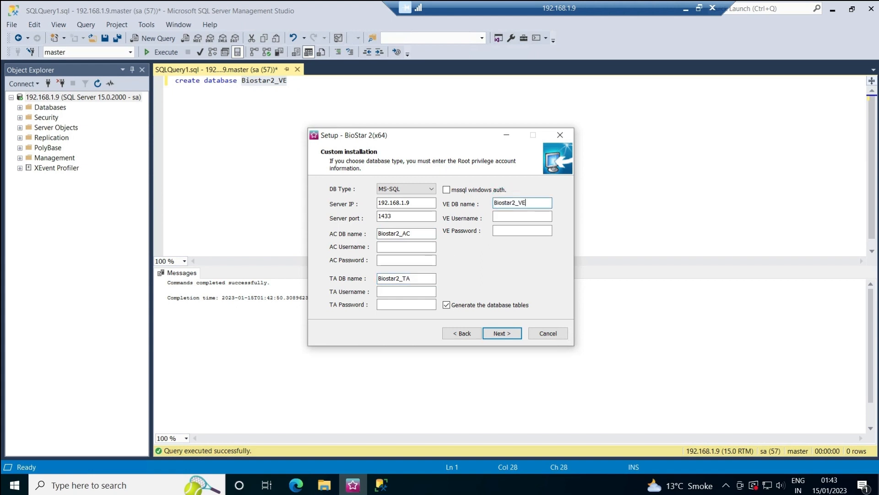
# - Enter sa usernames and passwords for each database and continue to the install location page
pyautogui.click(390, 246)
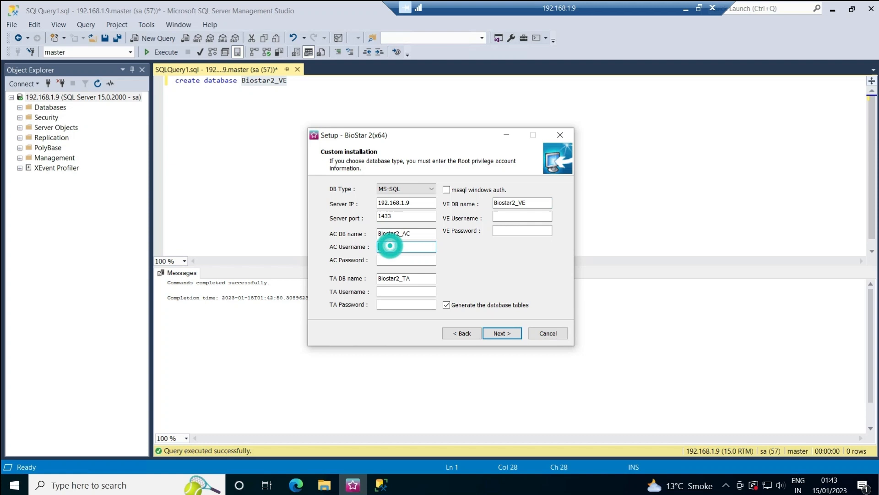
pyautogui.write('sa')
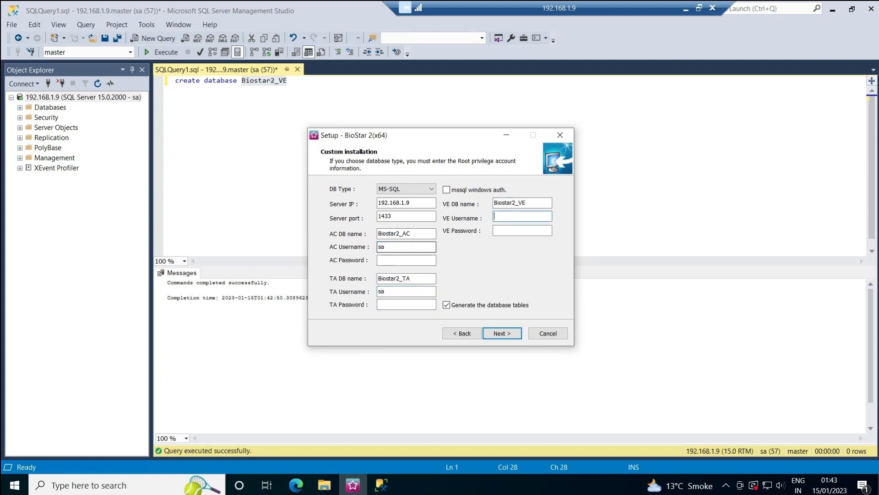
pyautogui.write('sa')
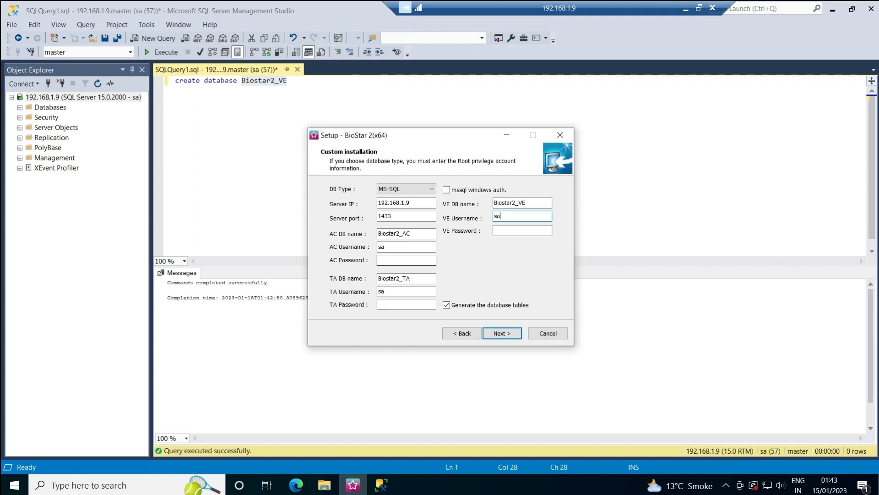
pyautogui.click(406, 260)
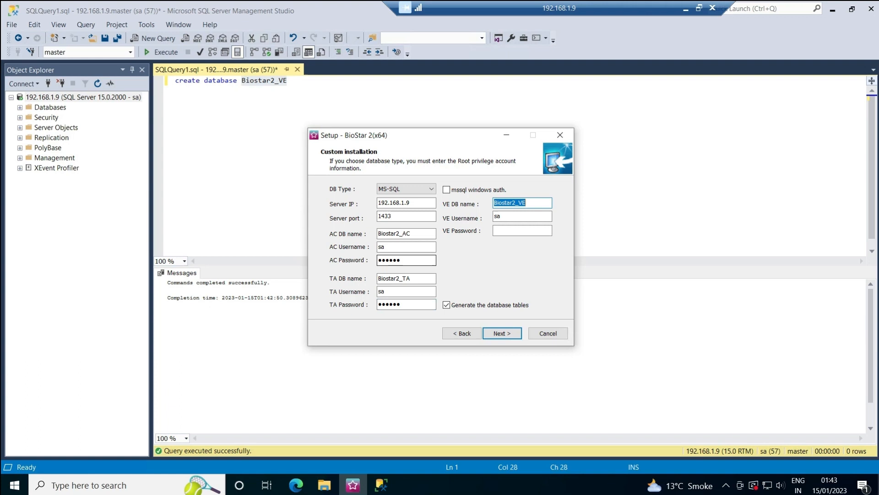
pyautogui.write('•••••')
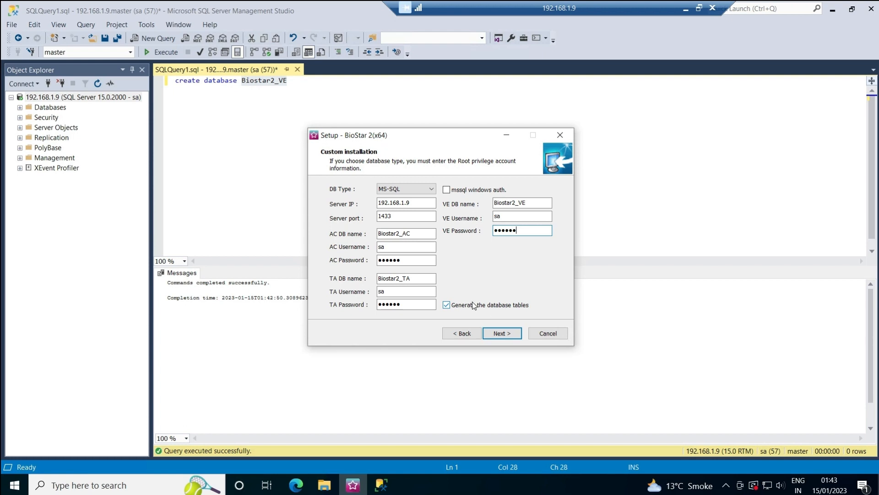
pyautogui.moveTo(490, 316)
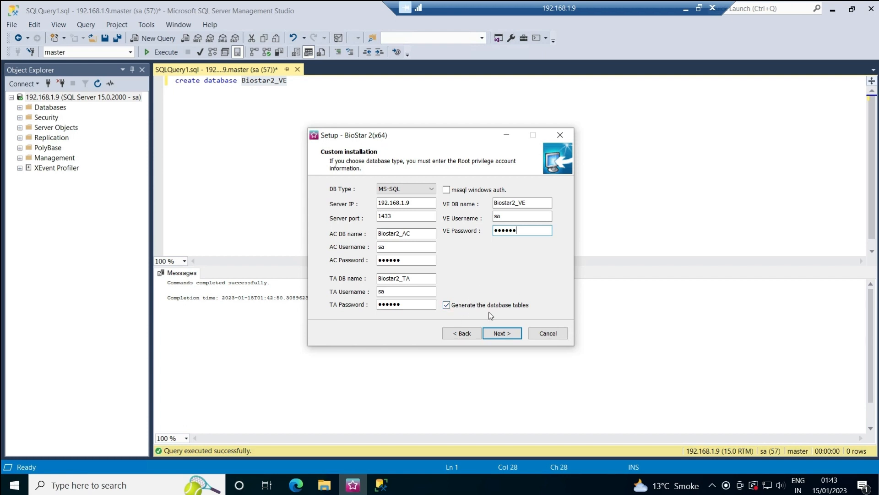
pyautogui.moveTo(499, 324)
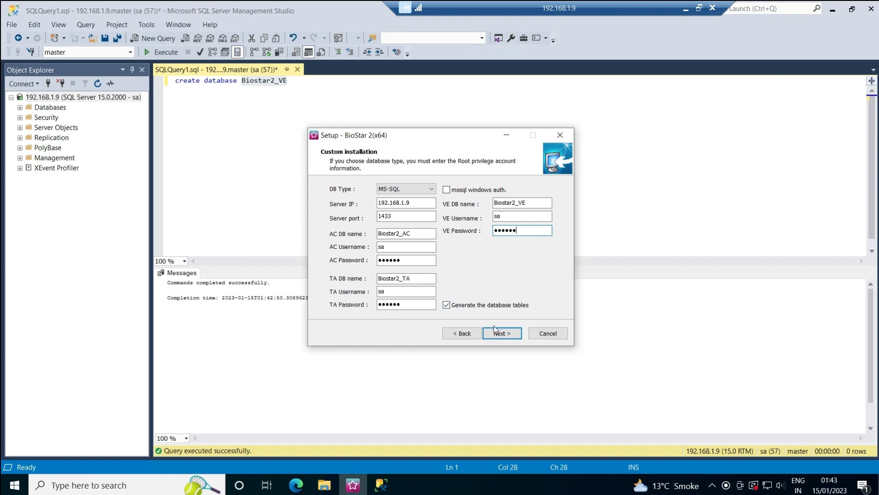
pyautogui.click(501, 333)
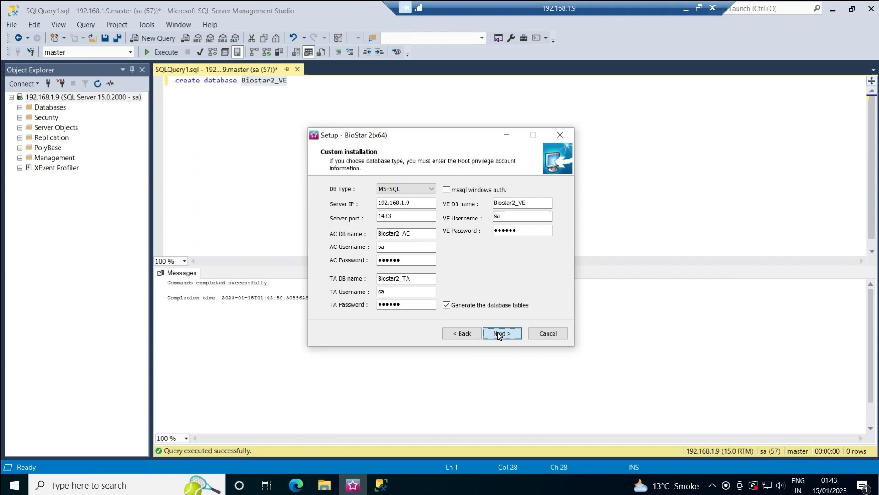
pyautogui.moveTo(477, 278)
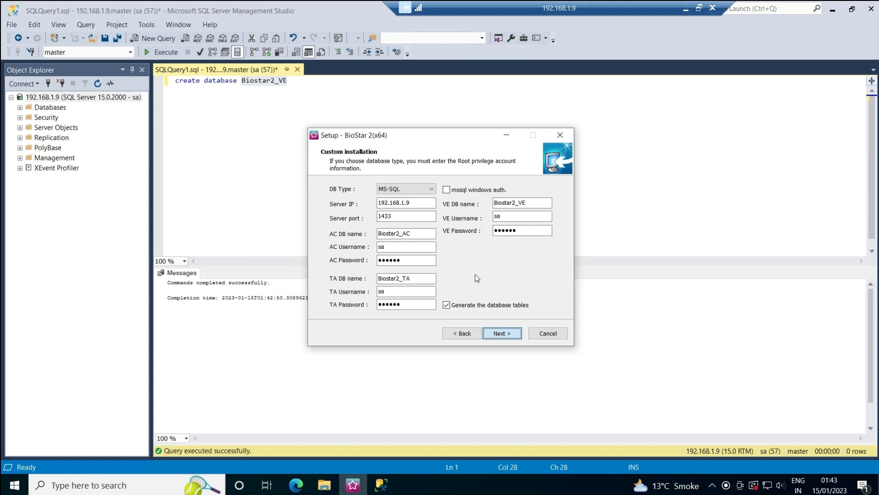
pyautogui.moveTo(473, 259)
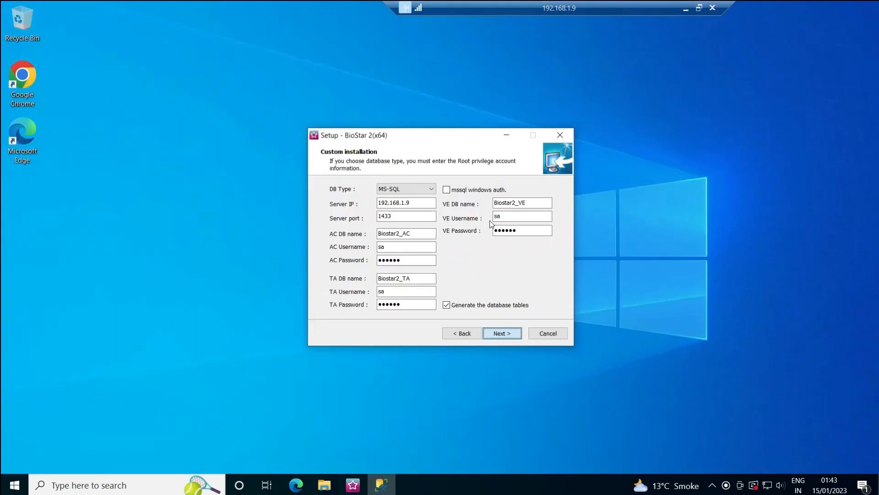
pyautogui.moveTo(499, 292)
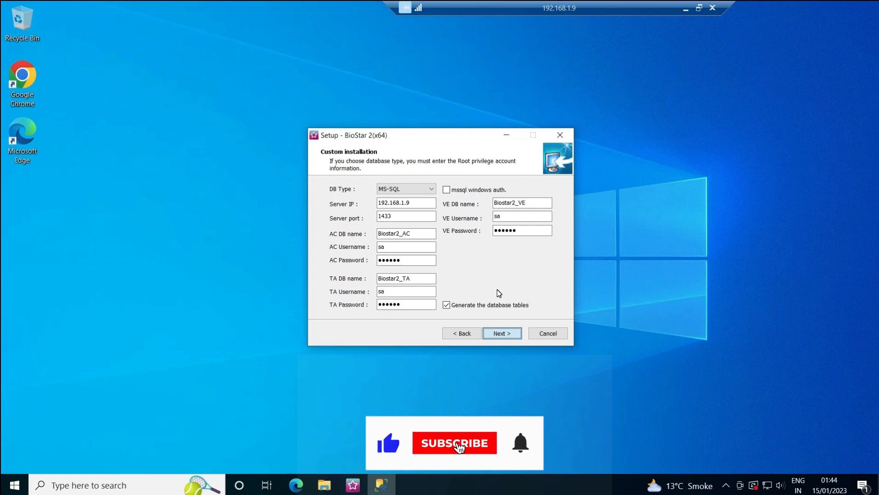
pyautogui.click(455, 443)
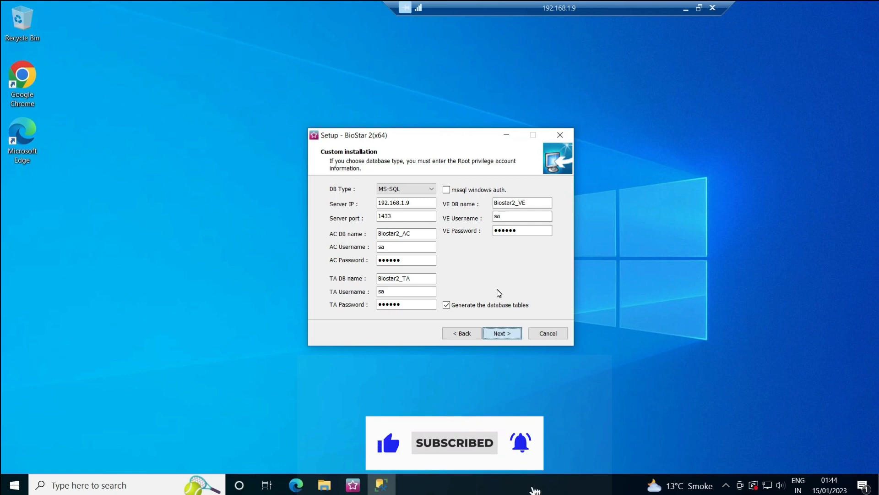
pyautogui.click(502, 333)
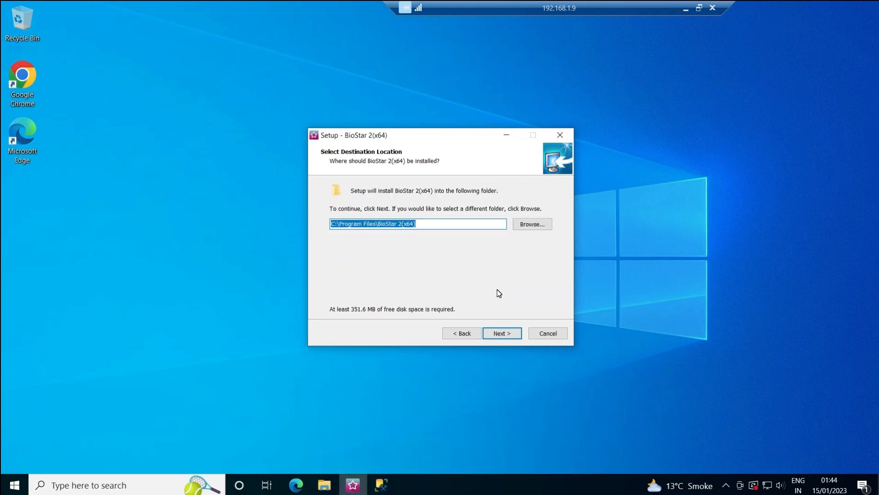
pyautogui.moveTo(440, 284)
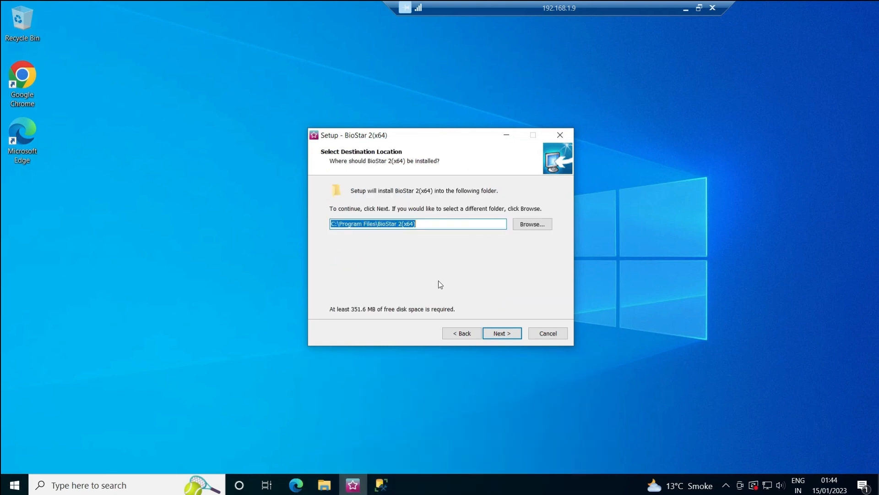
pyautogui.moveTo(408, 274)
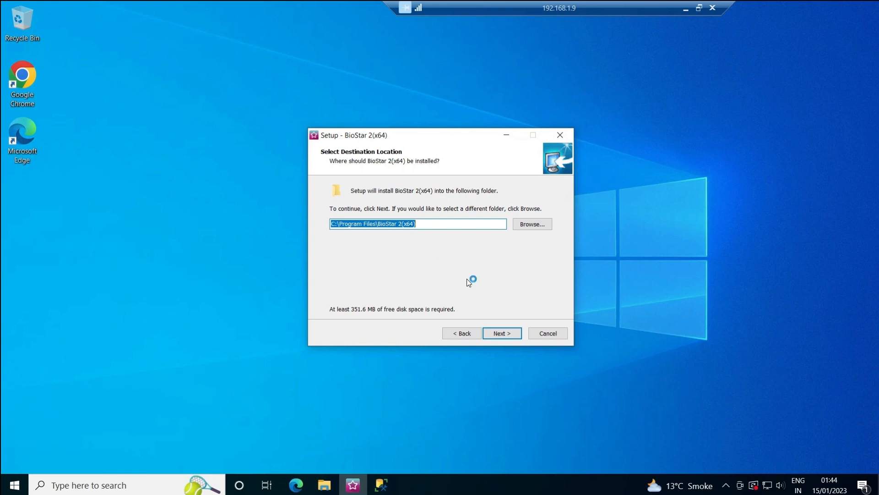
# - Accept default folders, encrypt key, notice and ports, exclude USB Device Agent, and reach the summary
pyautogui.click(502, 333)
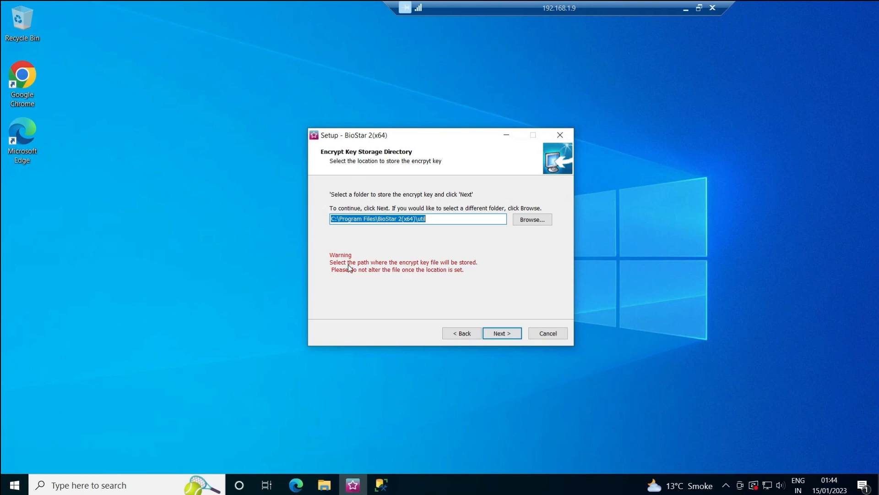
pyautogui.click(502, 333)
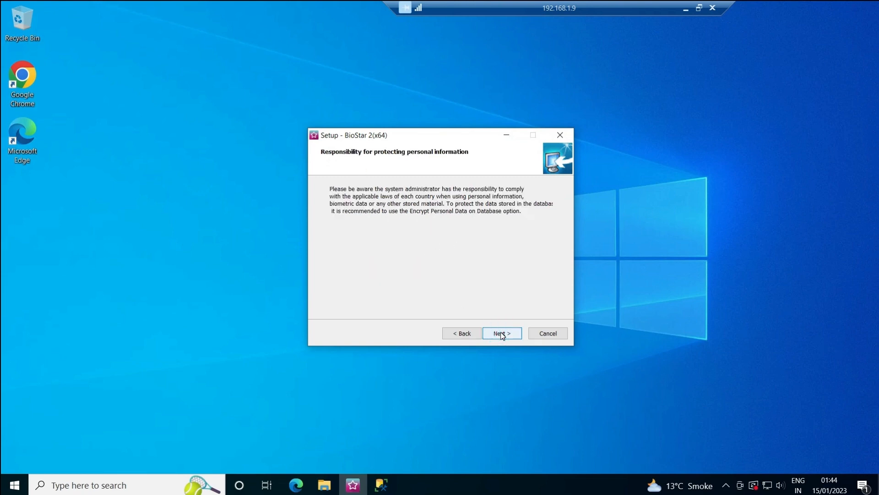
pyautogui.click(502, 333)
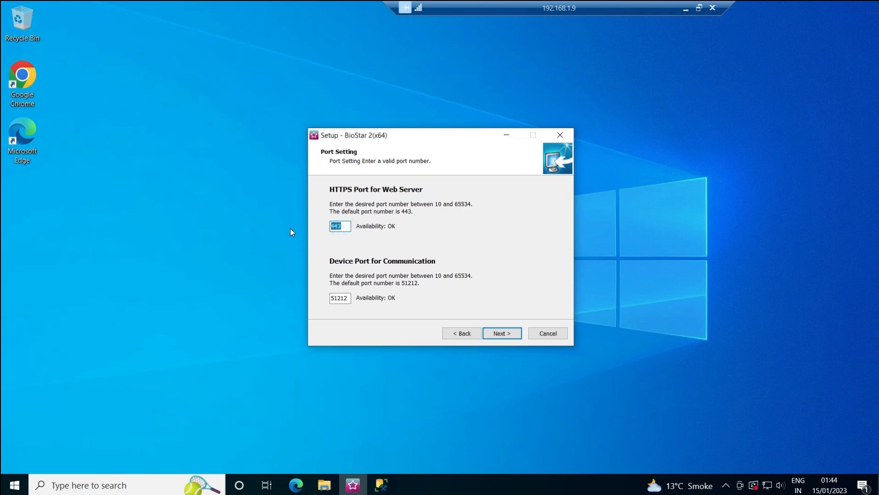
pyautogui.click(502, 333)
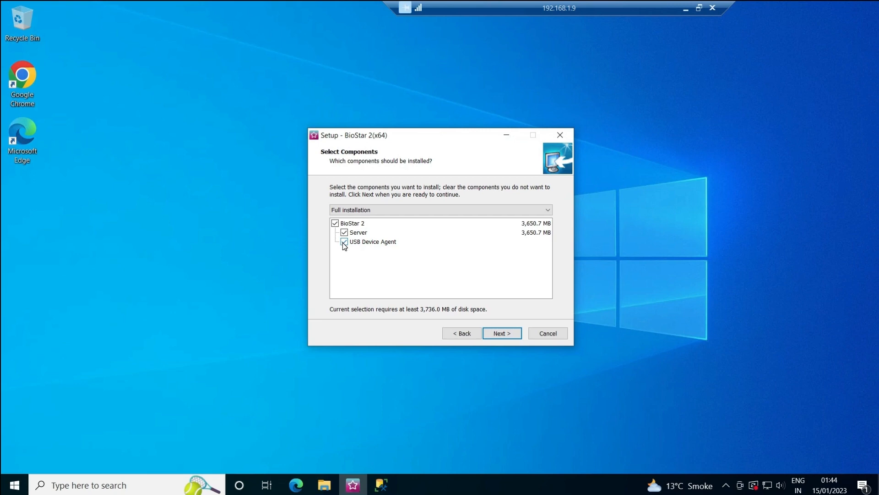
pyautogui.click(344, 242)
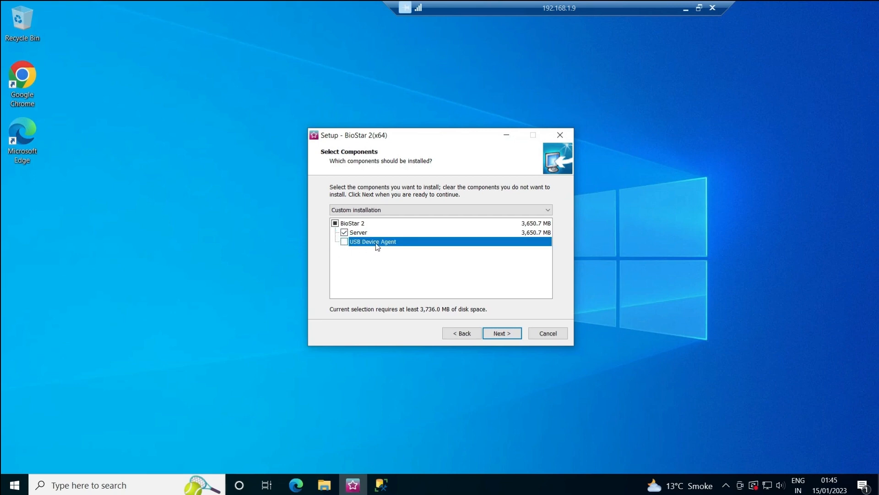
pyautogui.click(503, 333)
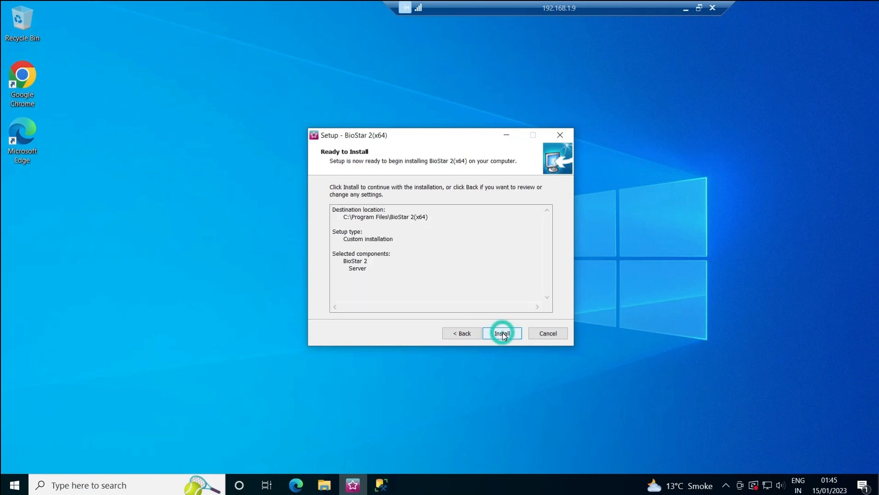
# - Start the BioStar 2 (x64) installation from the Ready to Install summary
pyautogui.click(502, 333)
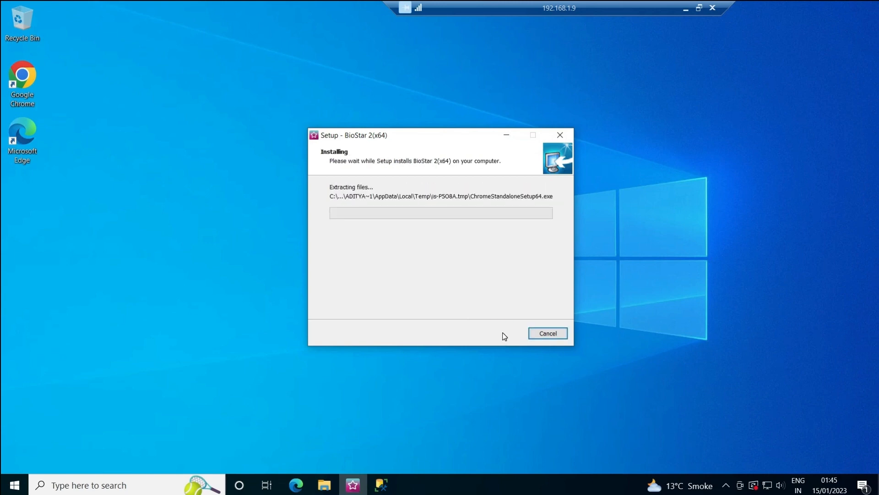
pyautogui.moveTo(490, 240)
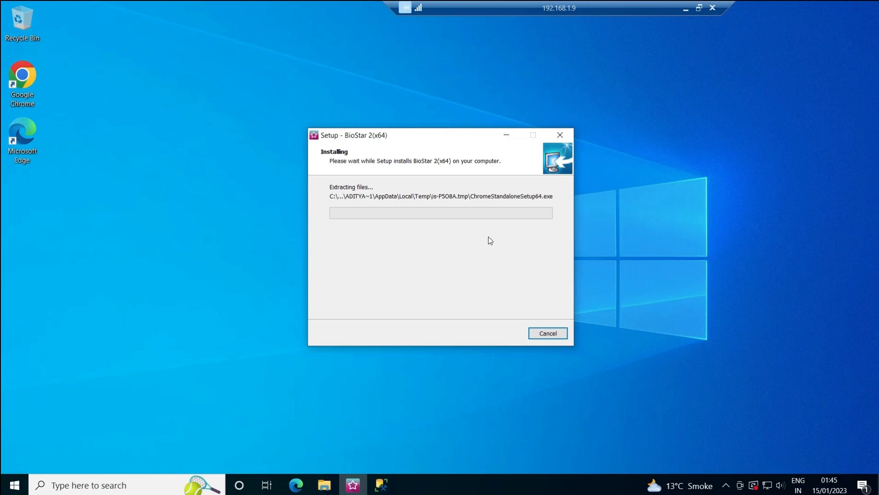
pyautogui.moveTo(435, 254)
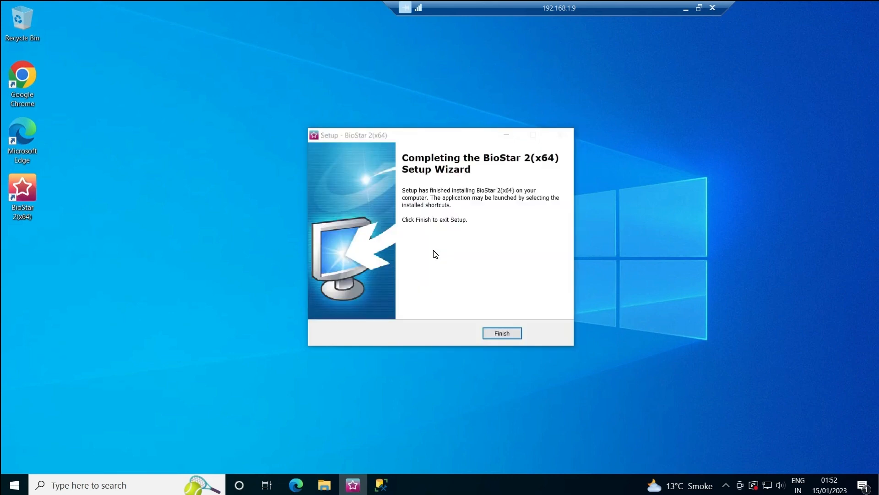
pyautogui.moveTo(450, 266)
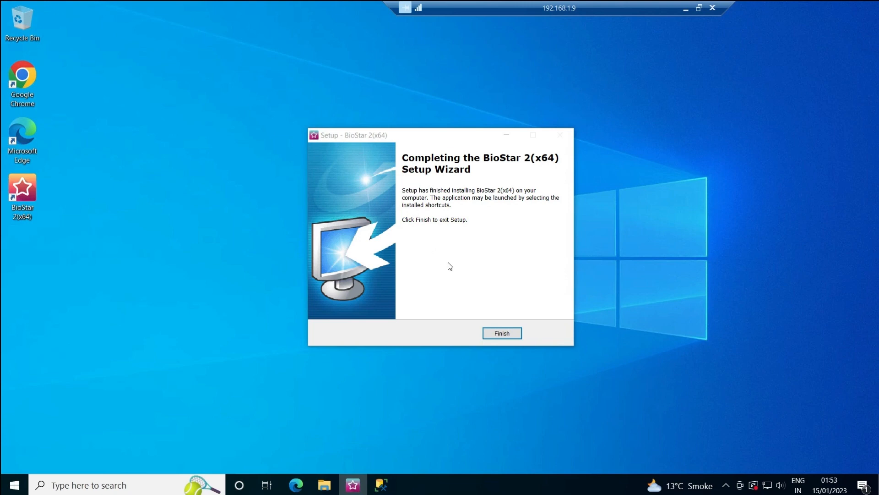
# - Finish the wizard and repoint the broken Chrome shortcut to chrome.exe in Google\Chrome\Application
pyautogui.click(502, 333)
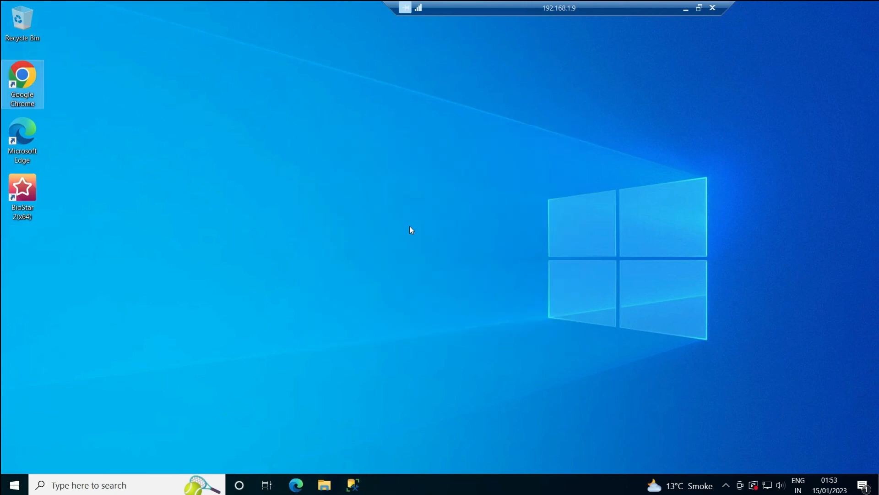
pyautogui.moveTo(58, 181)
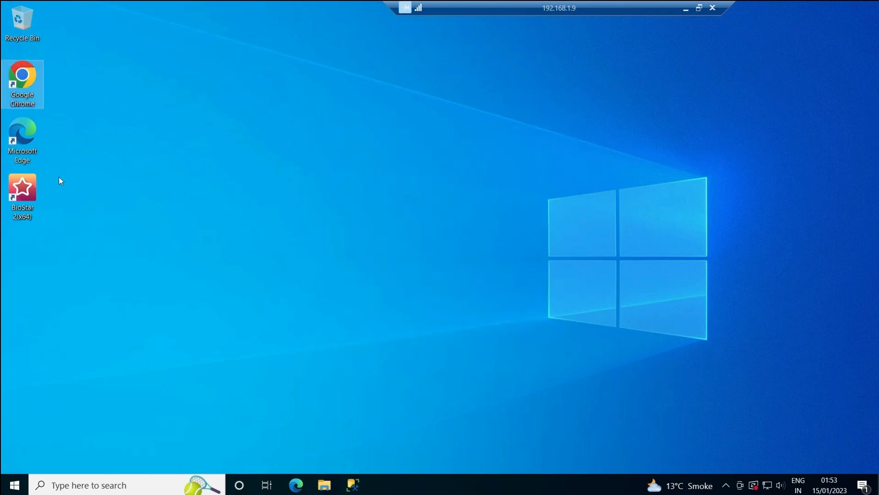
pyautogui.click(23, 189)
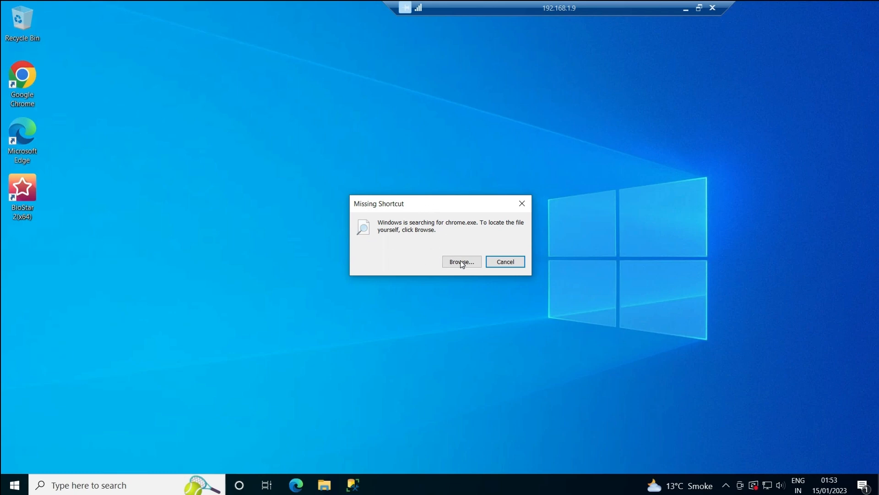
pyautogui.click(461, 261)
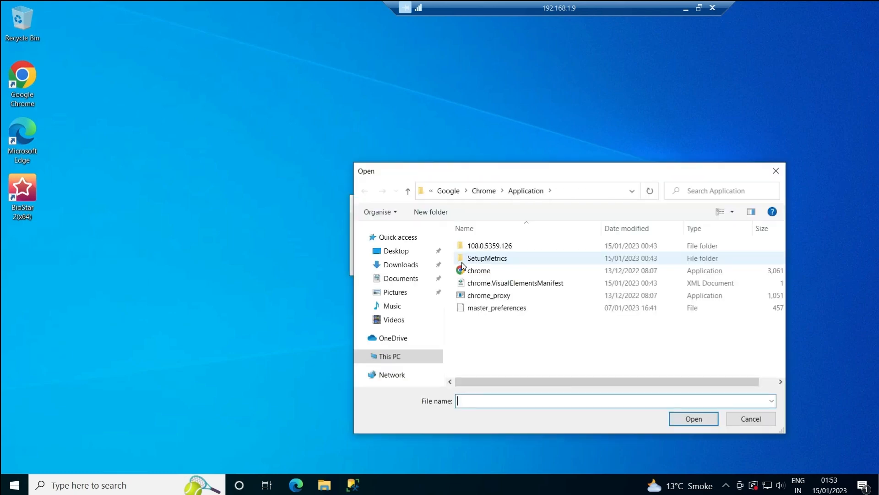
pyautogui.click(480, 270)
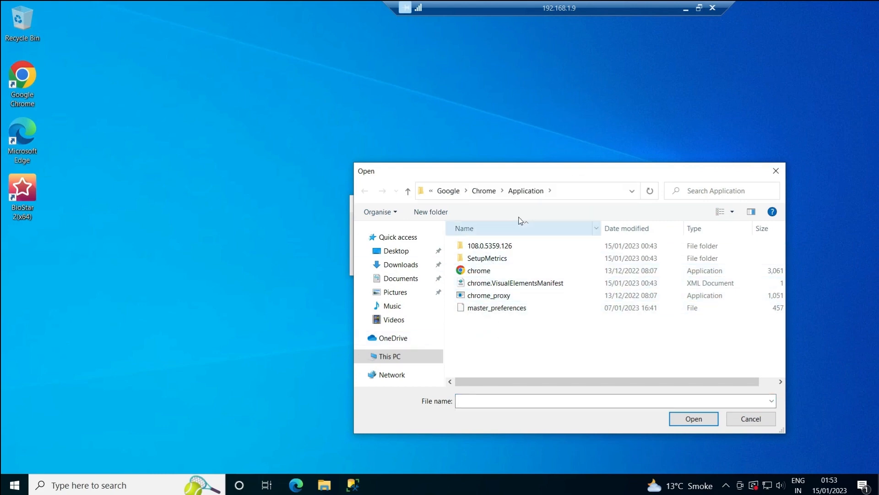
pyautogui.click(478, 271)
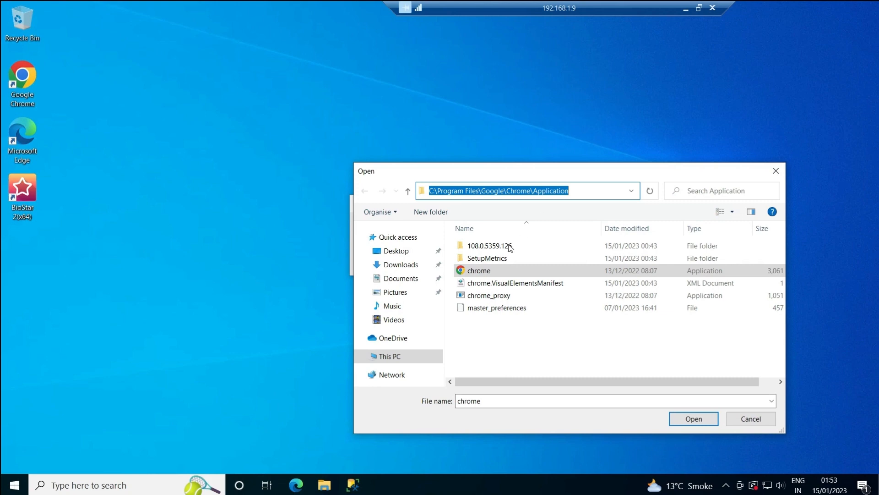
pyautogui.click(479, 270)
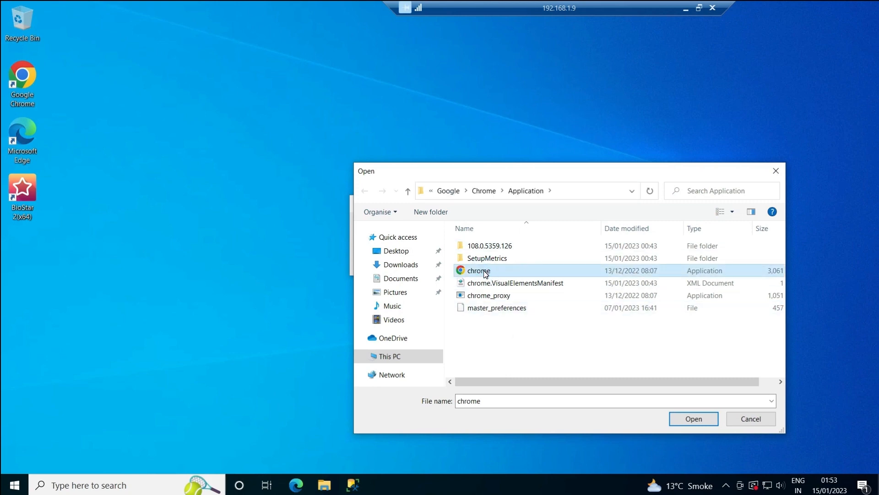
pyautogui.click(694, 418)
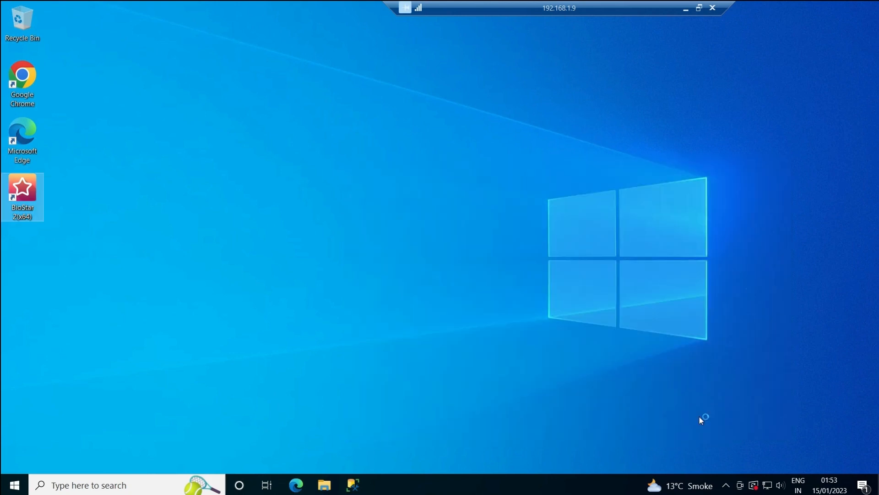
# - Launch the BioStar 2 web client and proceed past the certificate warning to 192.168.1.9
pyautogui.doubleClick(26, 73)
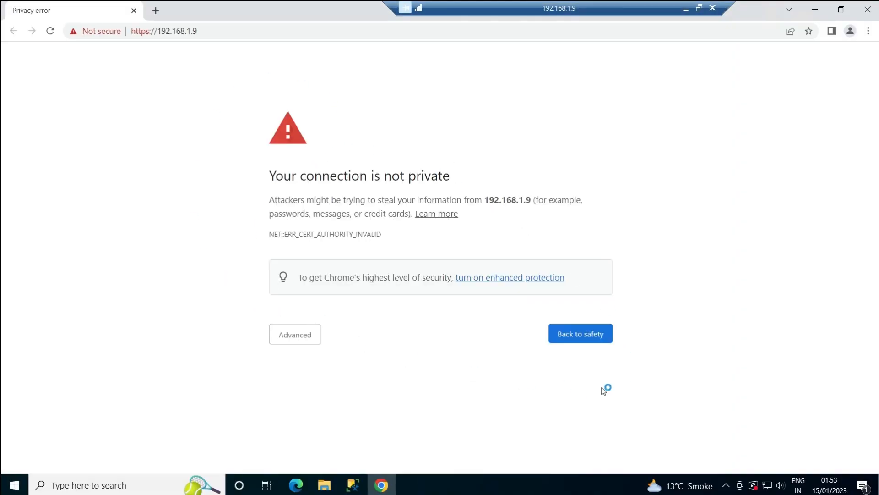
pyautogui.moveTo(480, 352)
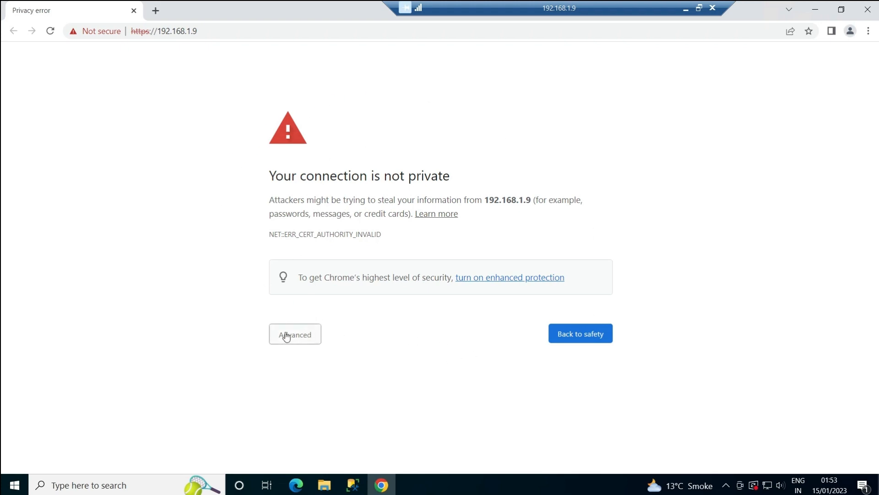
pyautogui.click(295, 334)
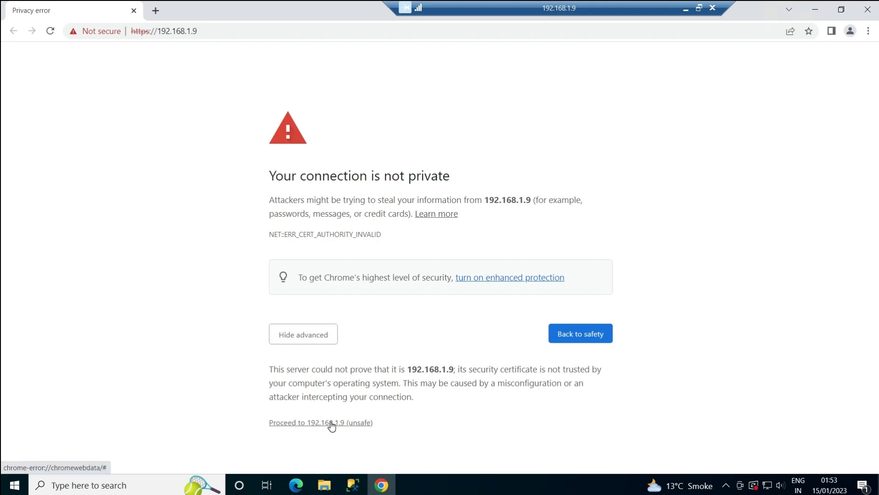
pyautogui.click(320, 423)
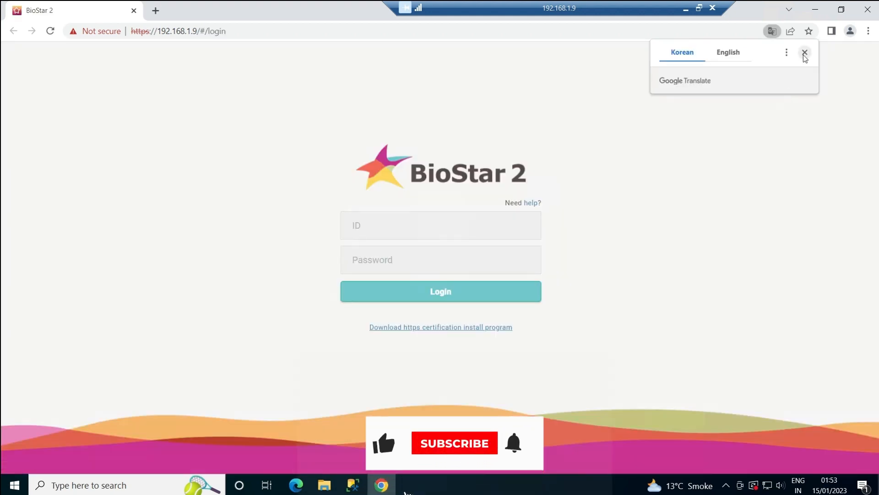
# - Dismiss the translation offer and log in as admin with the password to reach the Dashboard
pyautogui.click(803, 52)
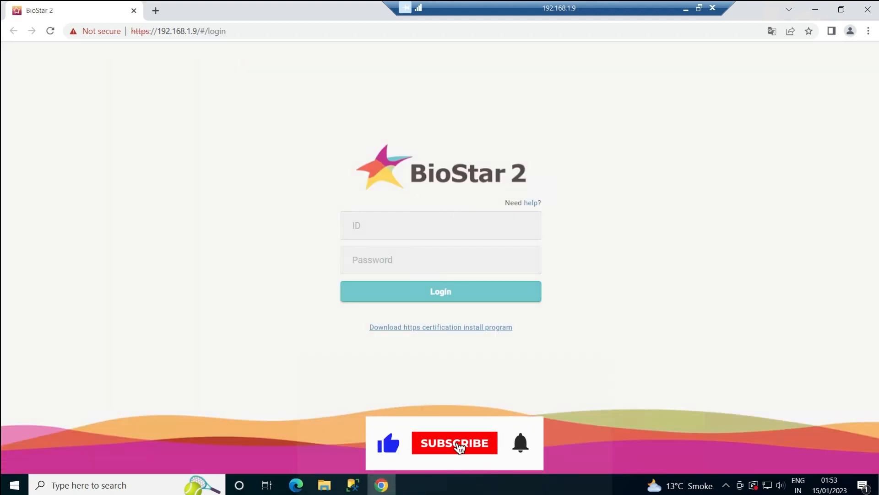
pyautogui.write('admin')
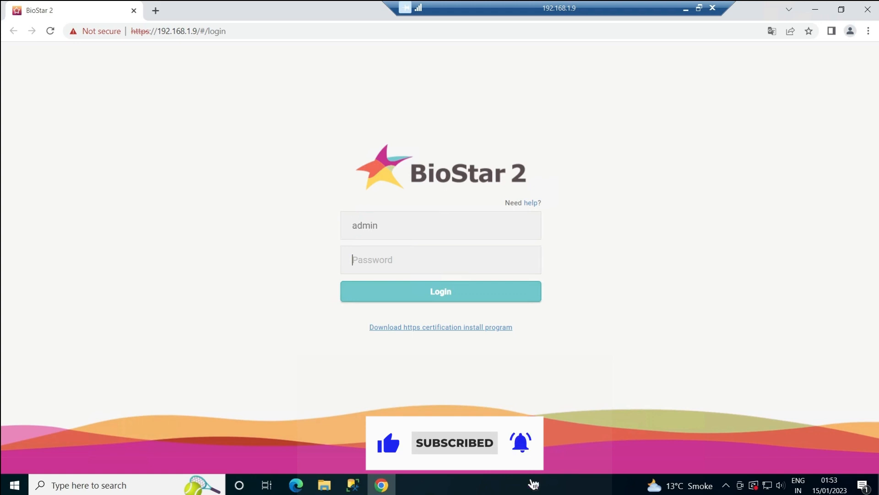
pyautogui.write('password')
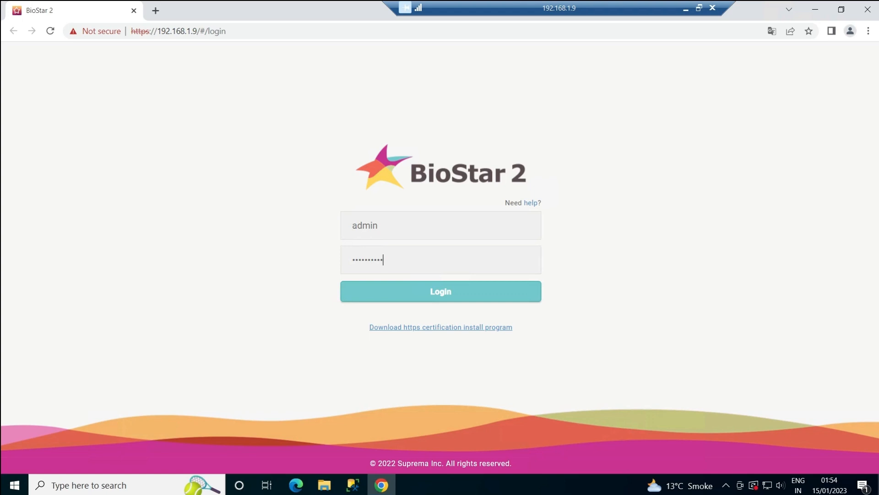
pyautogui.click(440, 291)
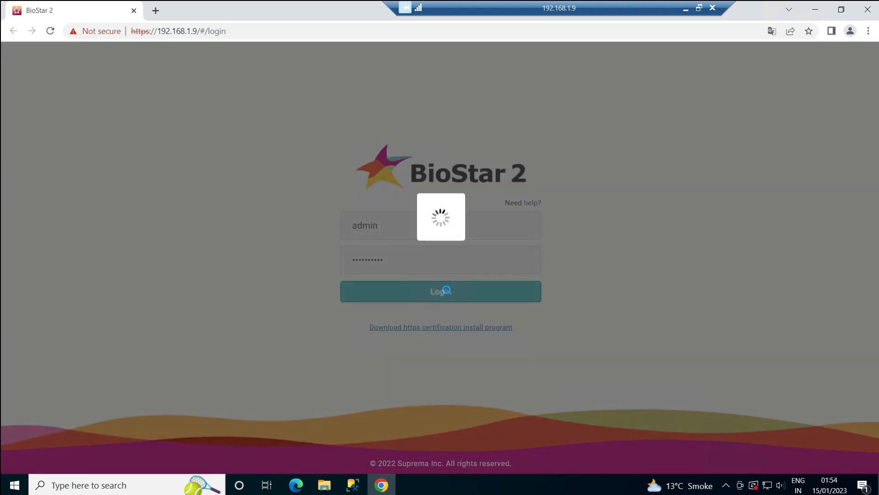
pyautogui.click(441, 290)
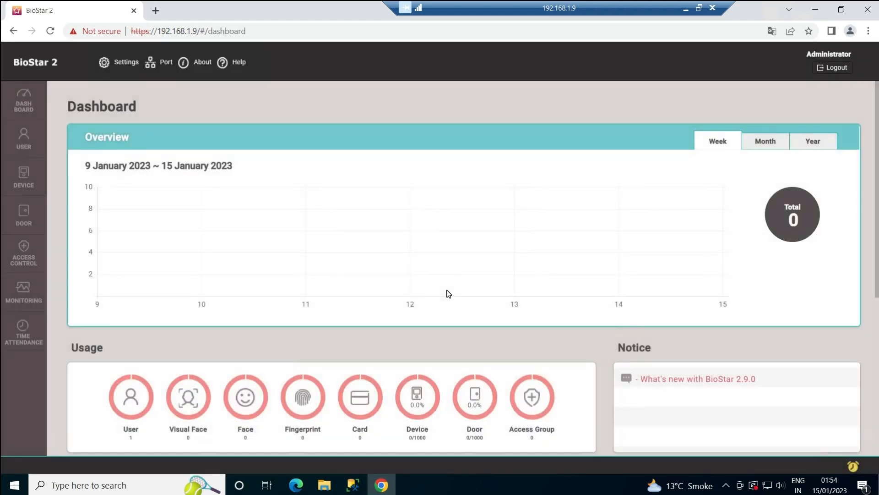
pyautogui.moveTo(96, 303)
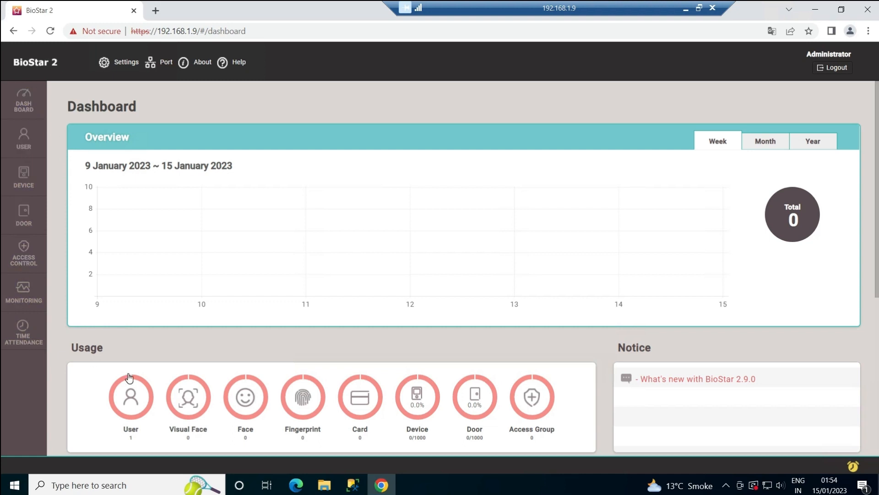
pyautogui.moveTo(134, 400)
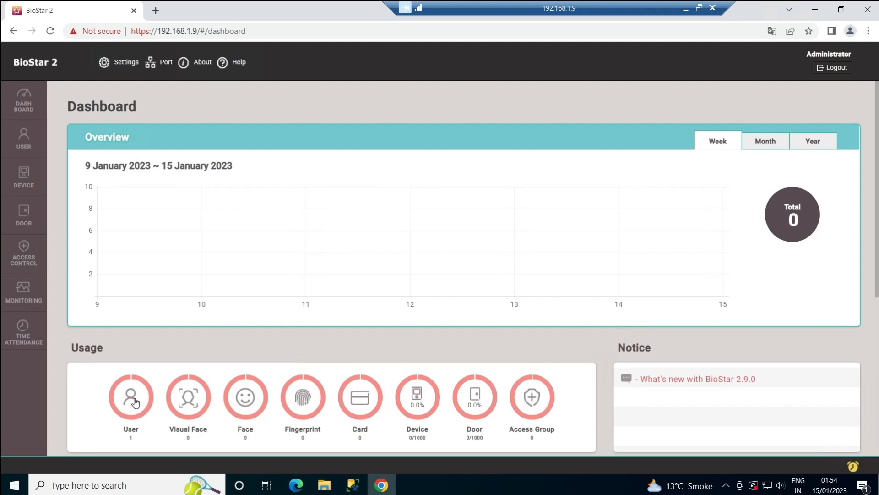
pyautogui.moveTo(474, 410)
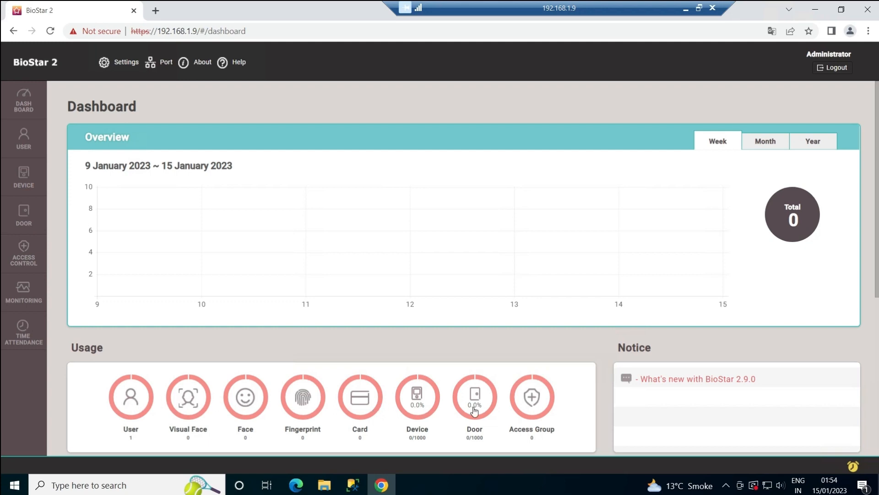
pyautogui.moveTo(344, 345)
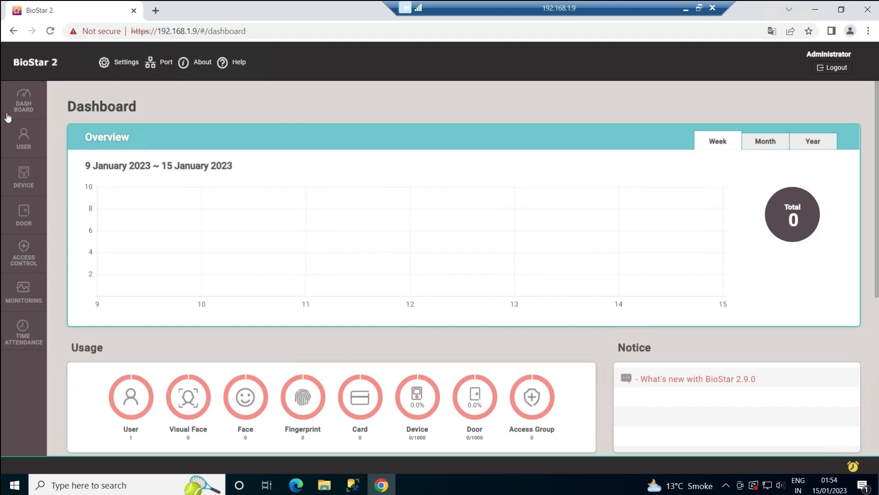
pyautogui.moveTo(512, 348)
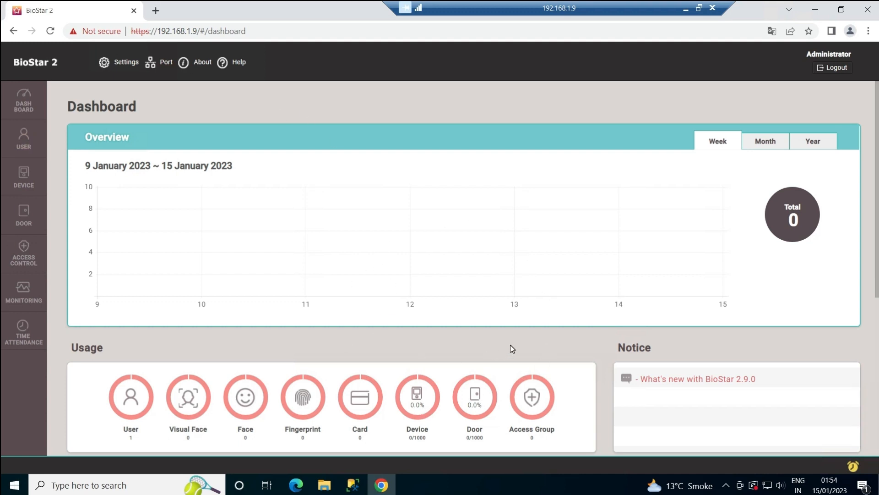